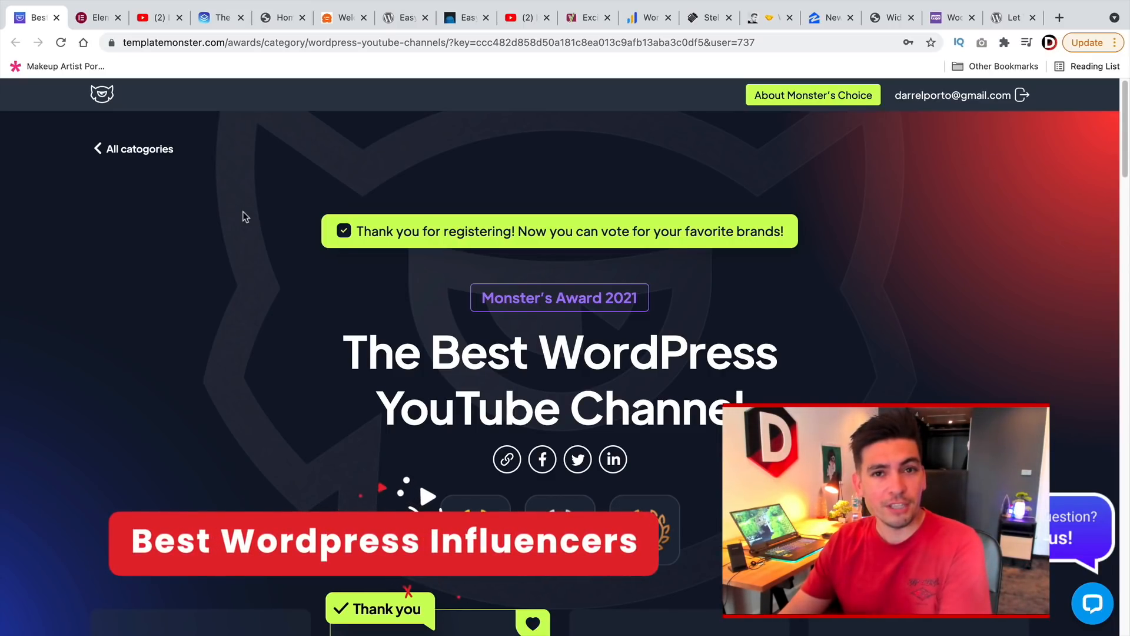
mouse_move(289, 268)
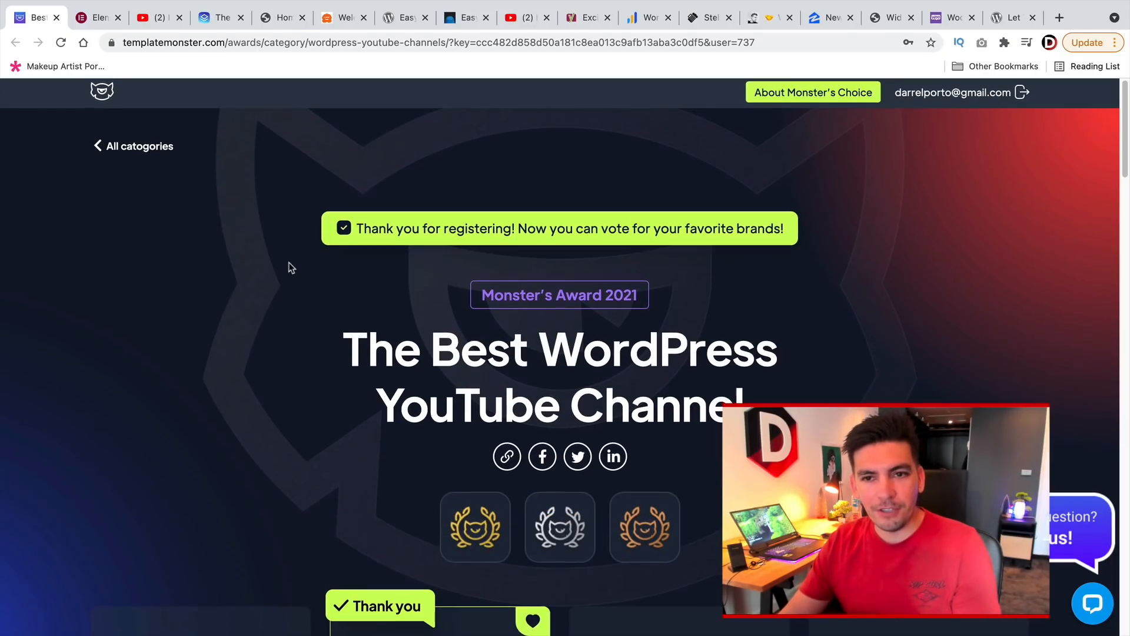
- Scroll through the current TemplateMonster Awards nominee listing and back up
scroll(down, 3)
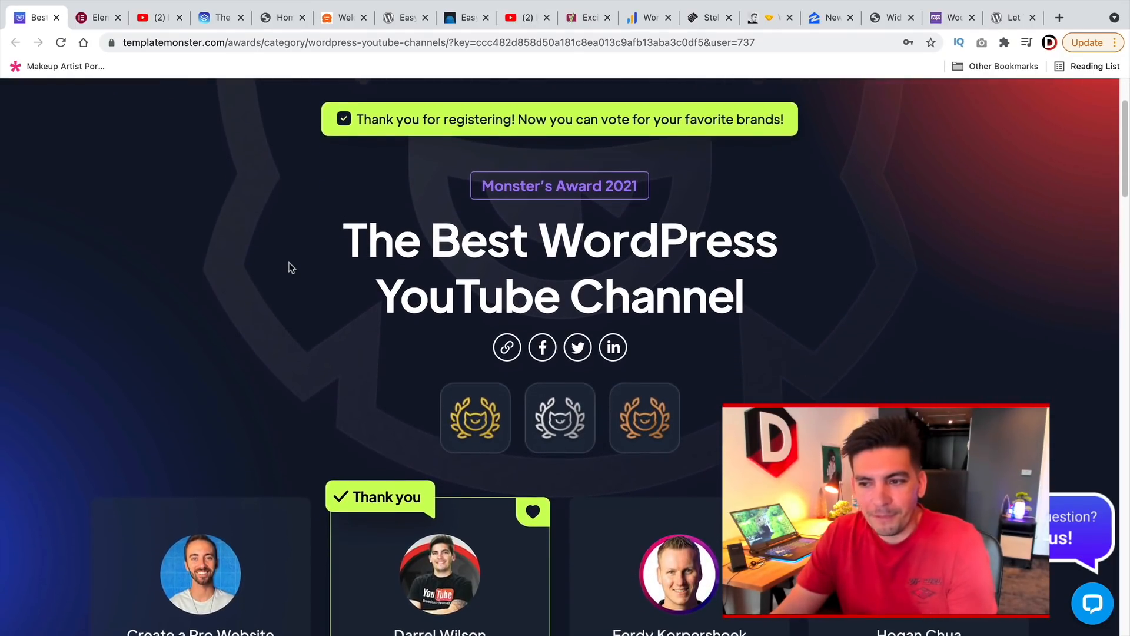
scroll(down, 3)
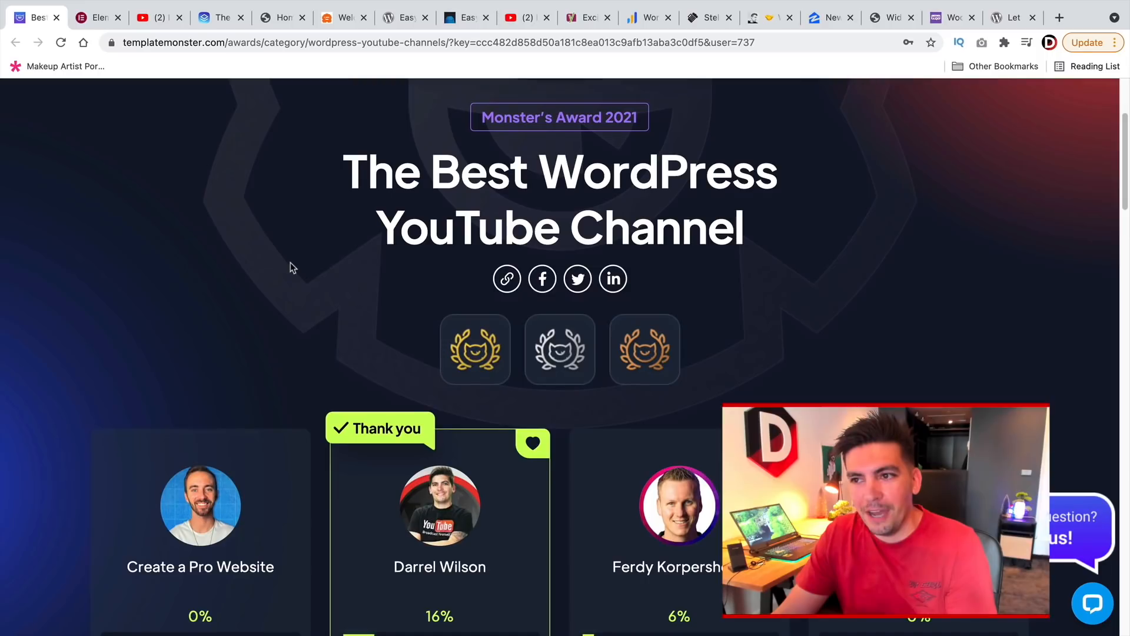
scroll(down, 3)
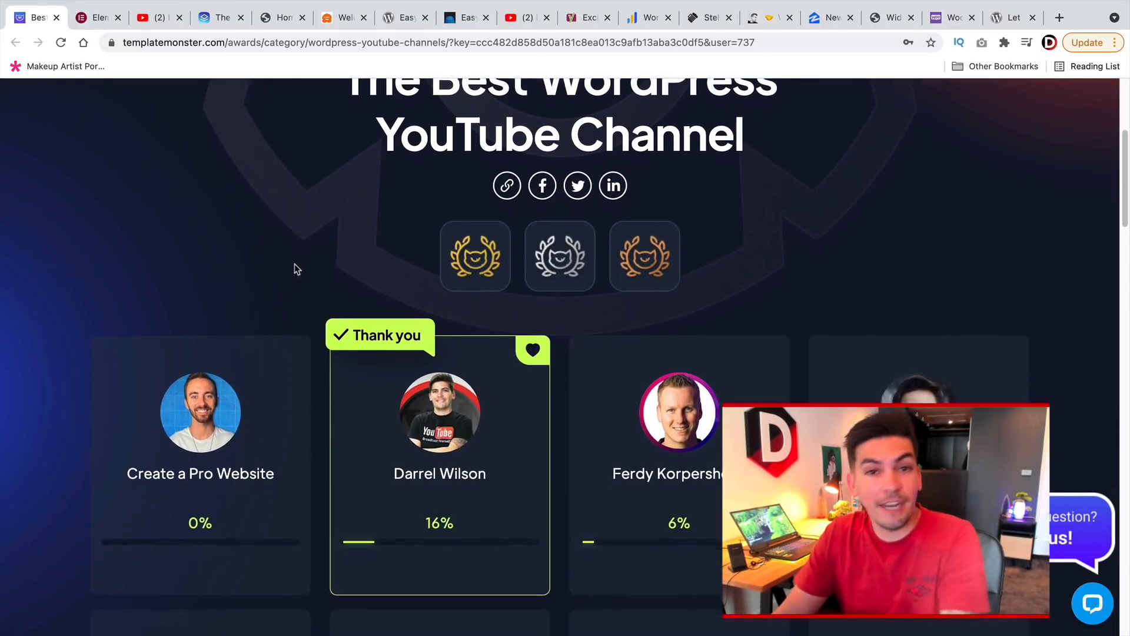
scroll(down, 3)
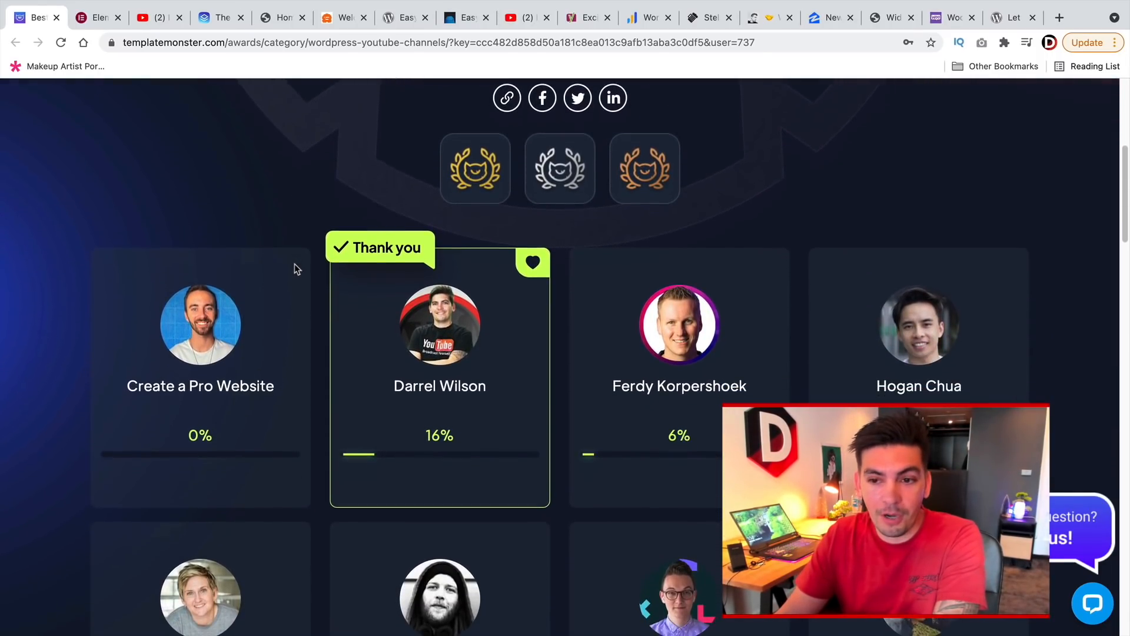
scroll(down, 3)
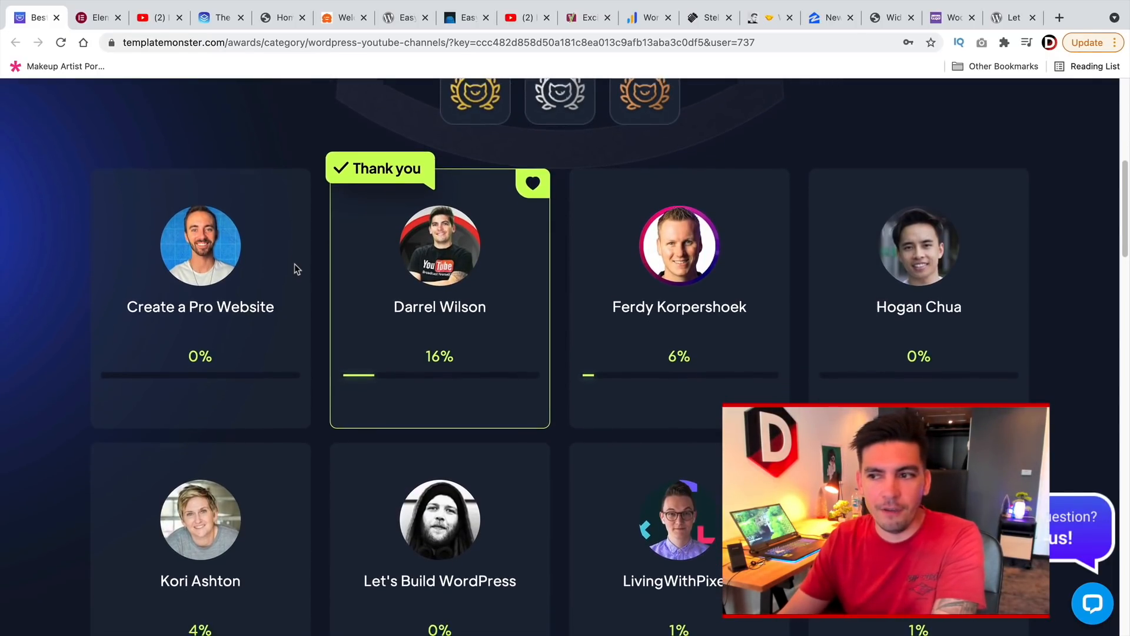
scroll(down, 3)
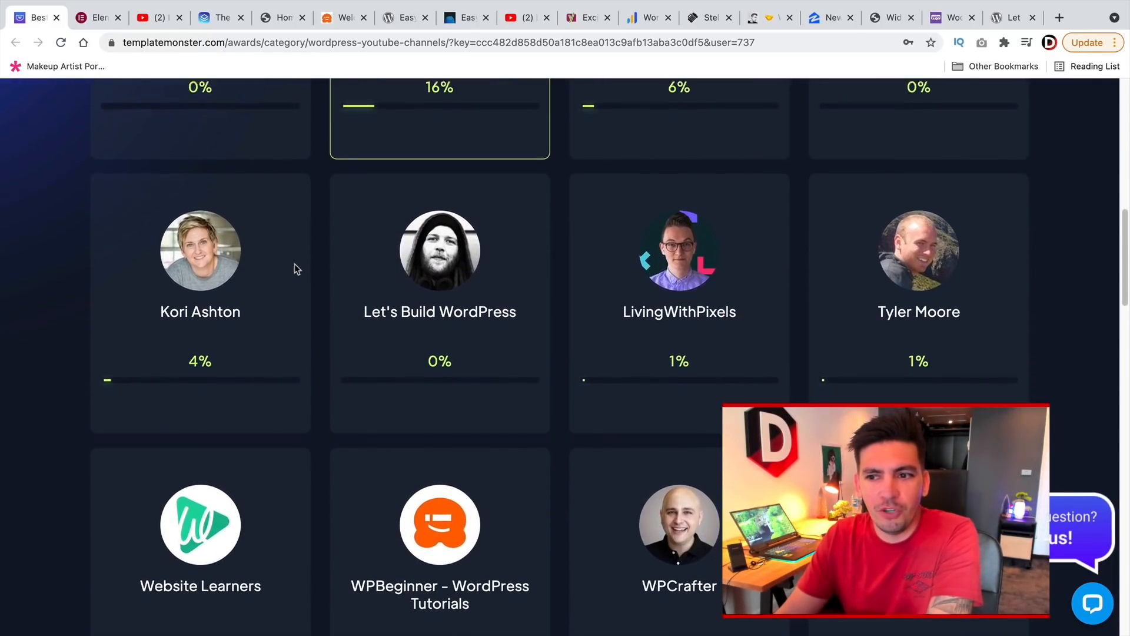
scroll(down, 3)
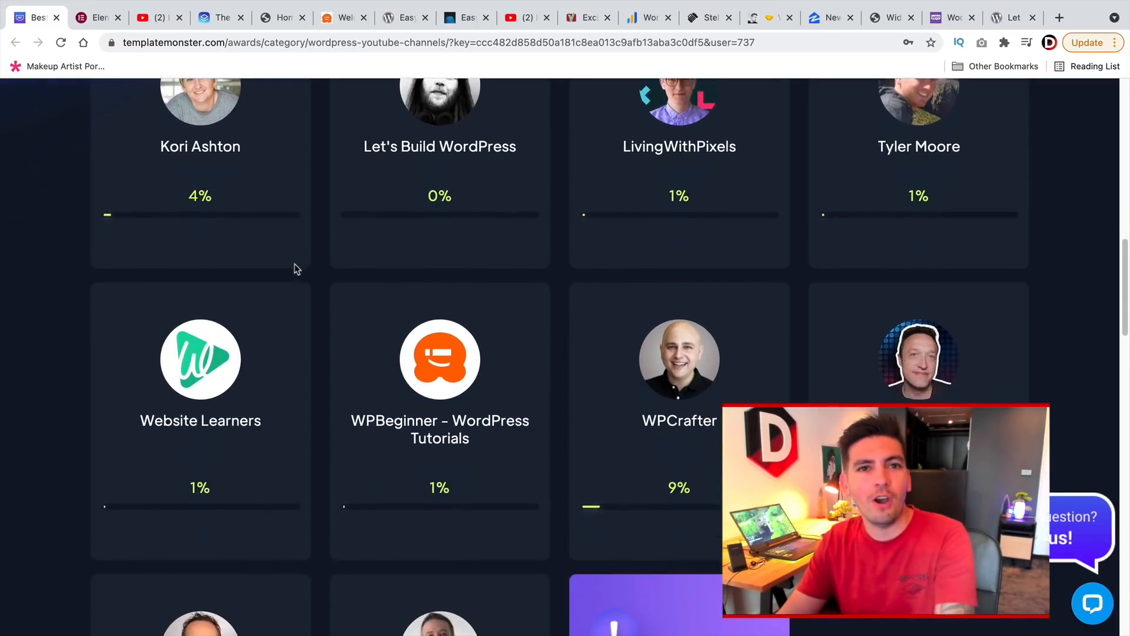
scroll(down, 3)
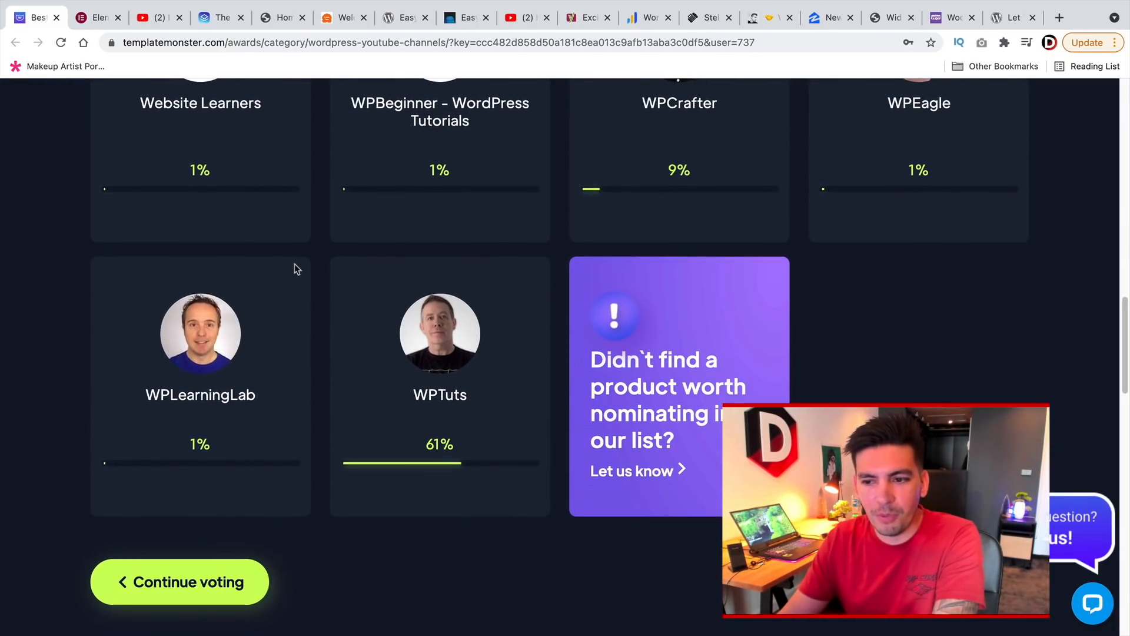
mouse_move(439, 403)
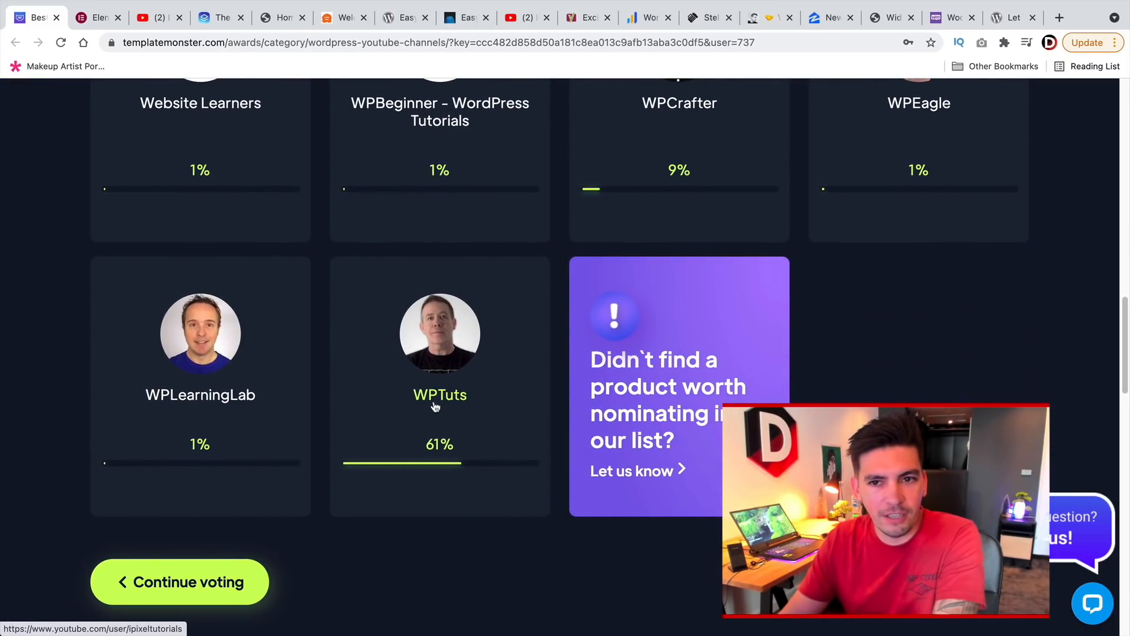
scroll(up, 3)
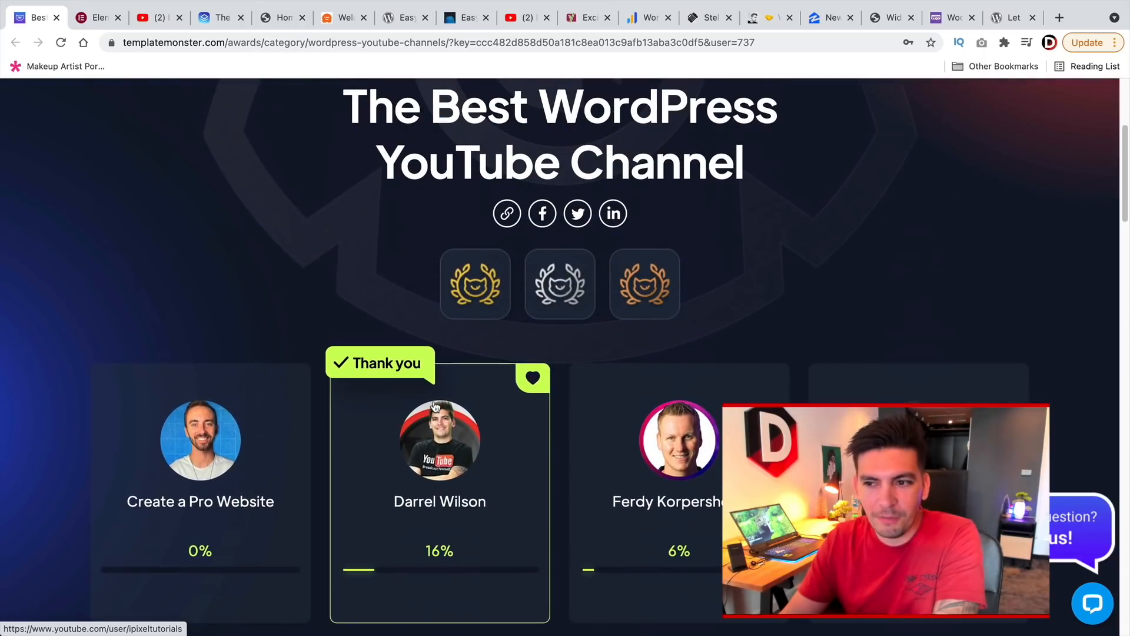
scroll(up, 3)
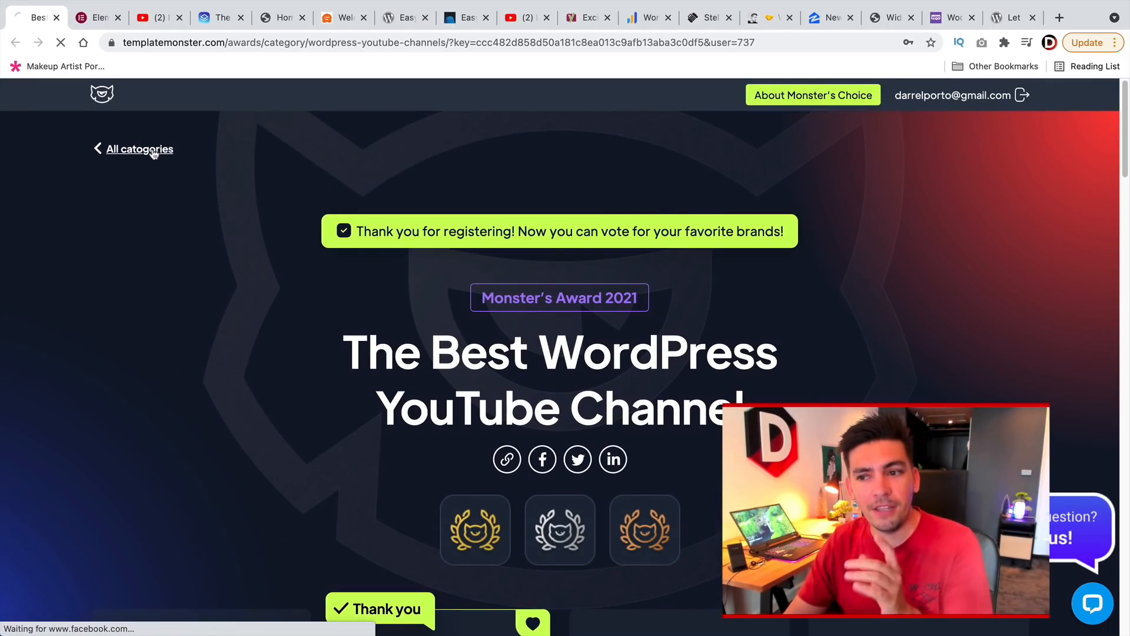
- Return to the award categories overview and reach the Best WordPress Hosting nominees
click(140, 149)
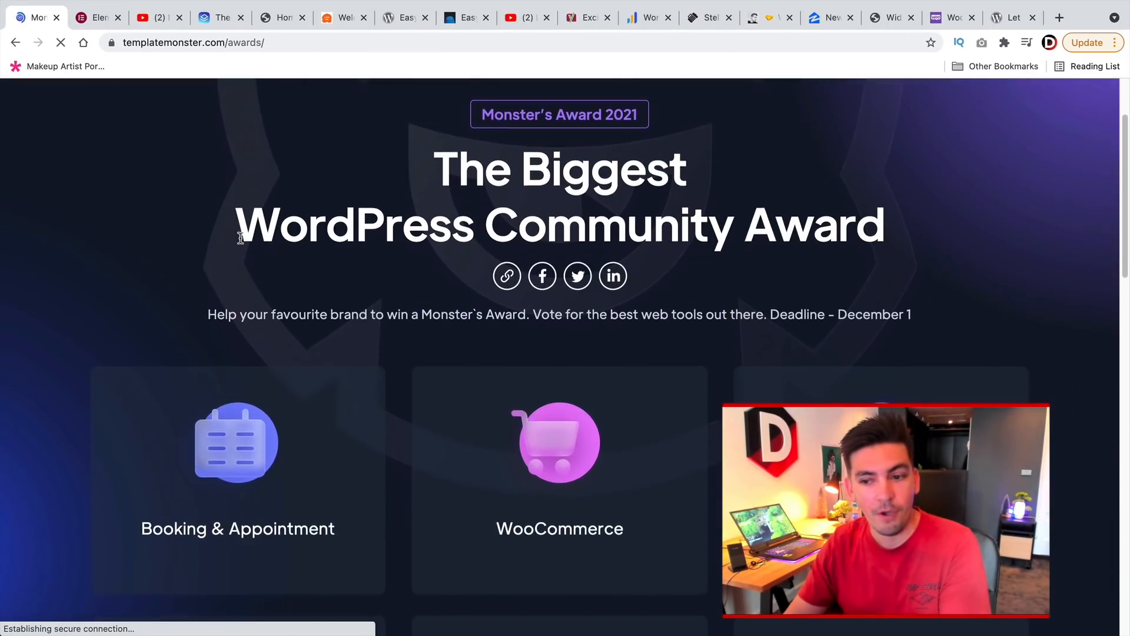
scroll(down, 3)
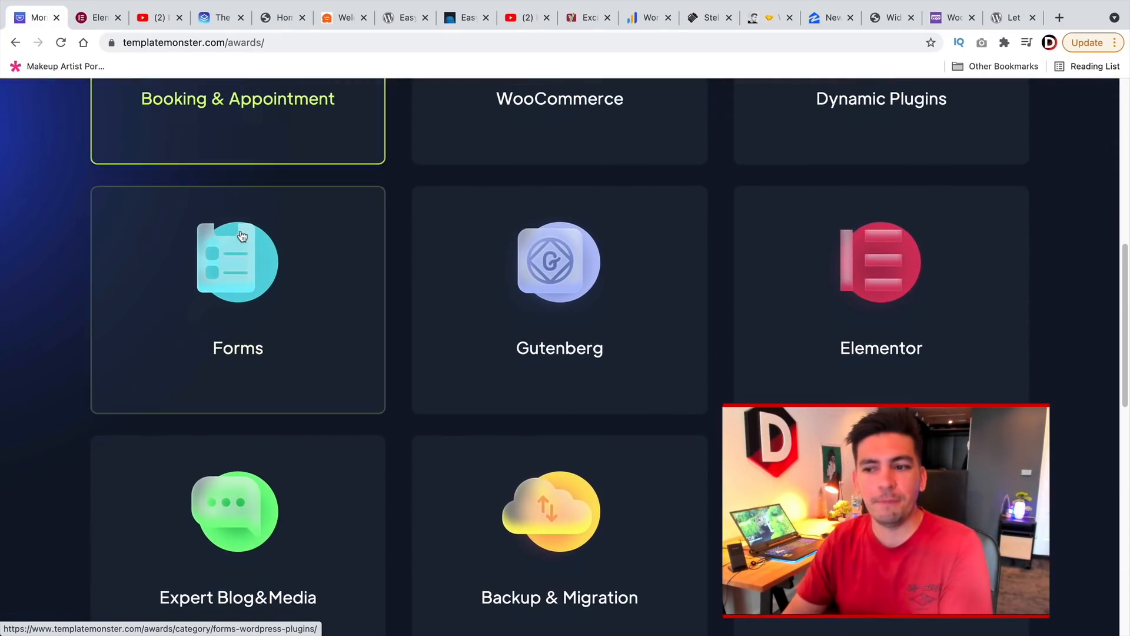
scroll(down, 3)
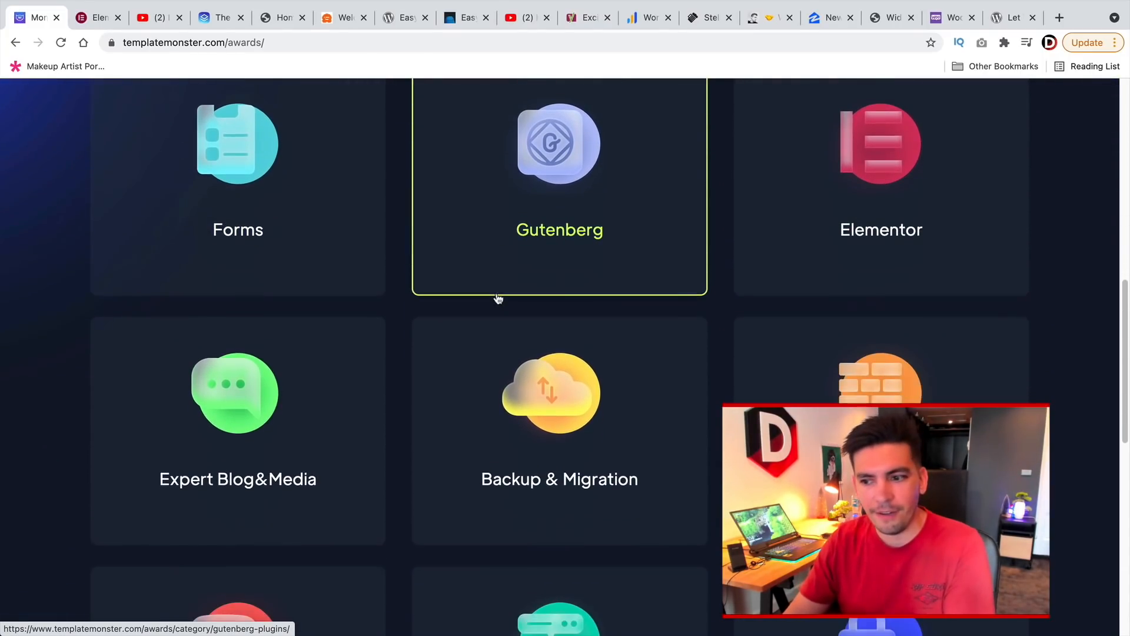
scroll(down, 3)
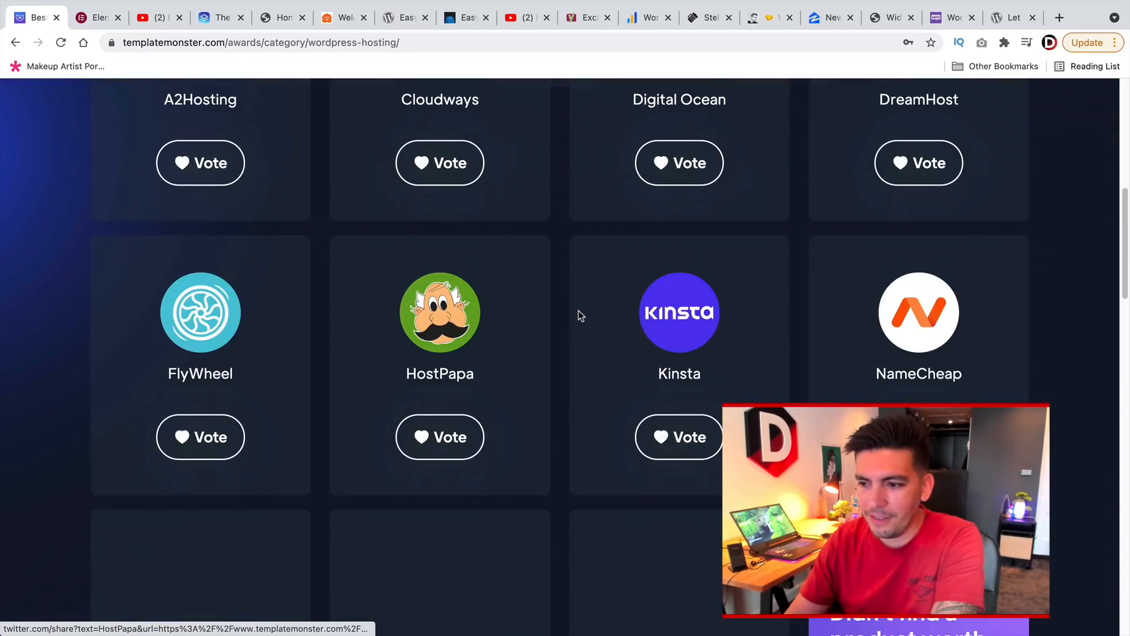
scroll(down, 3)
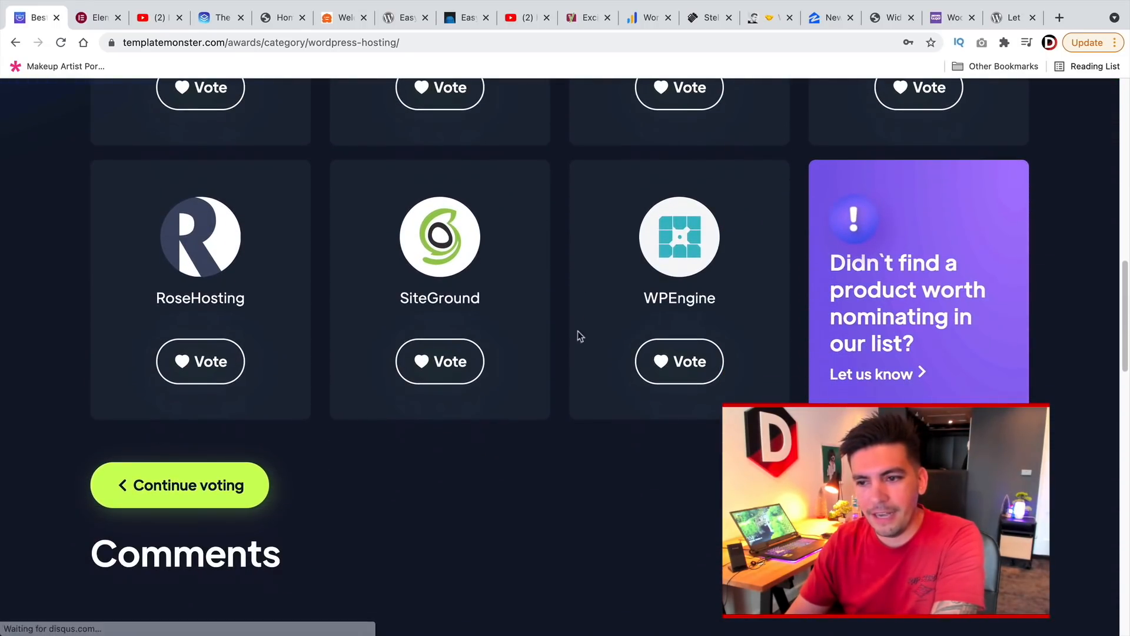
scroll(up, 3)
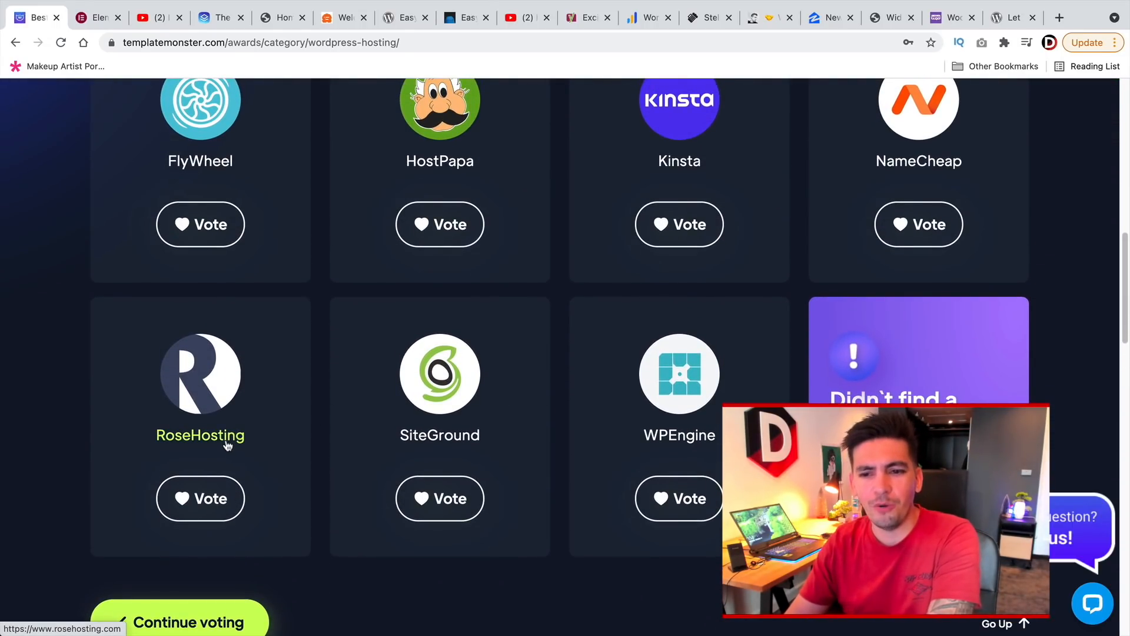
scroll(up, 3)
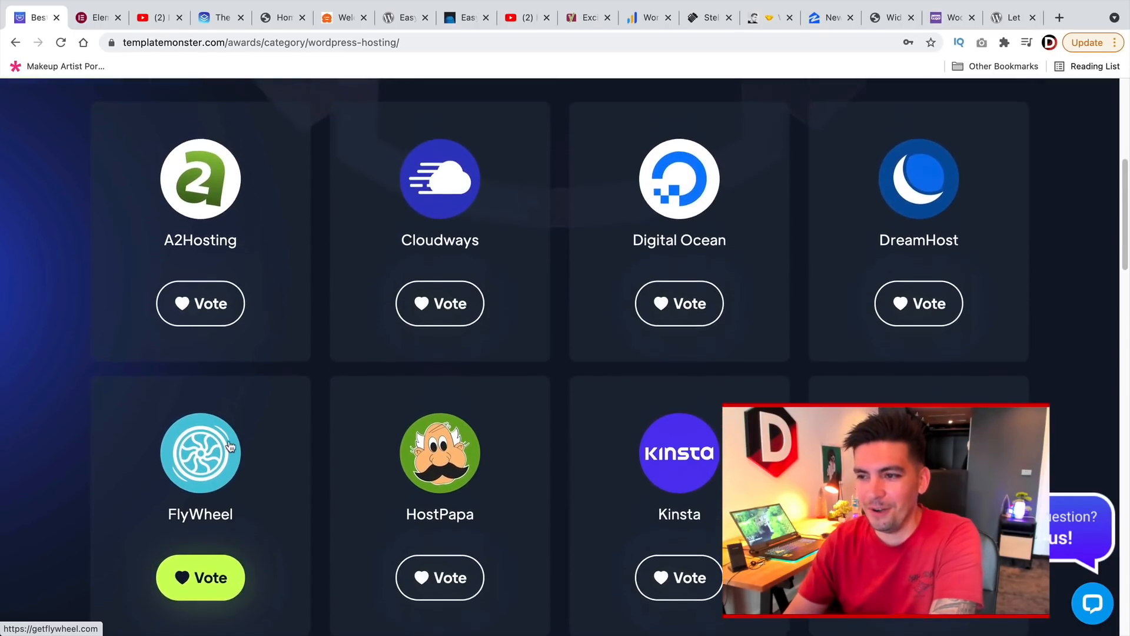
scroll(up, 3)
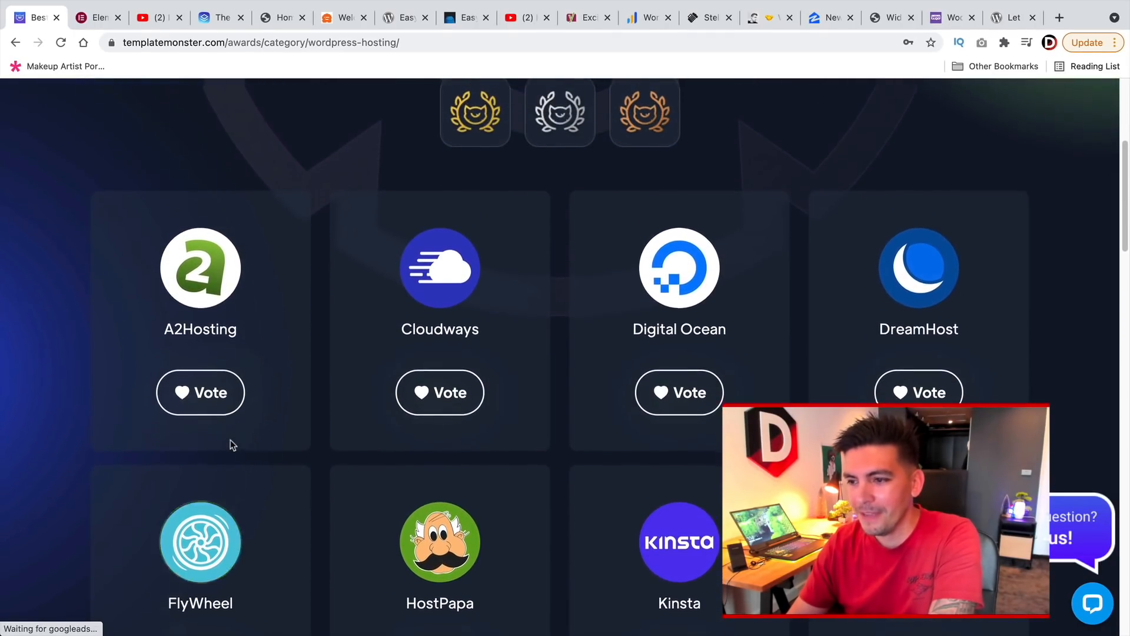
scroll(up, 3)
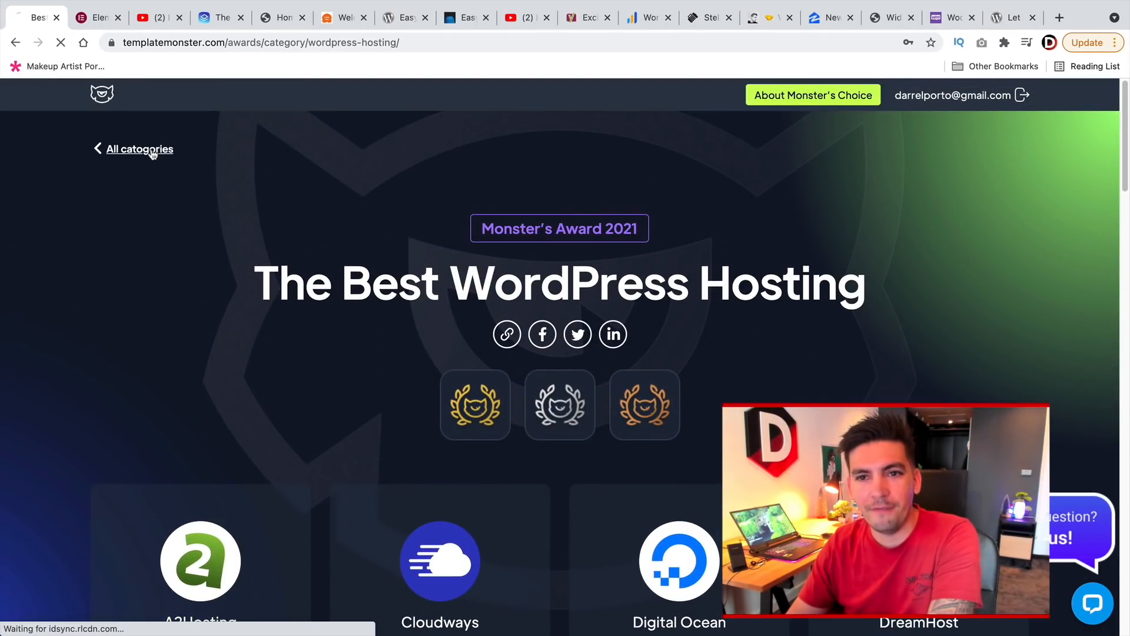
- Go back to the all-categories overview showing the December 1 voting deadline and browse it
click(140, 149)
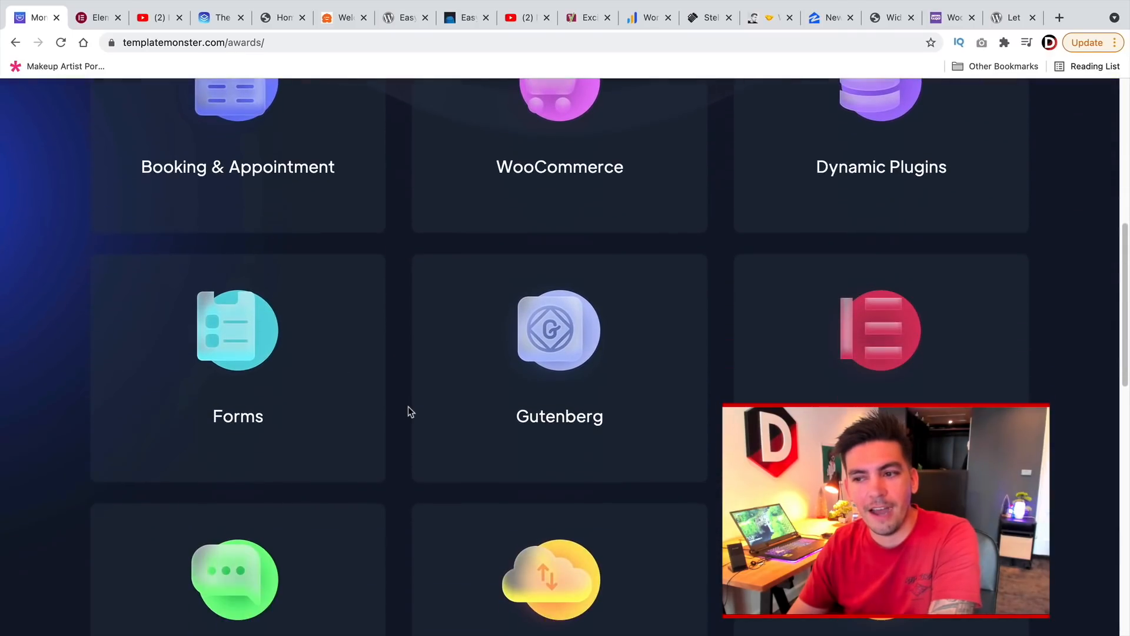
scroll(down, 3)
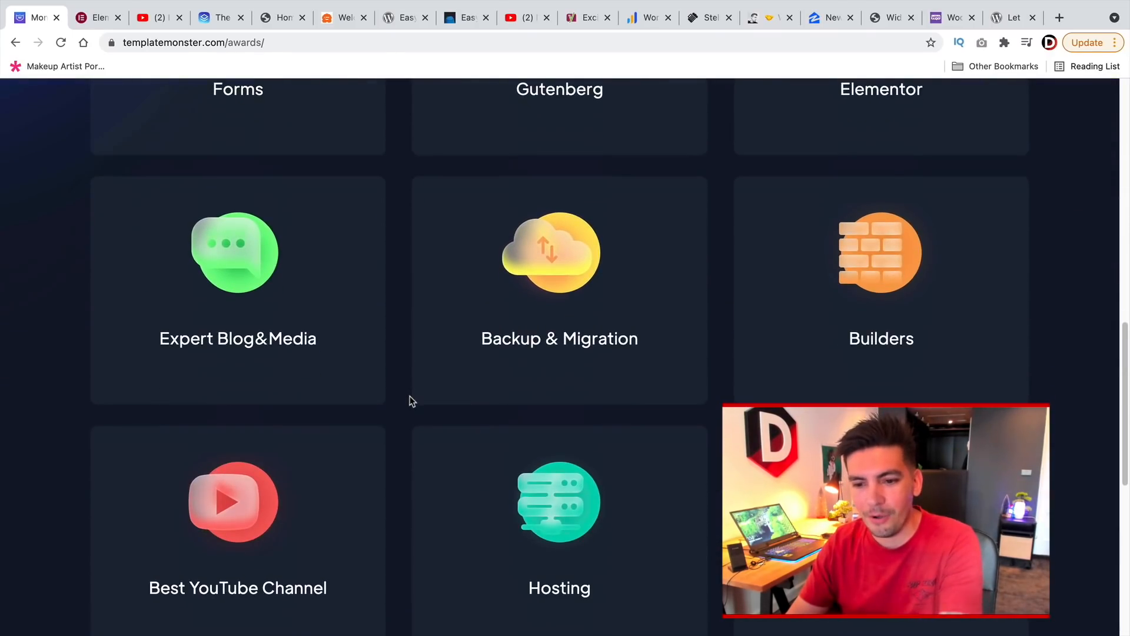
scroll(down, 3)
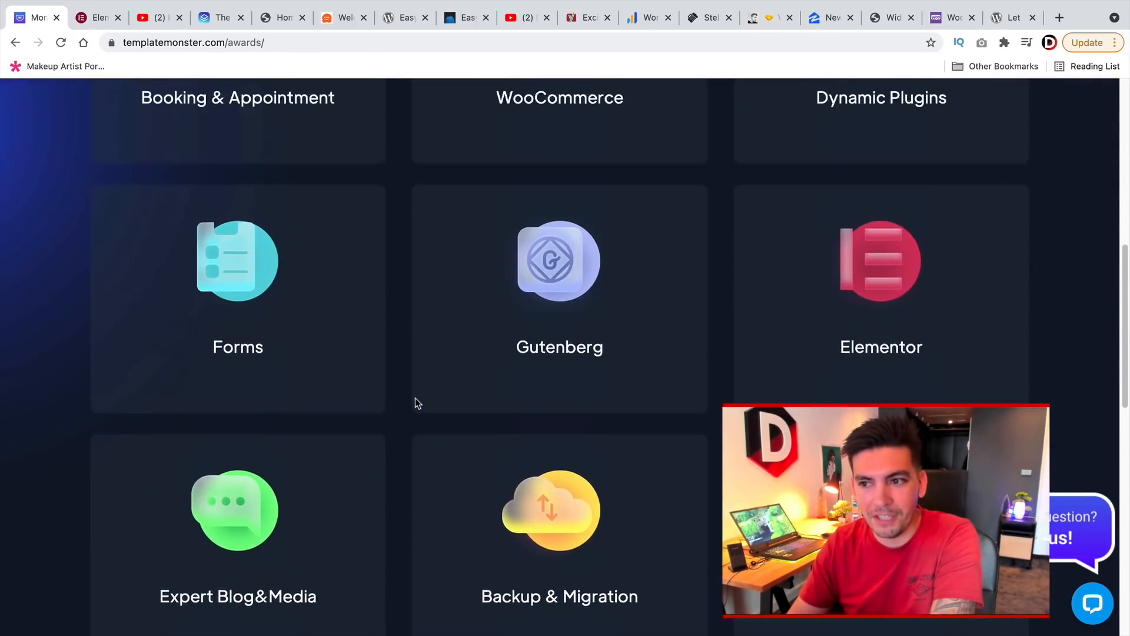
scroll(up, 3)
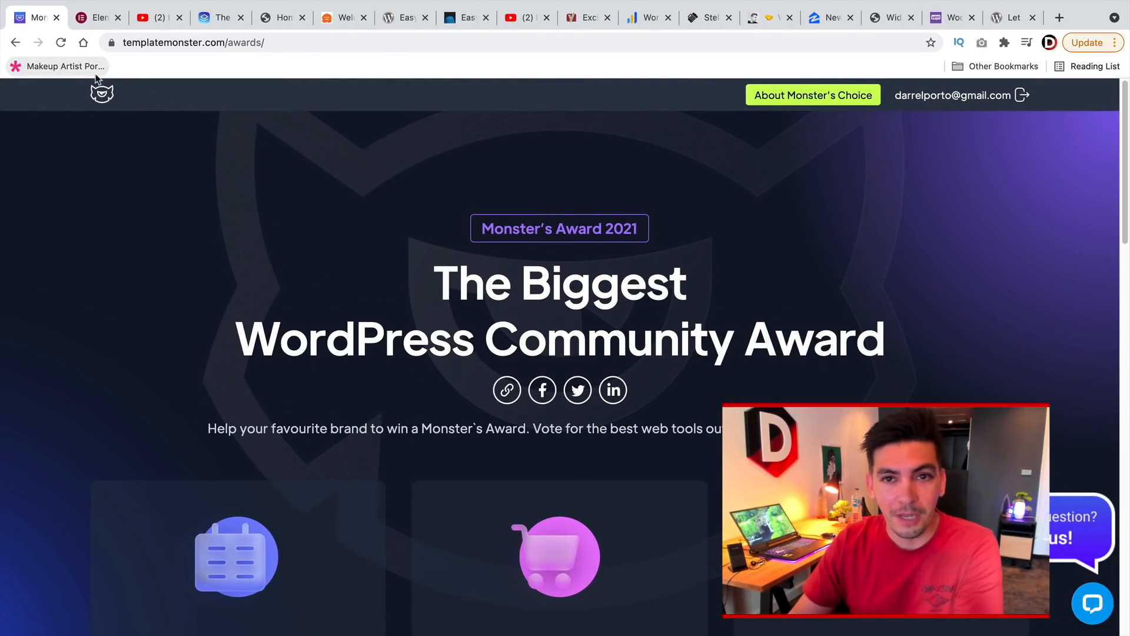
mouse_move(65, 66)
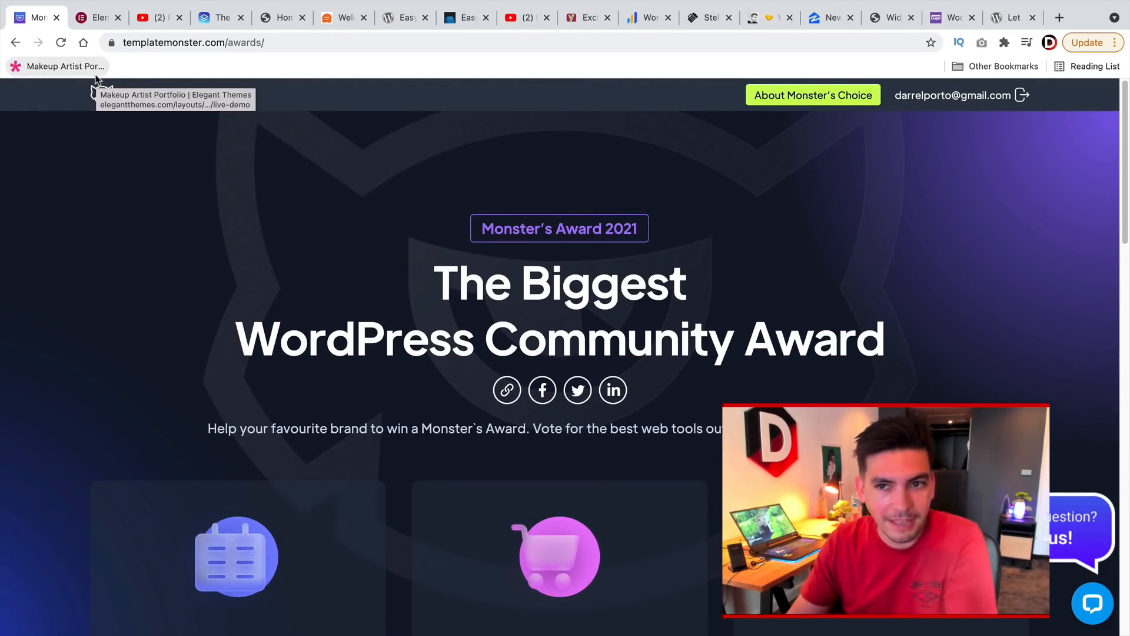
scroll(down, 3)
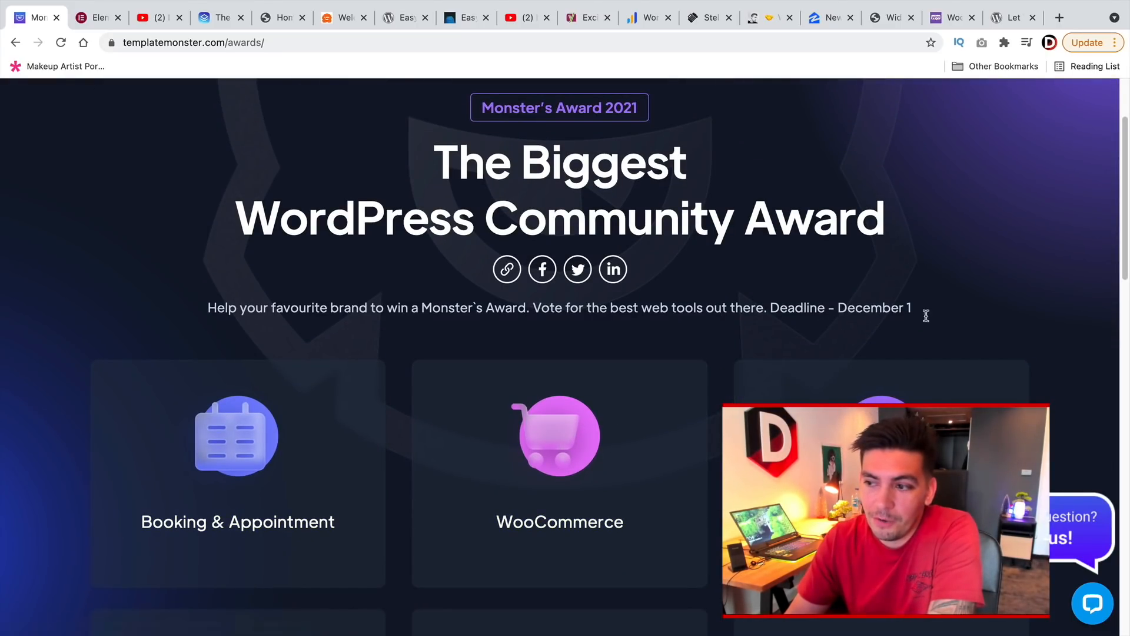
mouse_move(710, 311)
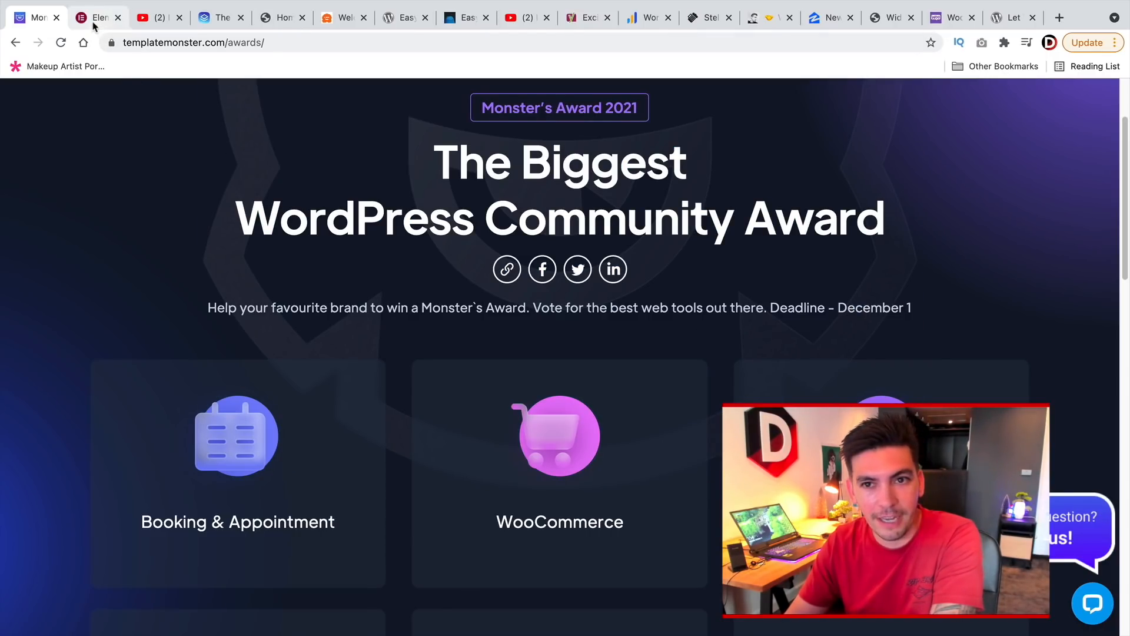
- Switch to the Elementor Academy home page and choose the Responsive topic tag
click(94, 18)
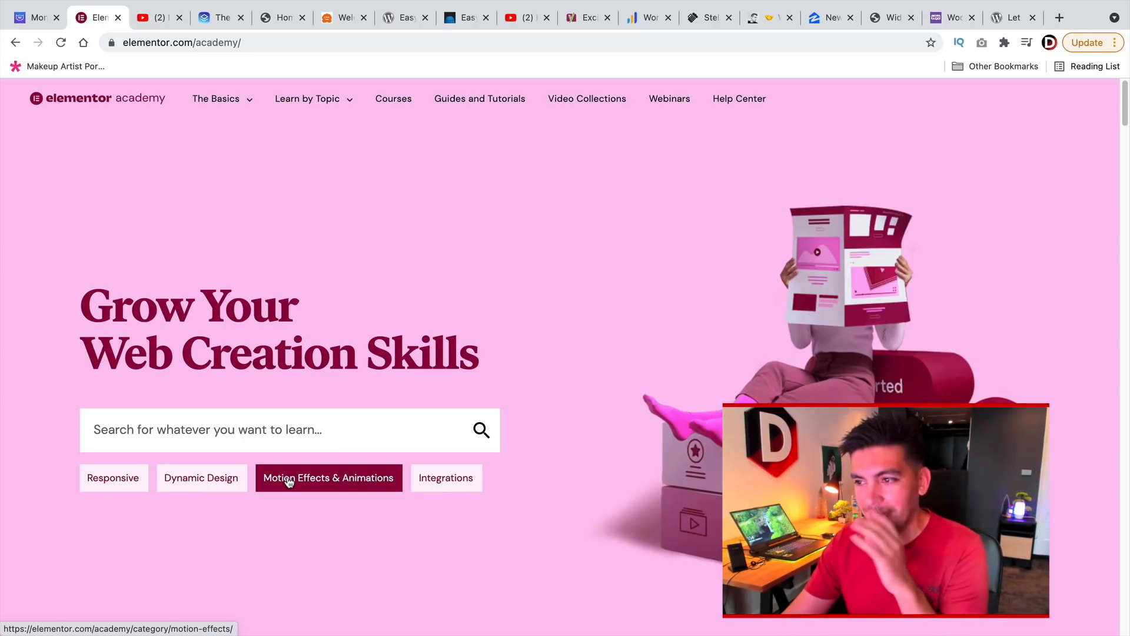
mouse_move(601, 317)
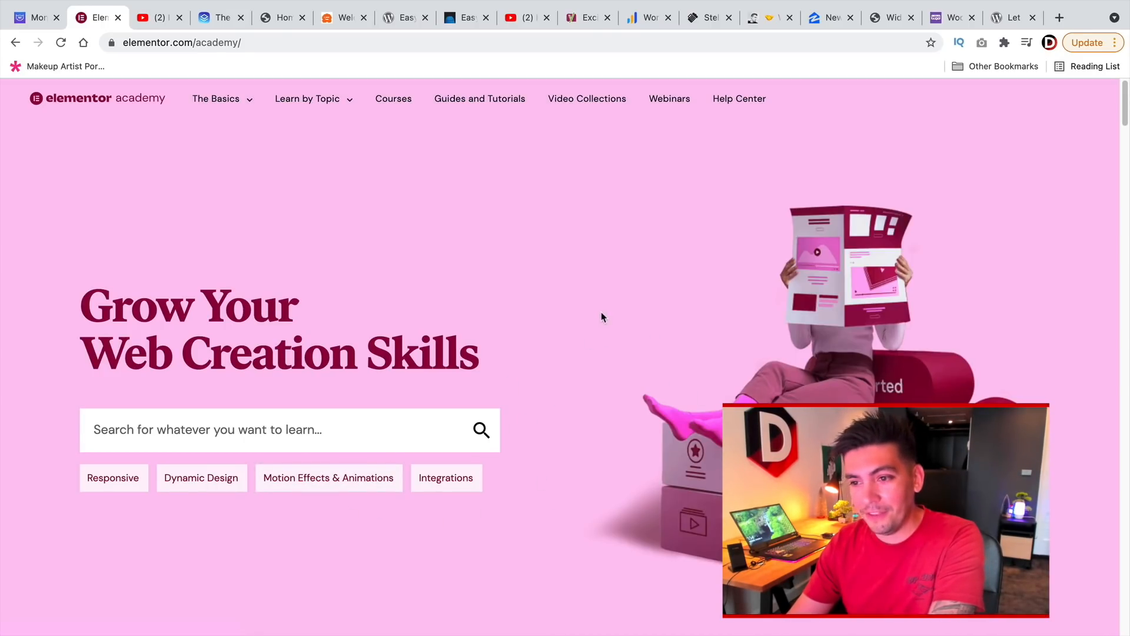
mouse_move(675, 357)
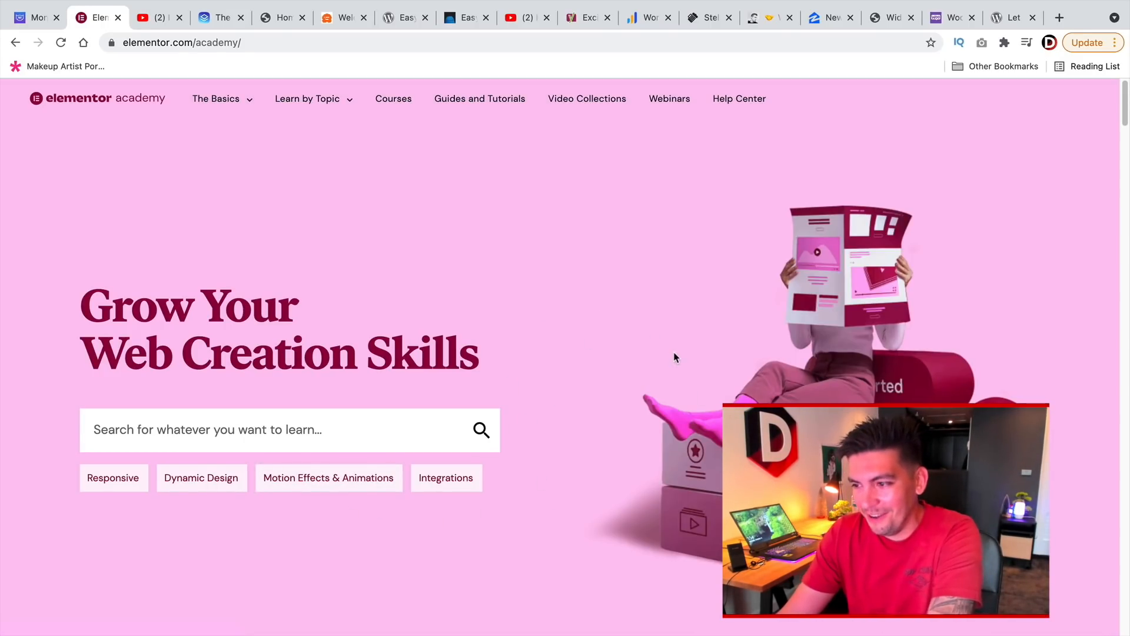
mouse_move(683, 339)
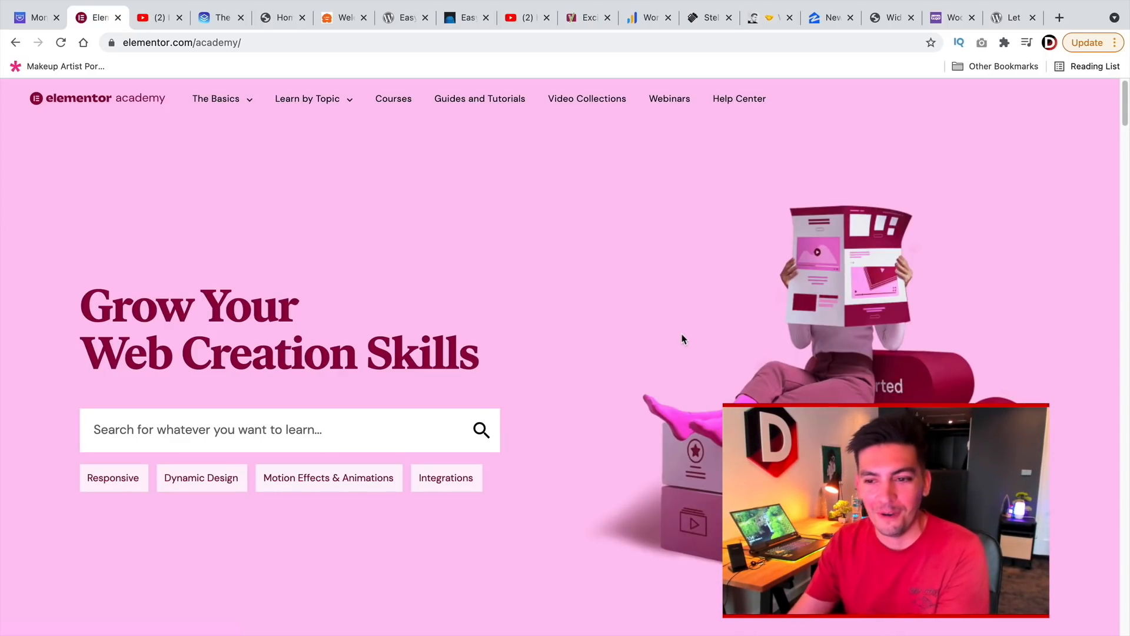
scroll(down, 3)
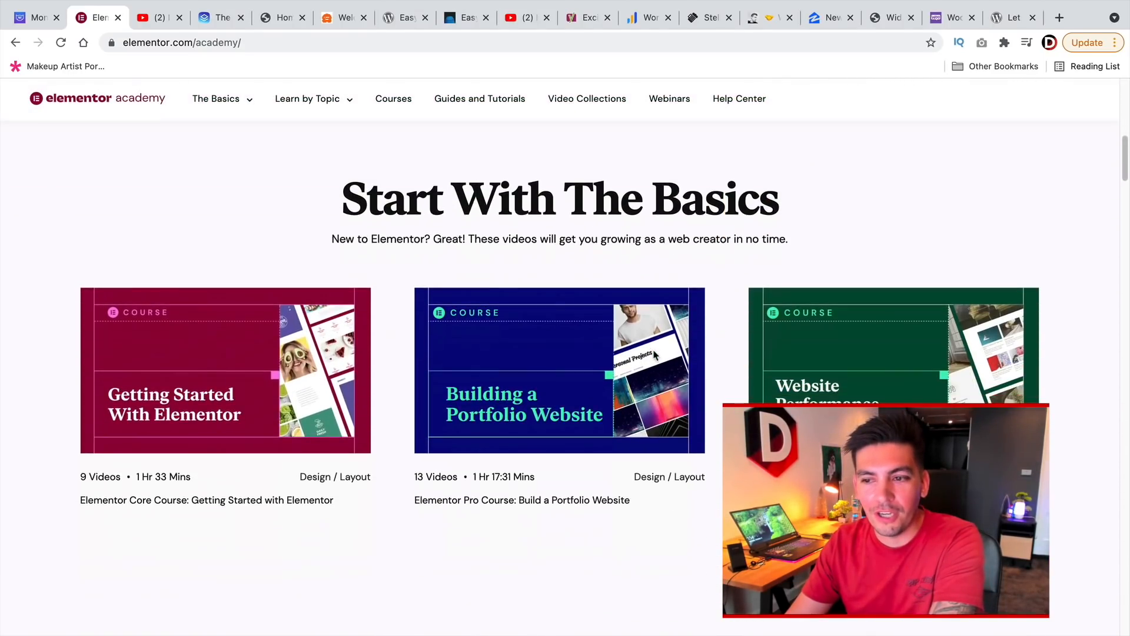
scroll(up, 3)
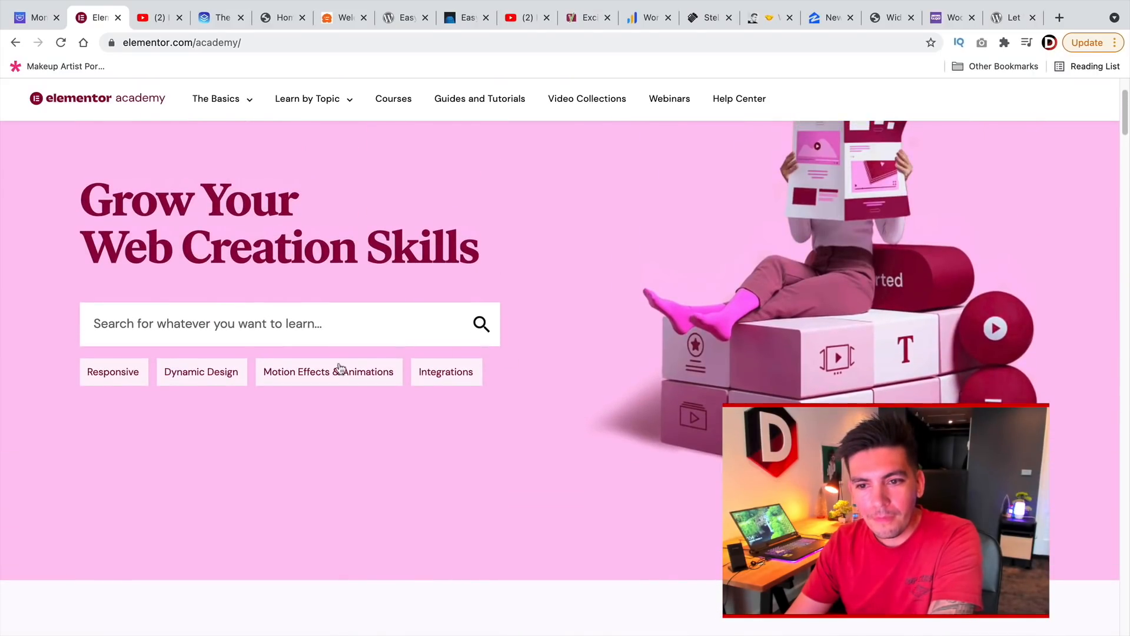
click(113, 371)
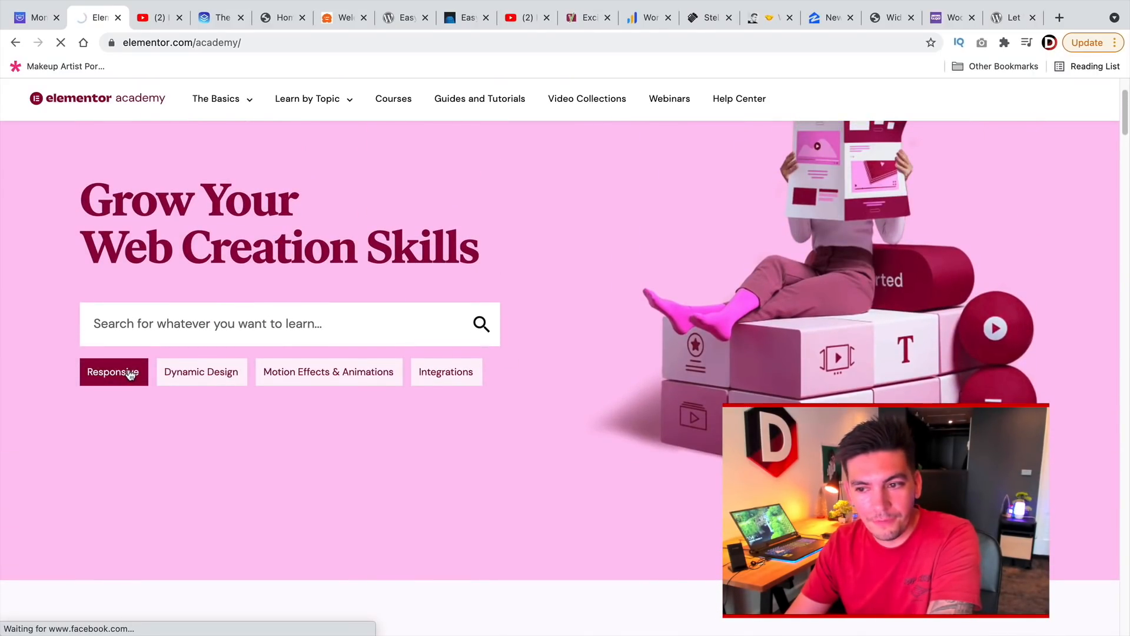
- Browse down through the Responsive tutorials and collection cards
click(113, 371)
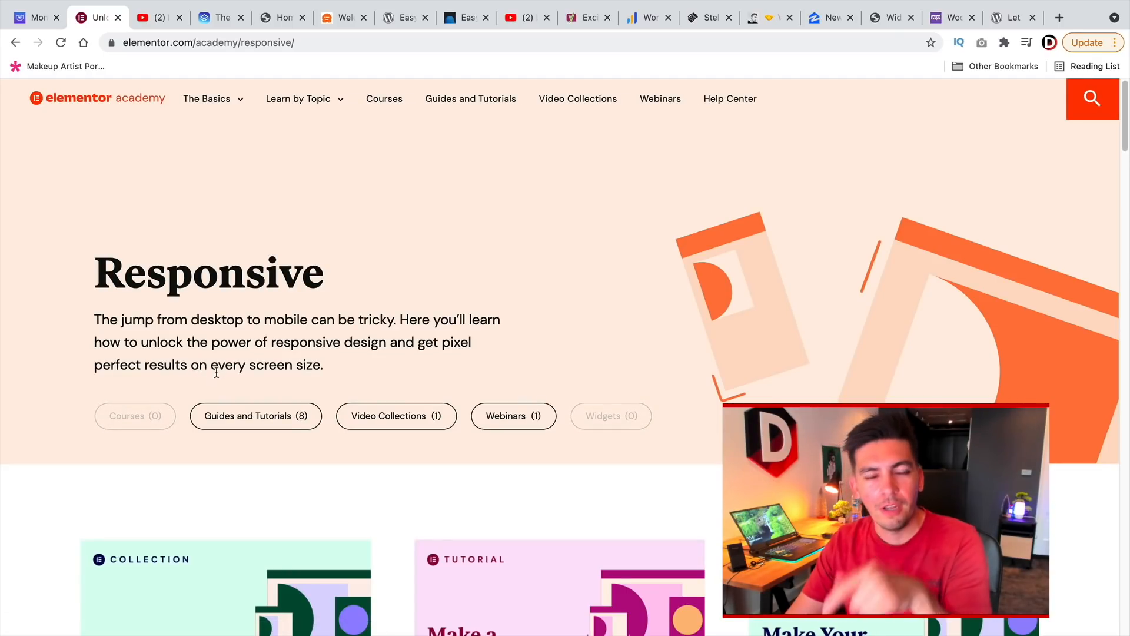
scroll(down, 3)
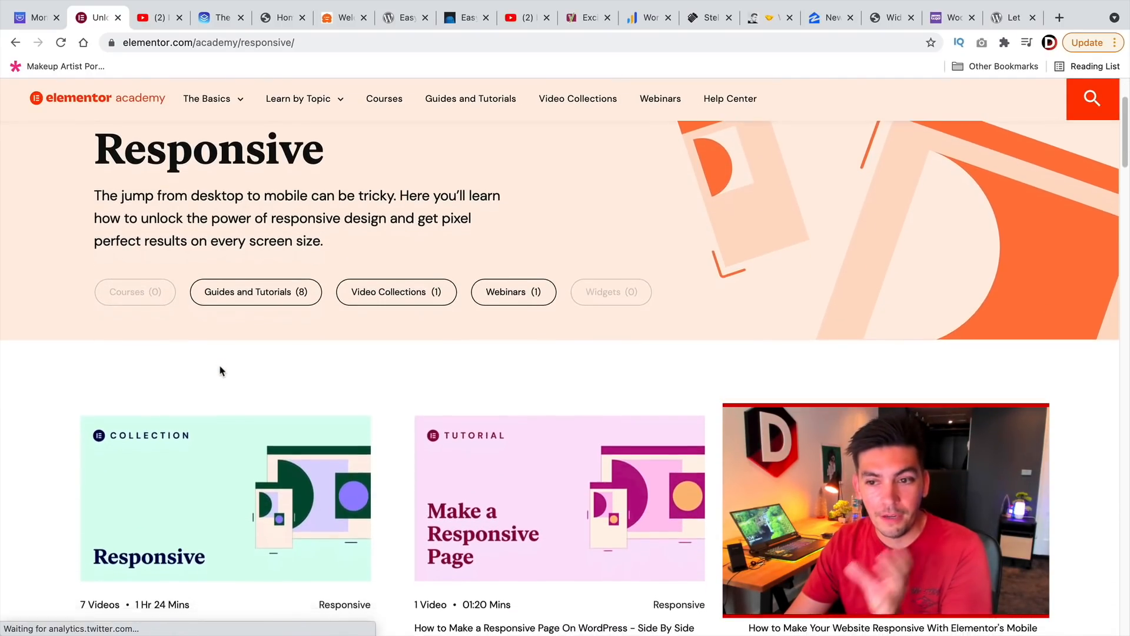
scroll(down, 3)
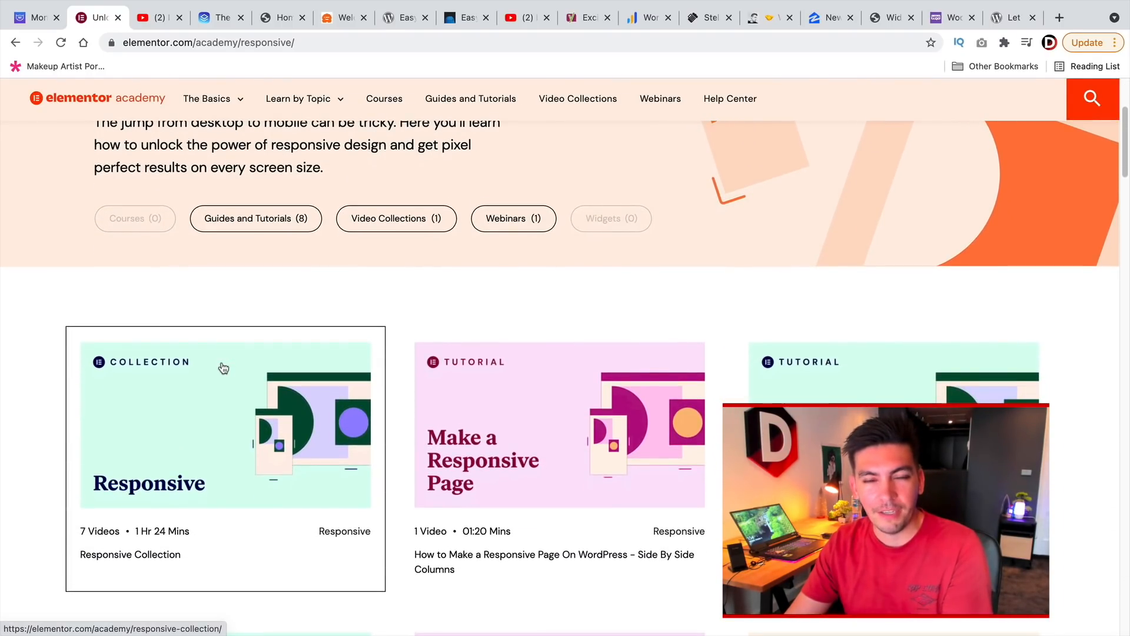
scroll(down, 3)
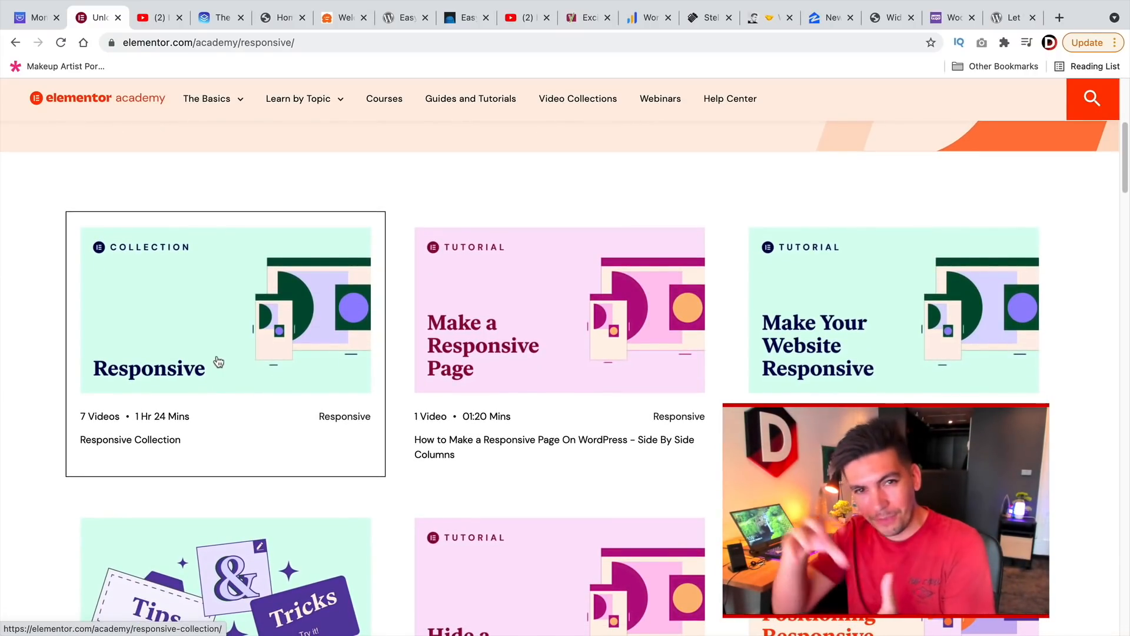
scroll(down, 3)
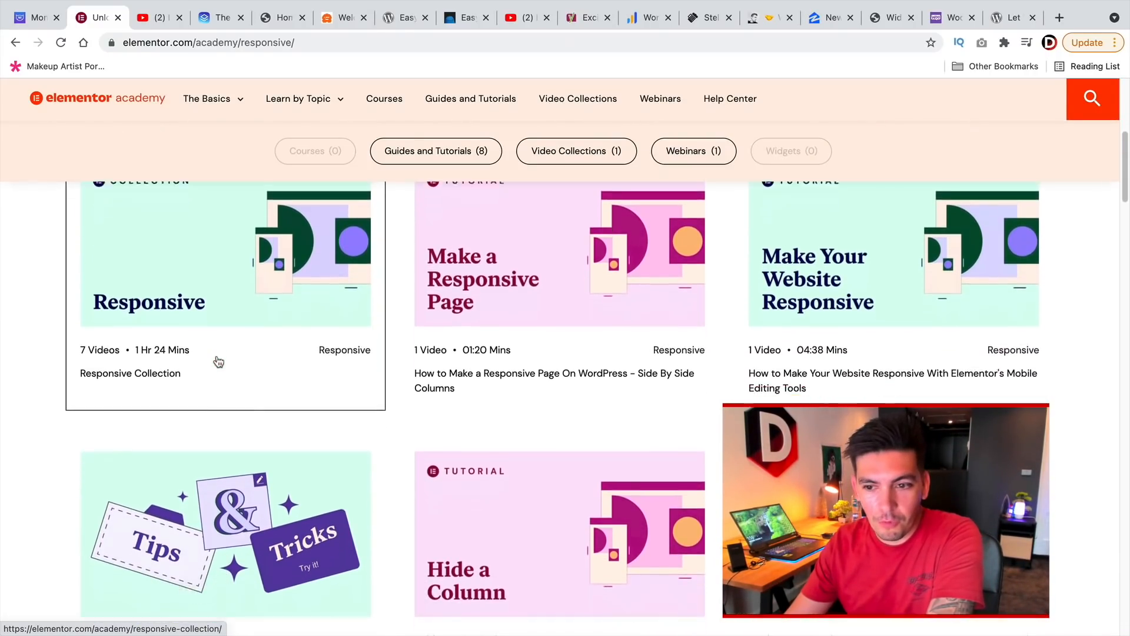
scroll(down, 3)
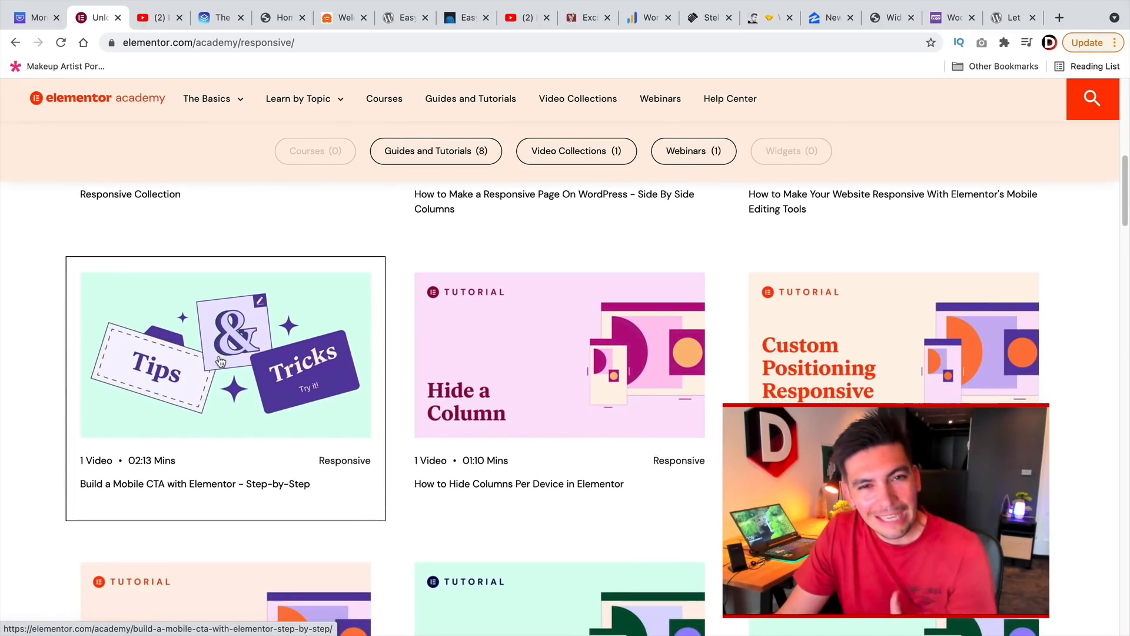
scroll(down, 3)
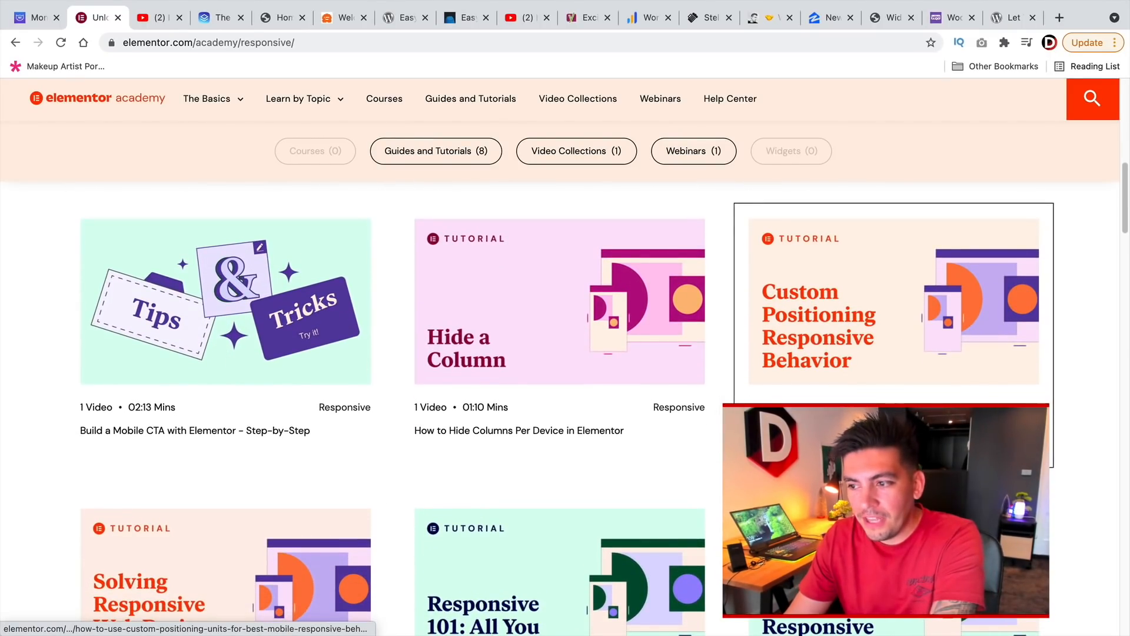
scroll(down, 3)
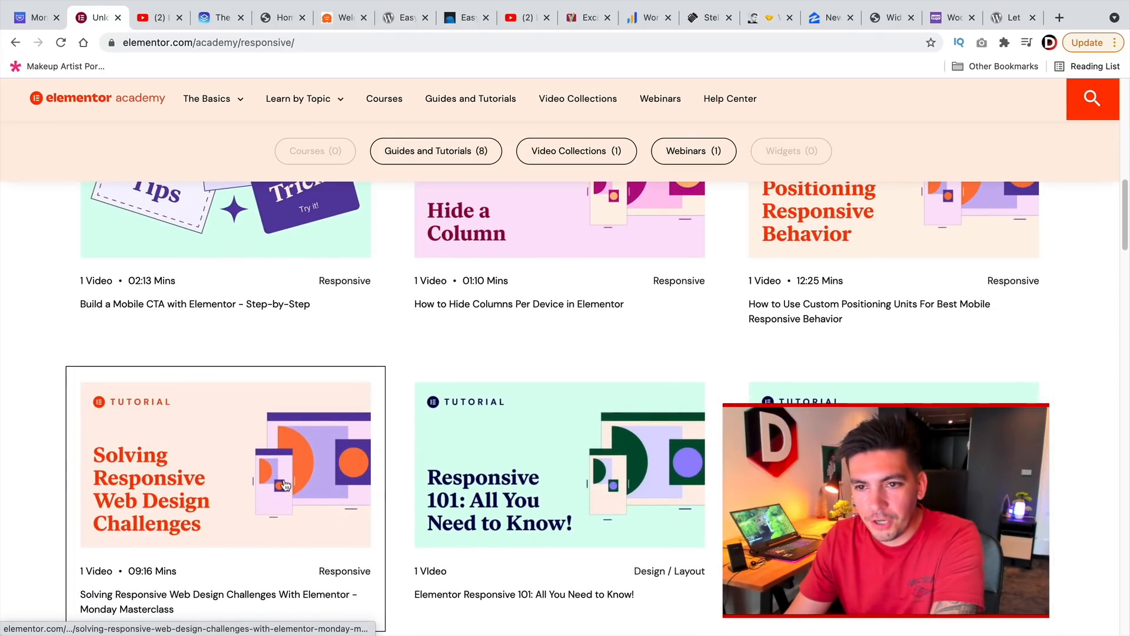
- Scroll back to the top of the Responsive topic before returning to the Academy home
scroll(up, 3)
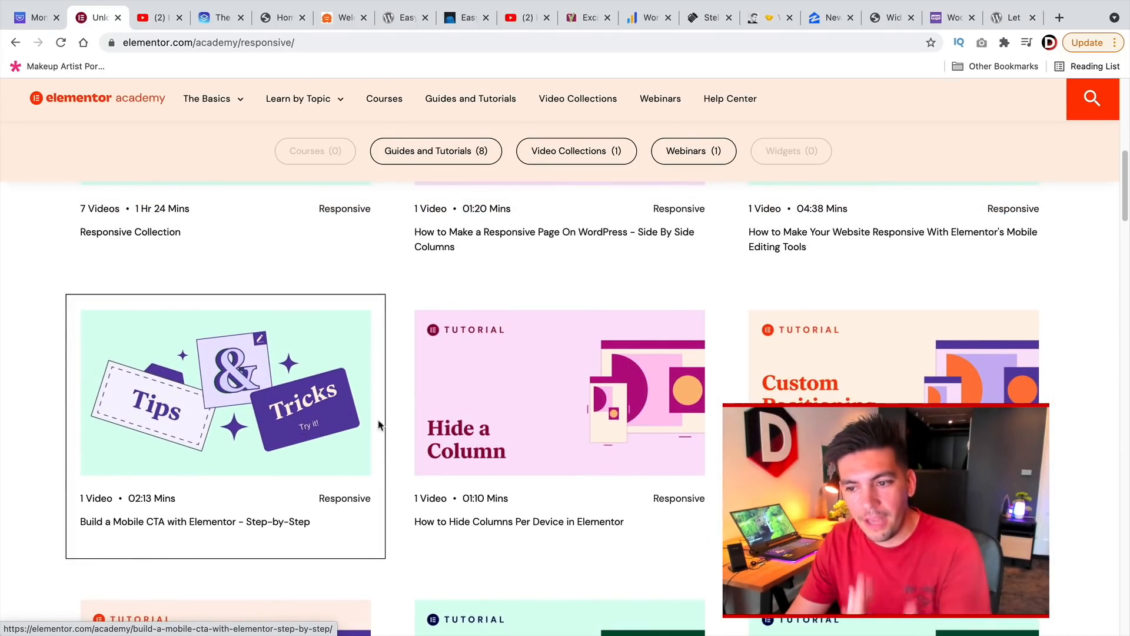
scroll(up, 3)
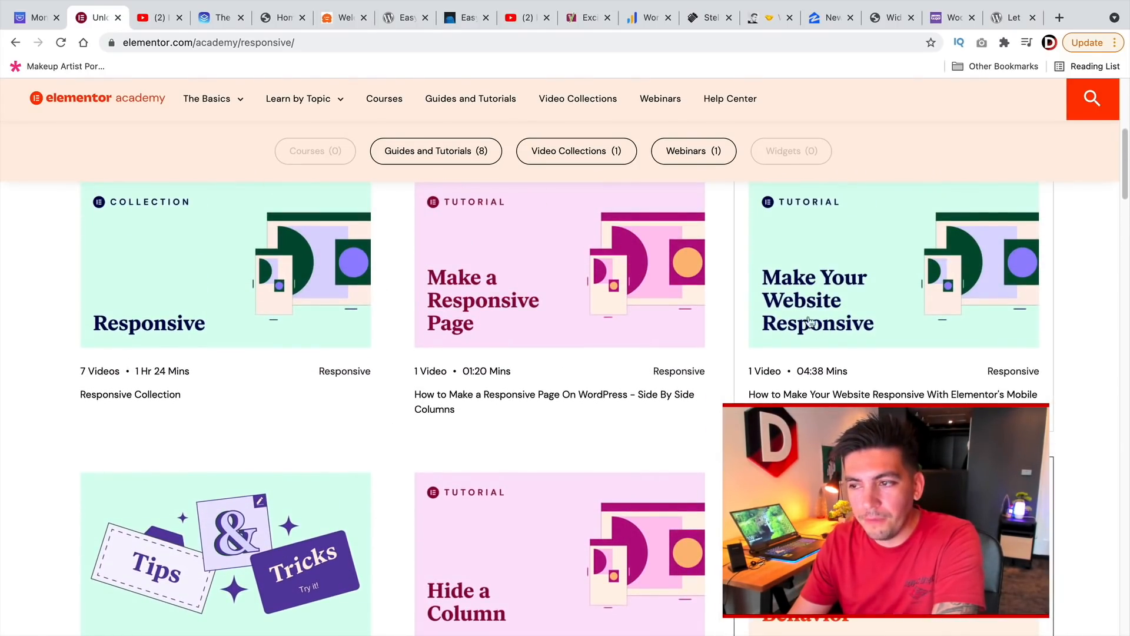
scroll(up, 3)
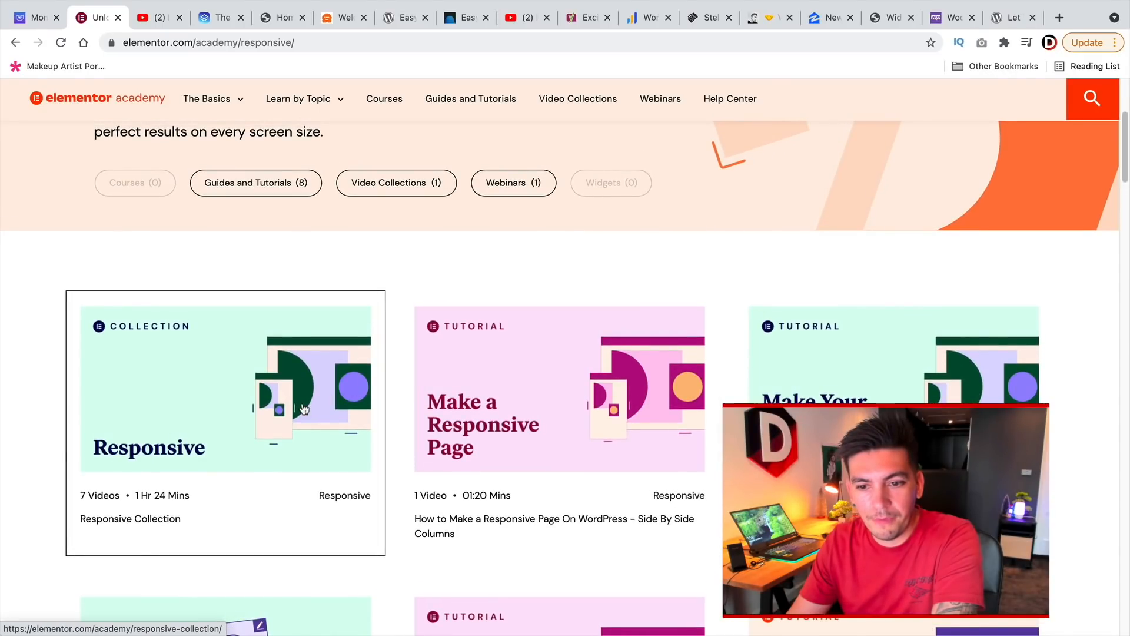
scroll(up, 3)
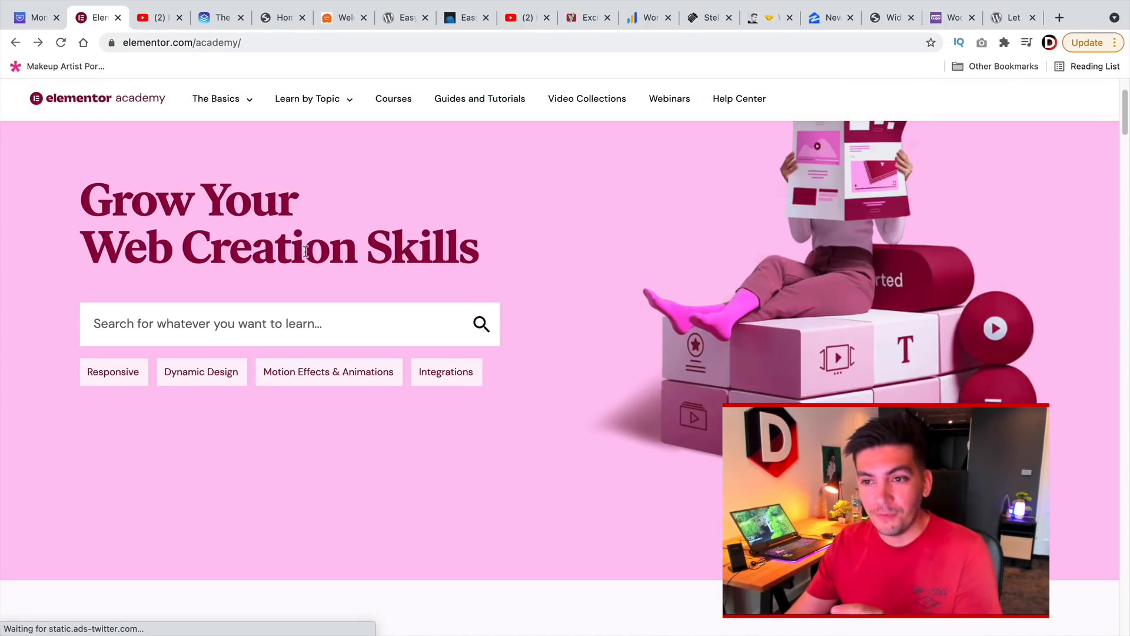
scroll(down, 3)
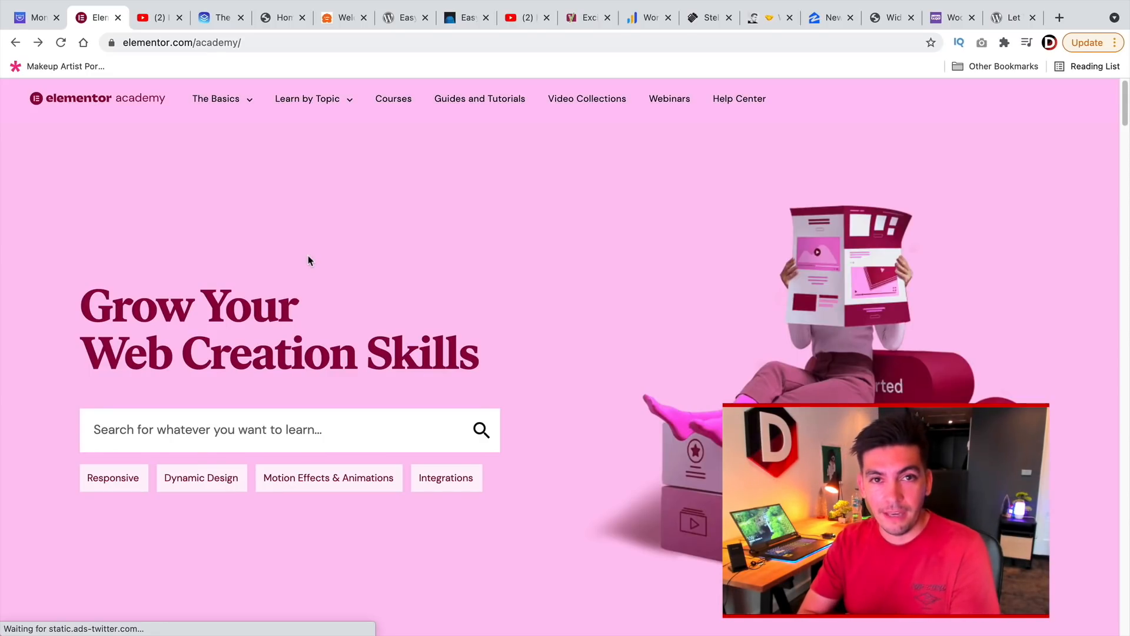
mouse_move(228, 270)
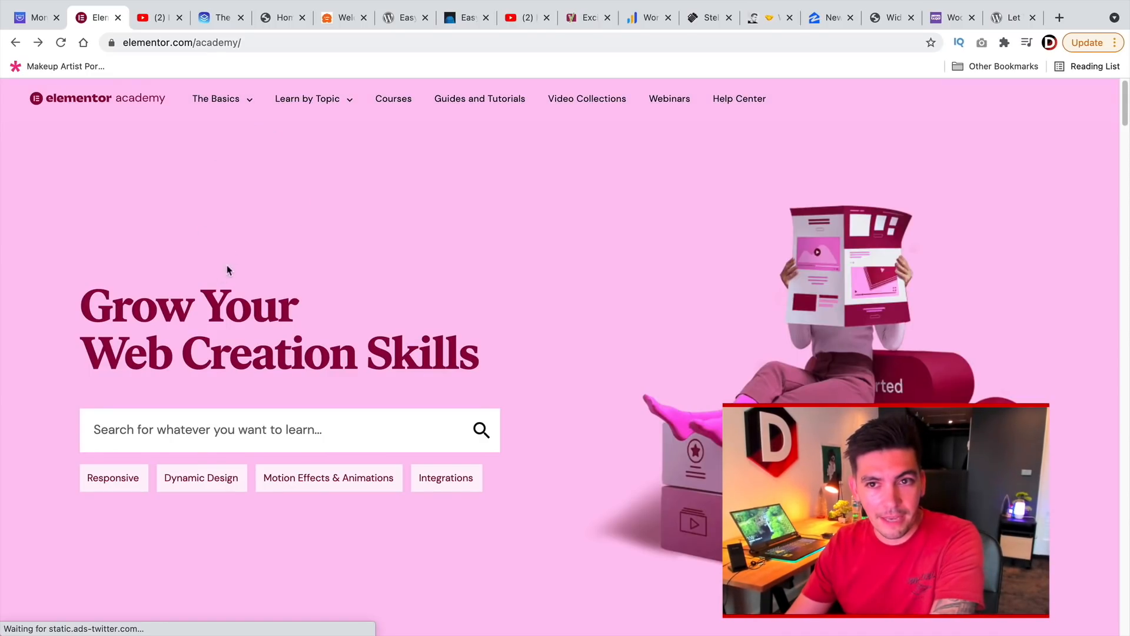
mouse_move(155, 16)
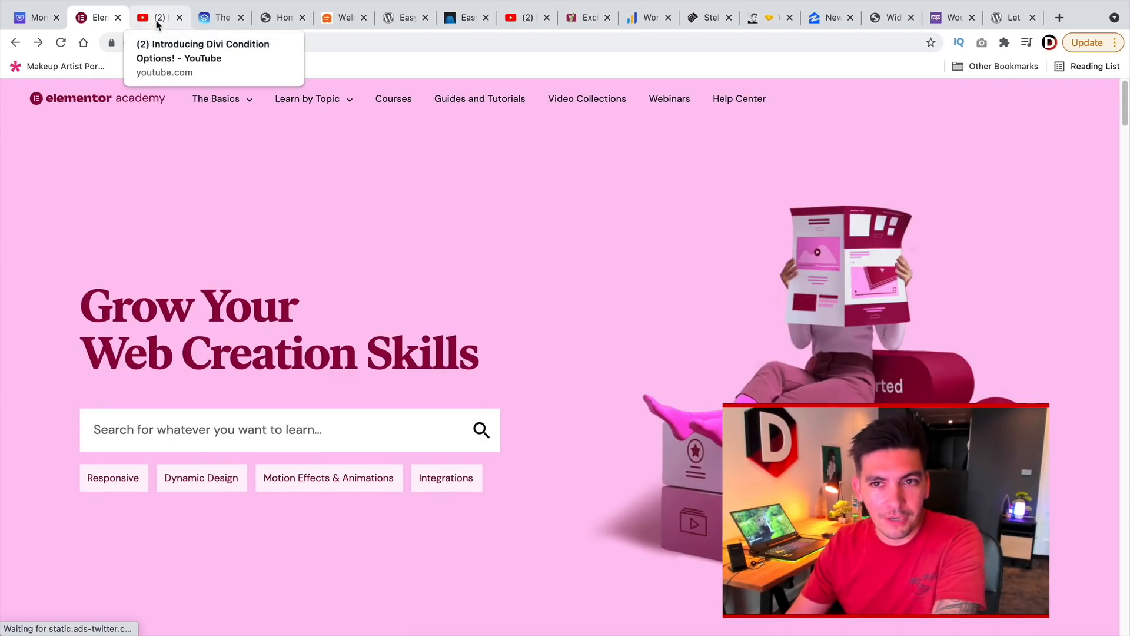
- Switch to the Introducing Divi Condition Options video and pause it for replaying the Date & Time example
click(157, 17)
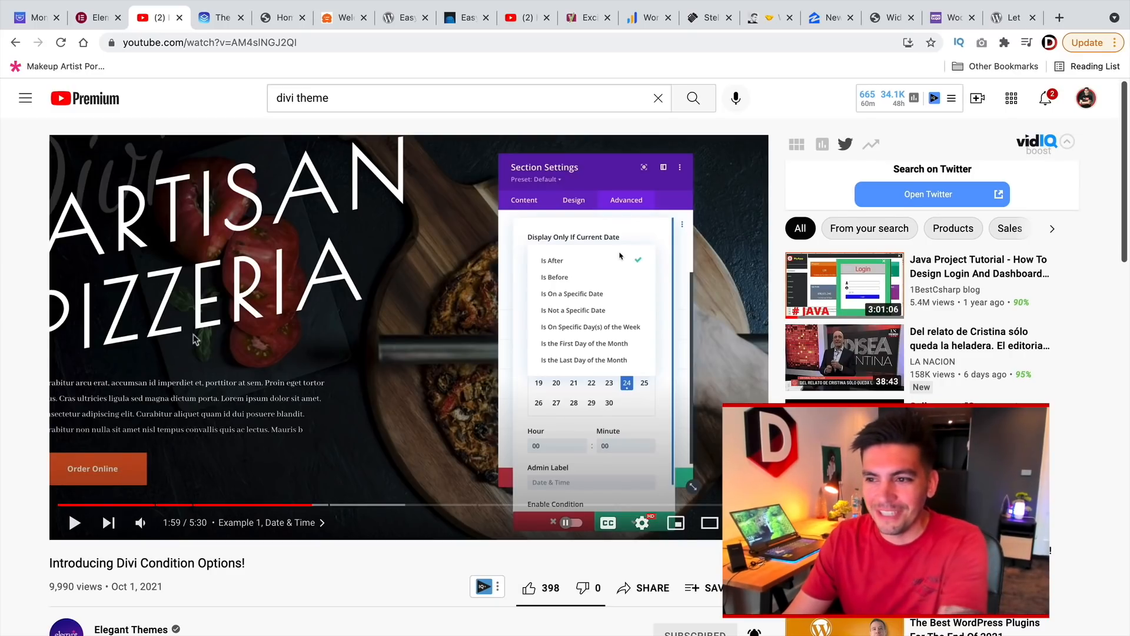
mouse_move(248, 330)
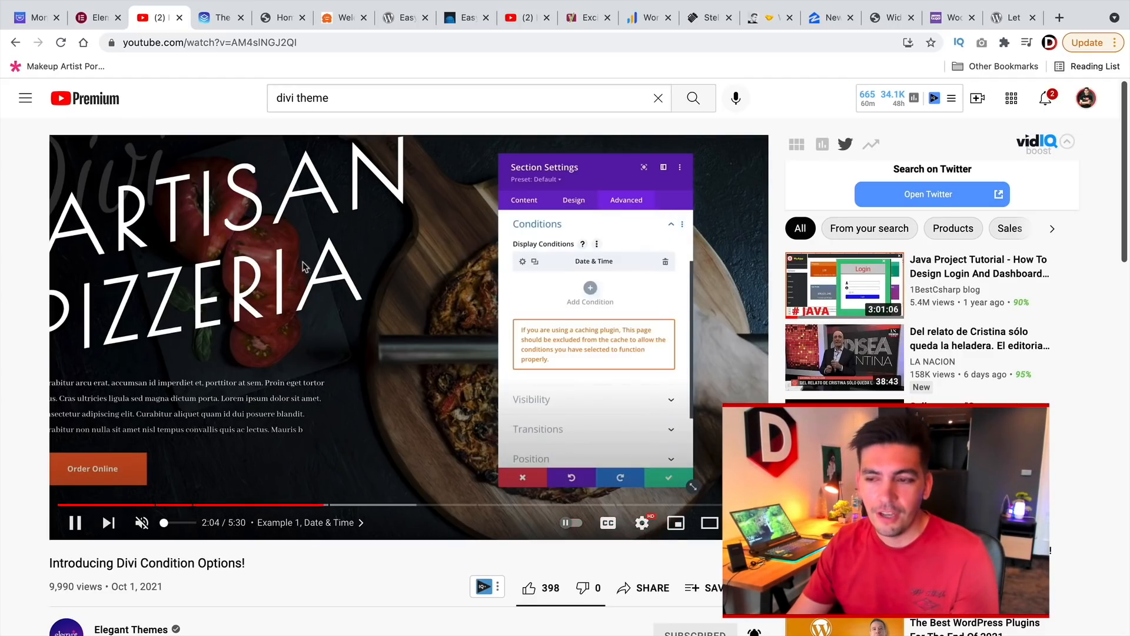
click(75, 523)
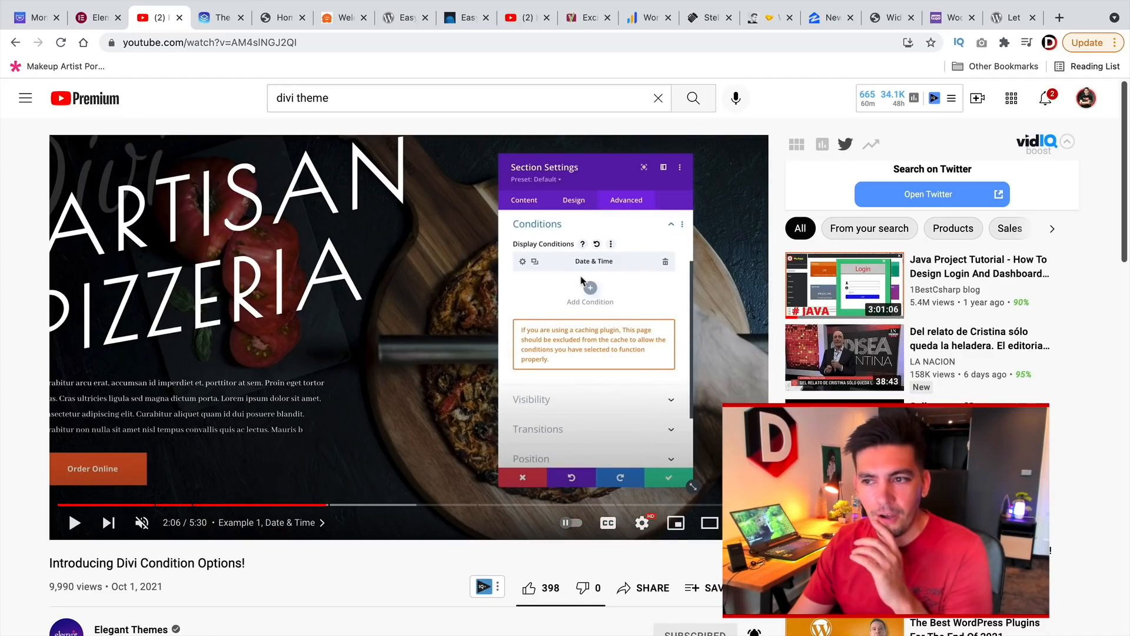
mouse_move(554, 337)
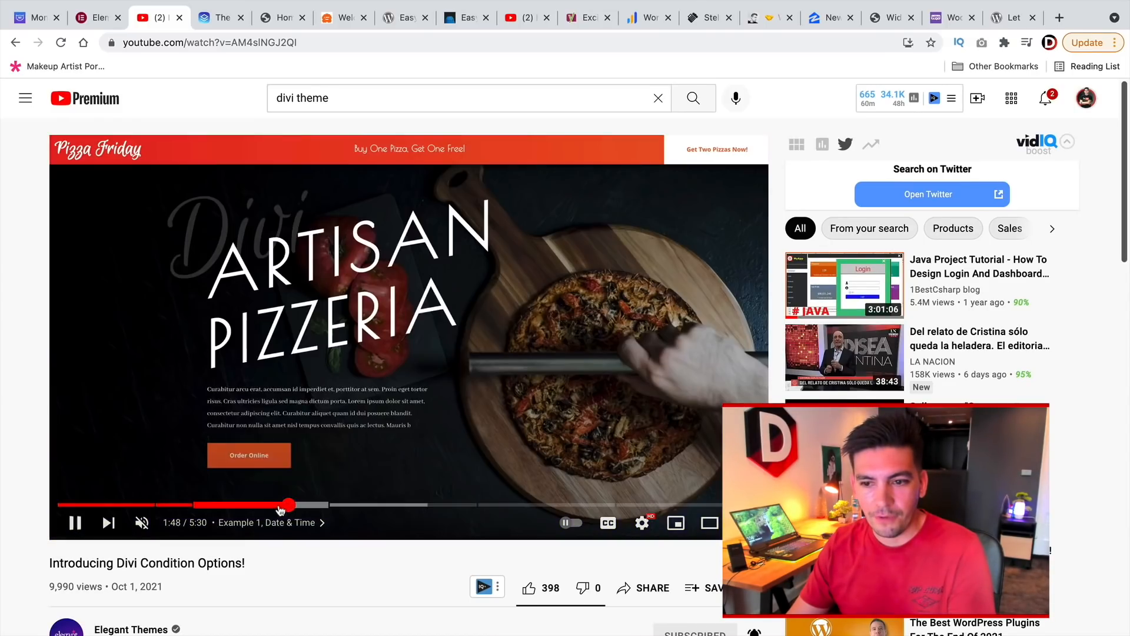
click(258, 504)
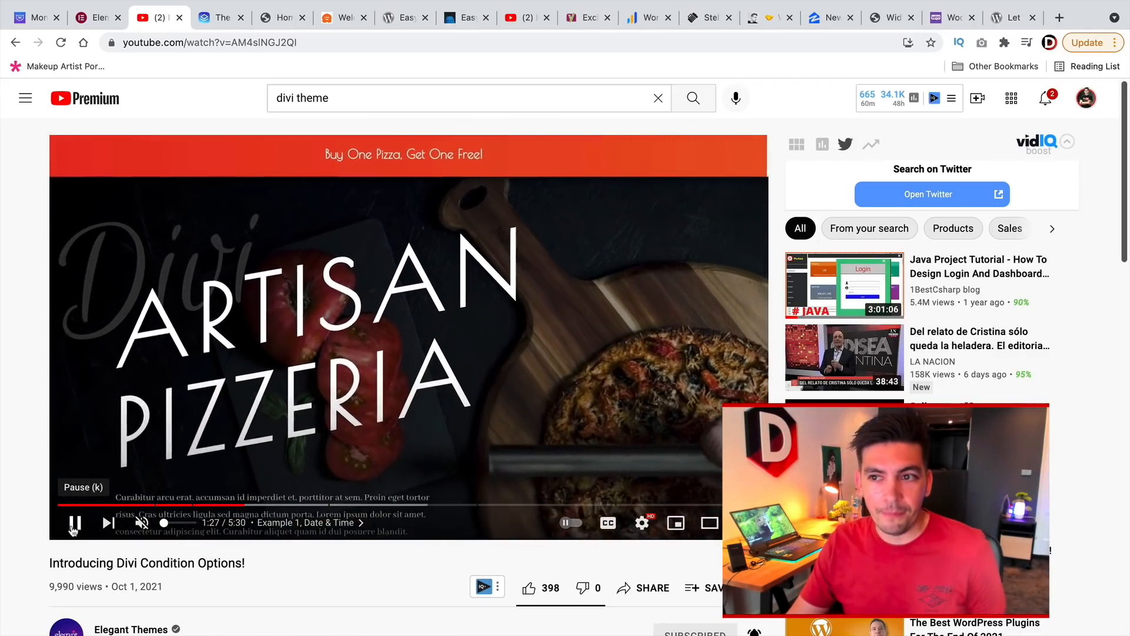
click(75, 523)
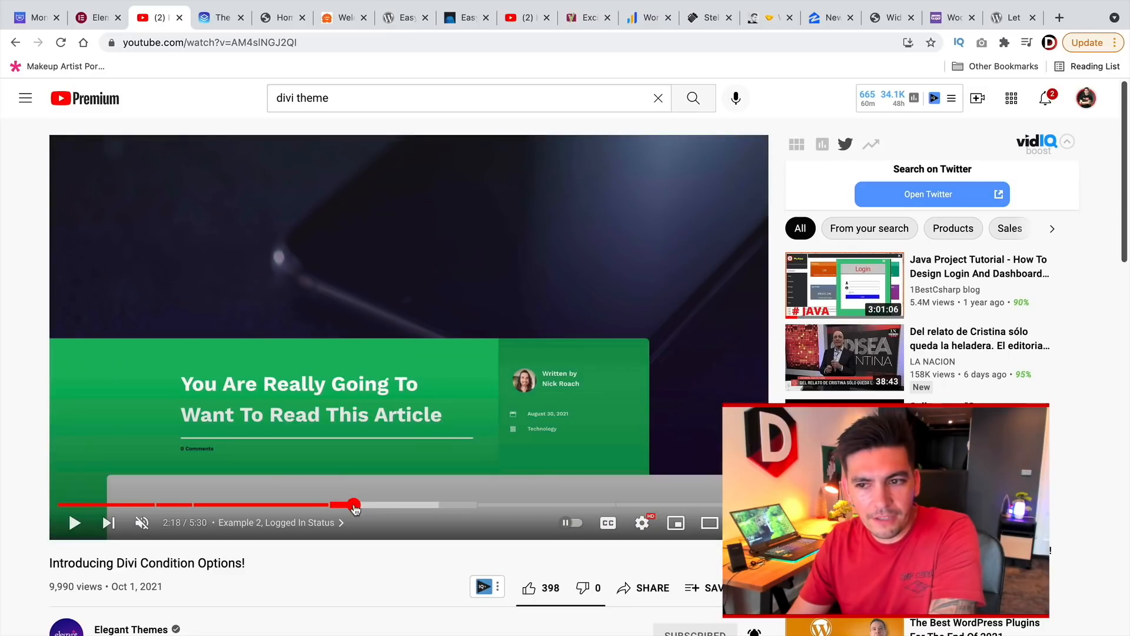
mouse_move(483, 403)
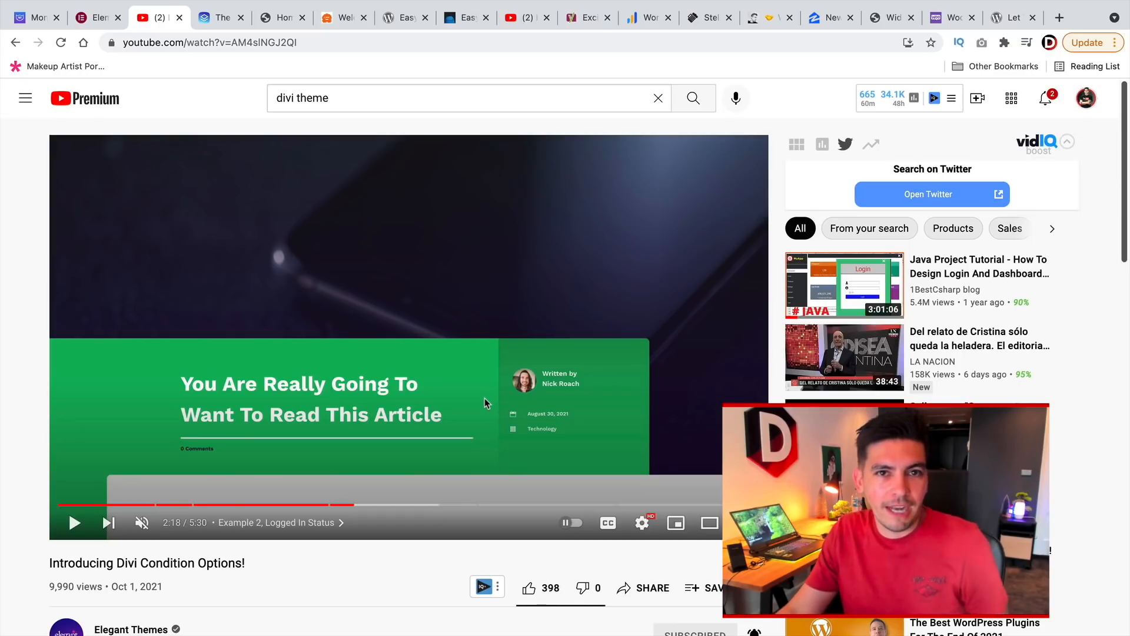
mouse_move(445, 505)
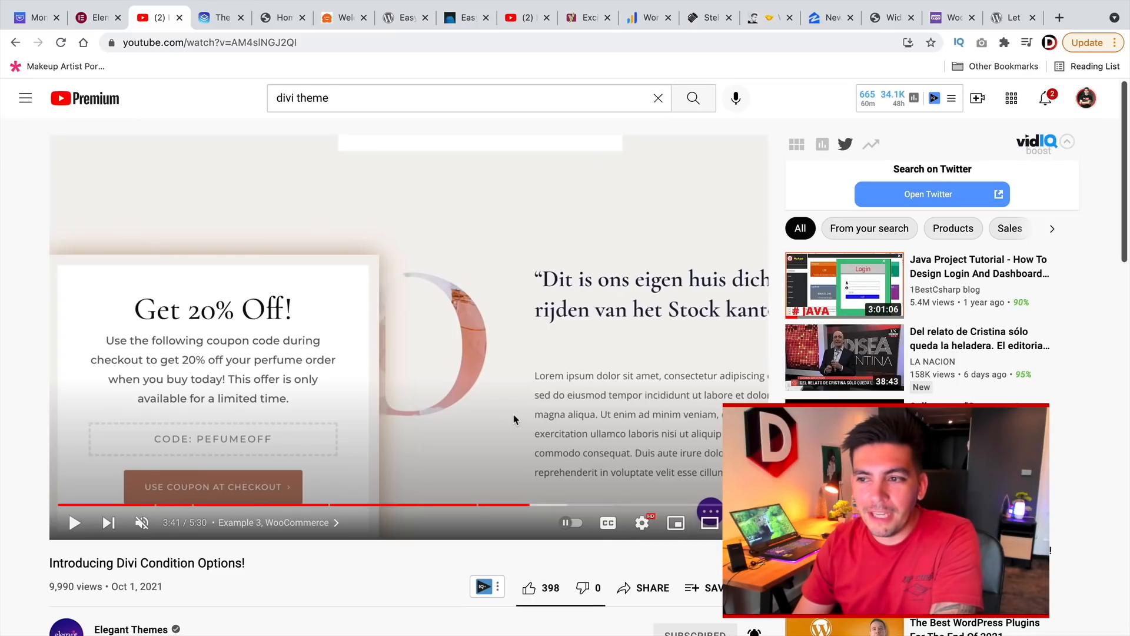
mouse_move(506, 413)
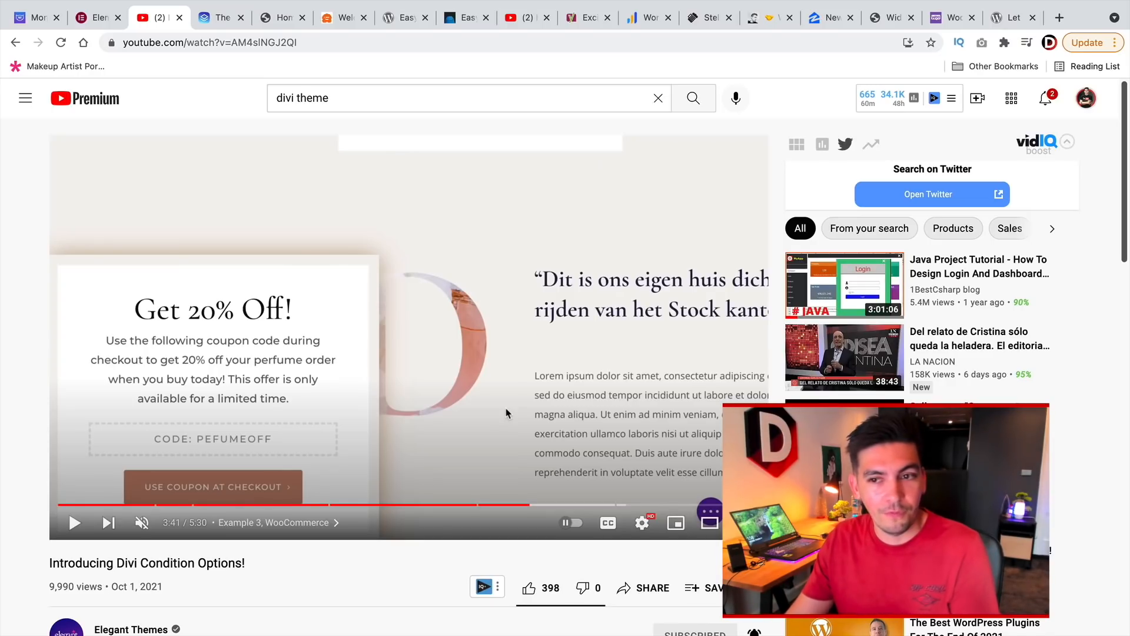
mouse_move(455, 332)
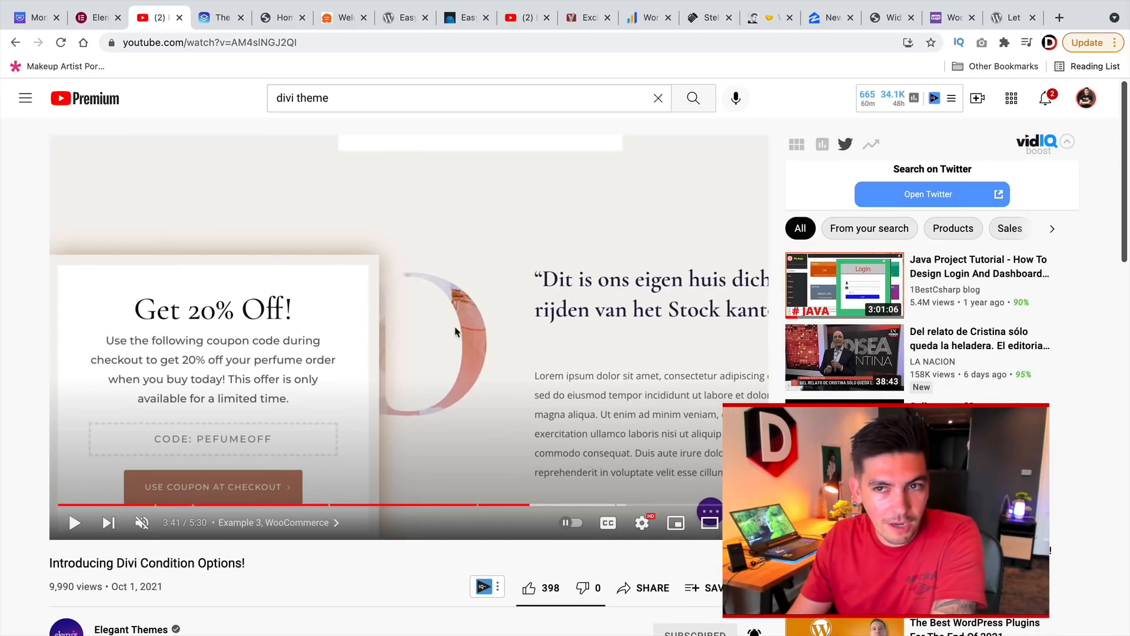
mouse_move(294, 198)
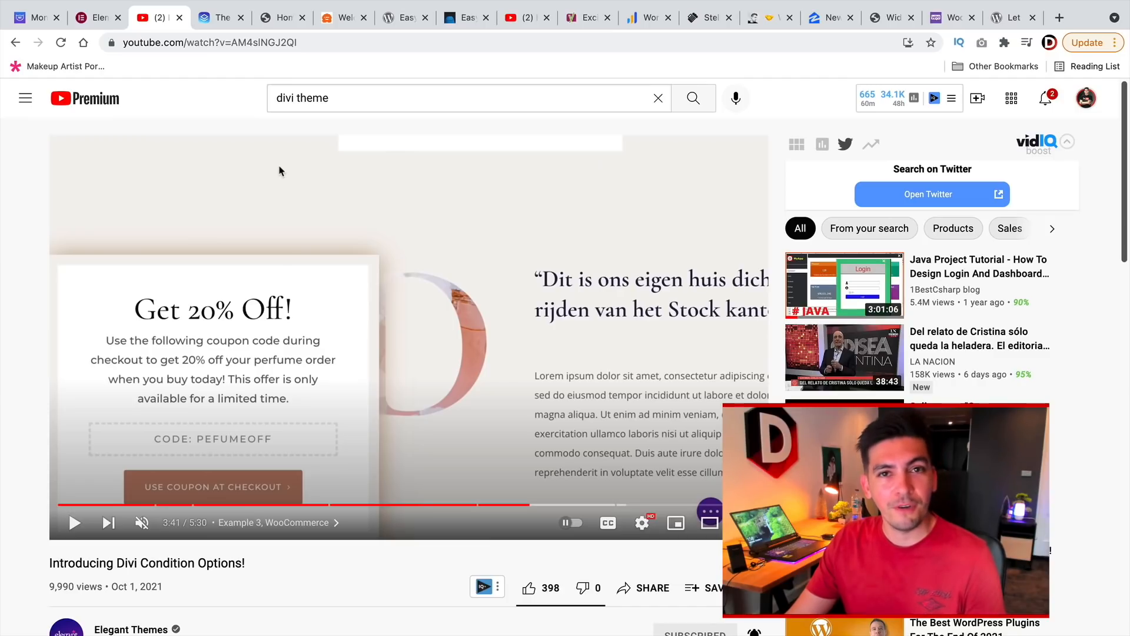
mouse_move(272, 116)
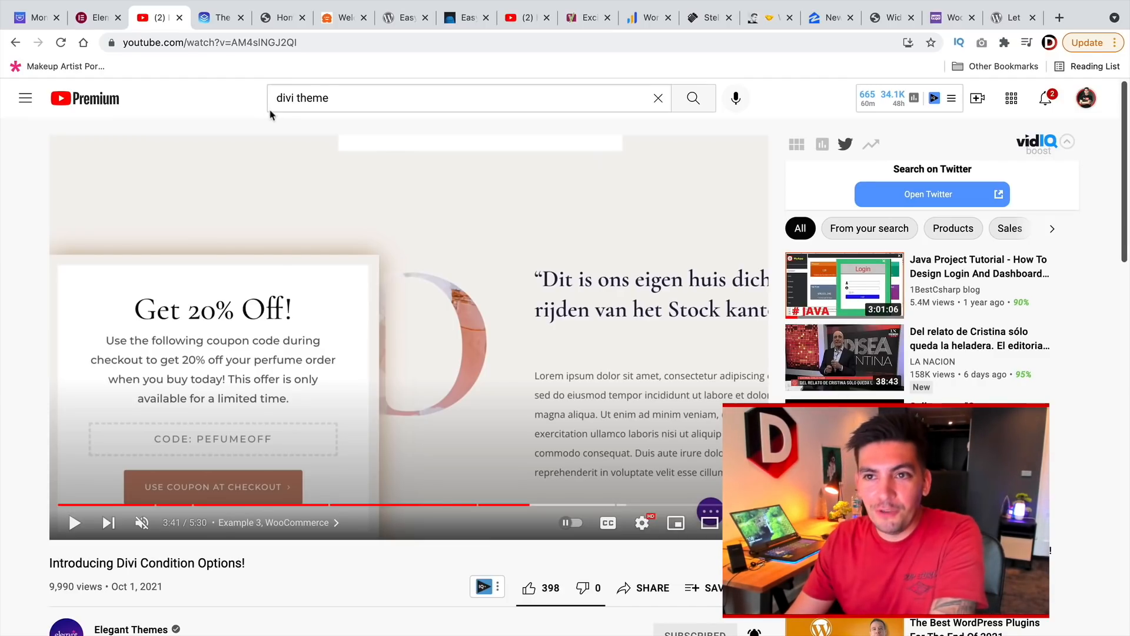
mouse_move(220, 17)
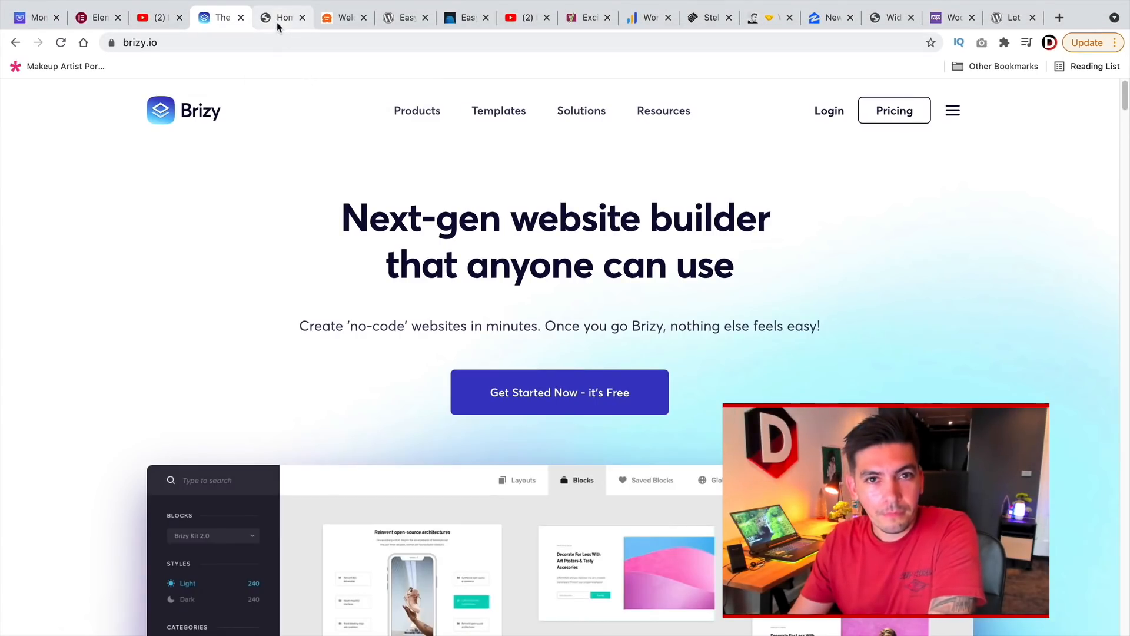
- Switch to the tutorialdomain.com Brizy editor tab with the premade layouts library open
click(282, 17)
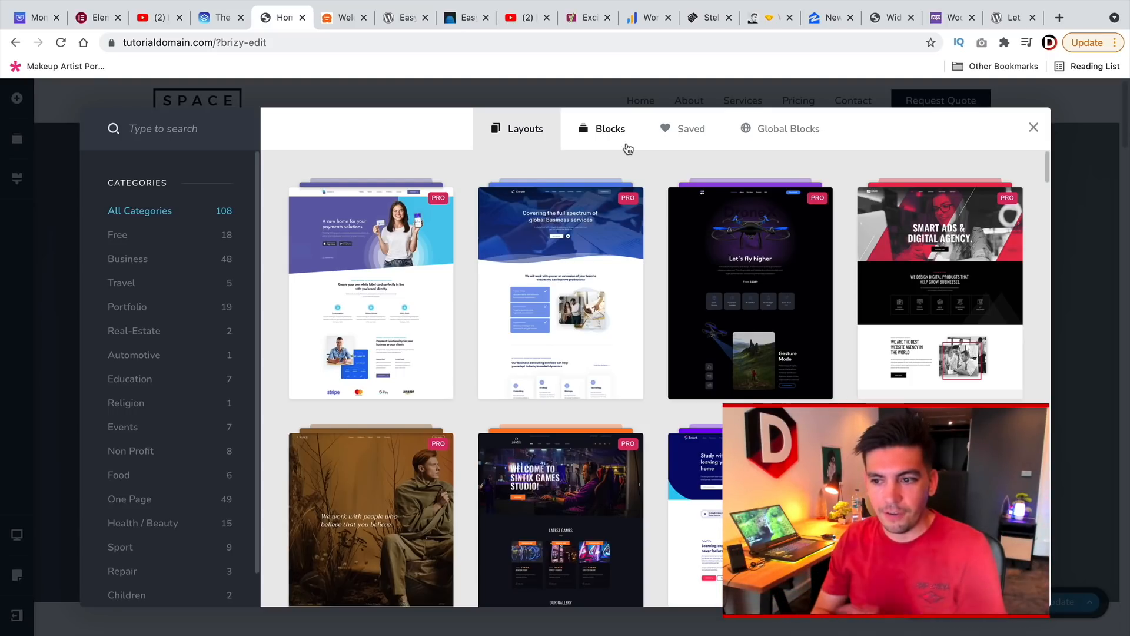
mouse_move(947, 81)
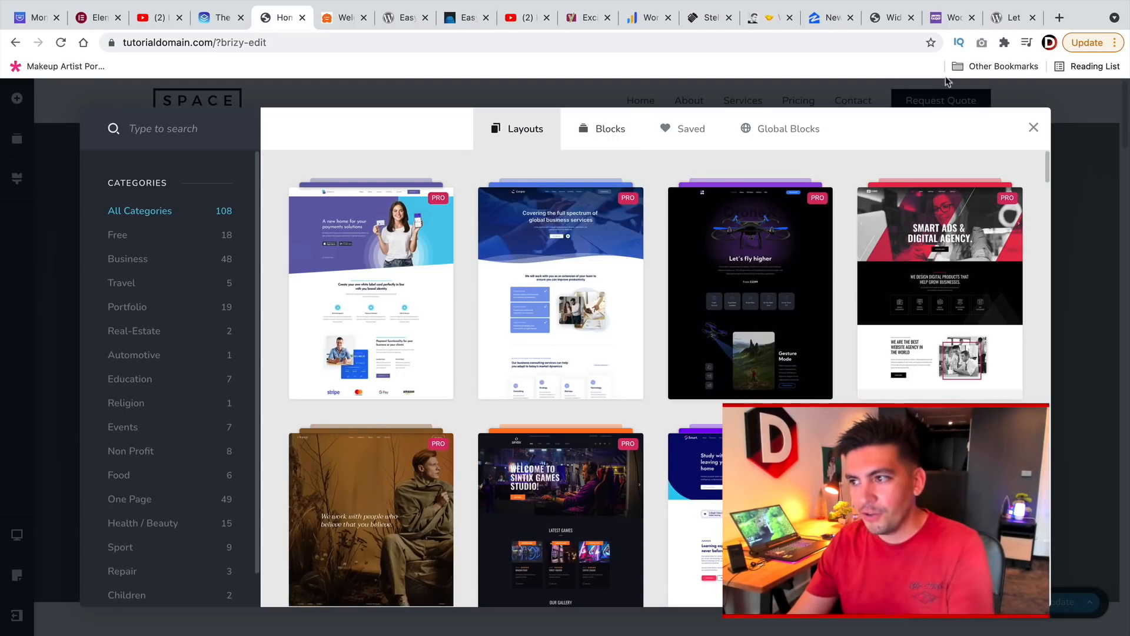
- Reopen the Brizy library and show the eight saved layouts under Saved > Layouts
click(1033, 128)
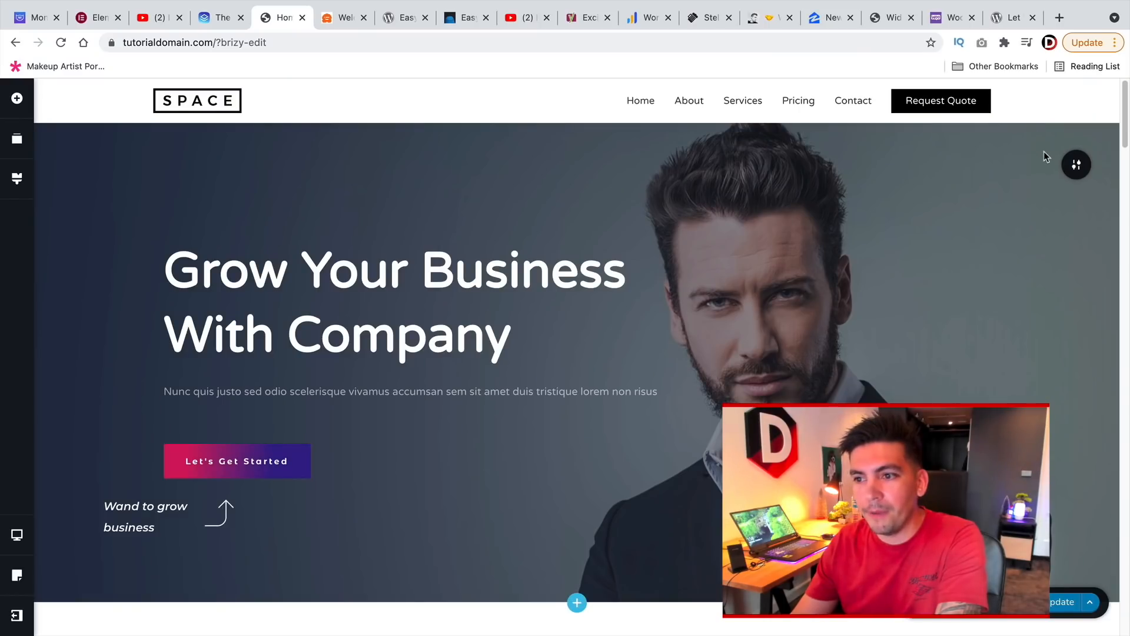
click(577, 603)
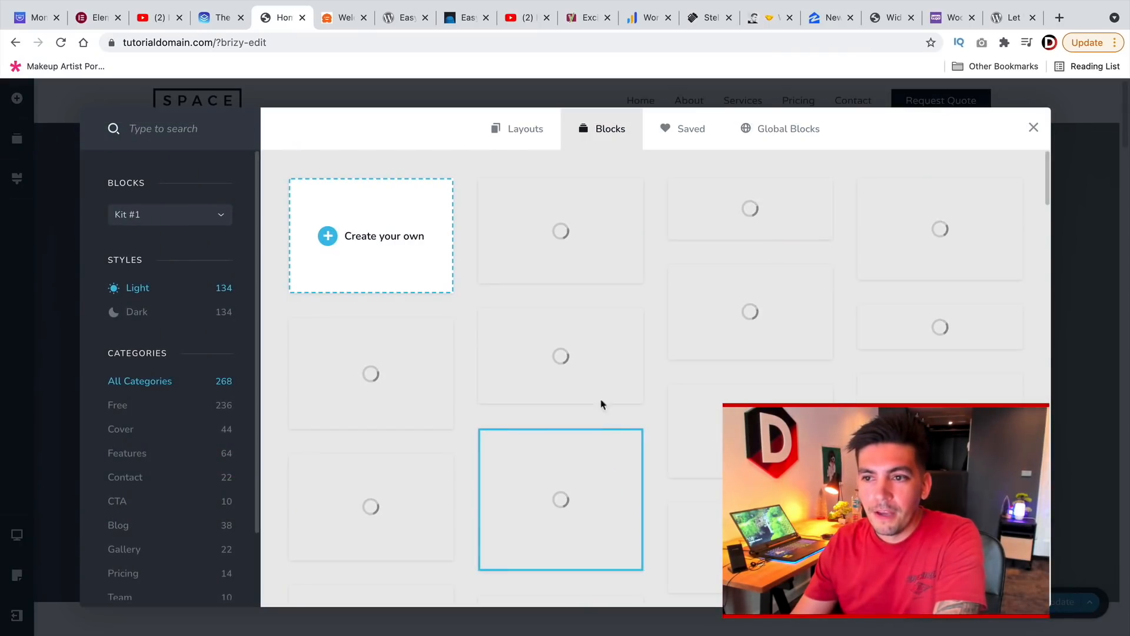
click(682, 128)
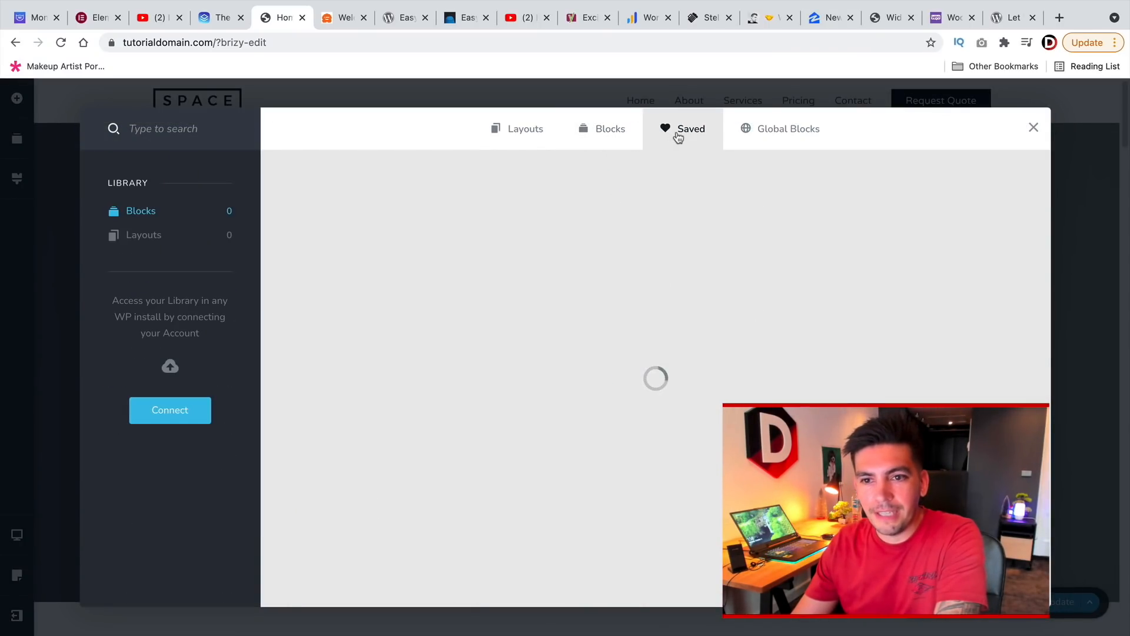
click(144, 234)
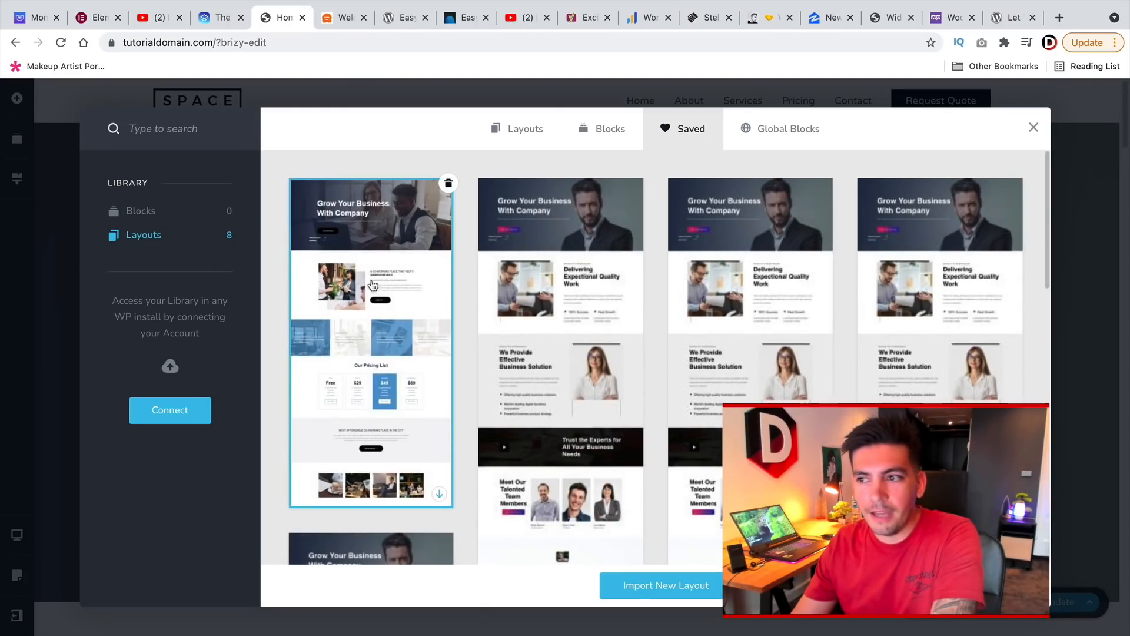
- Download one of the saved layouts as a zip file
scroll(down, 3)
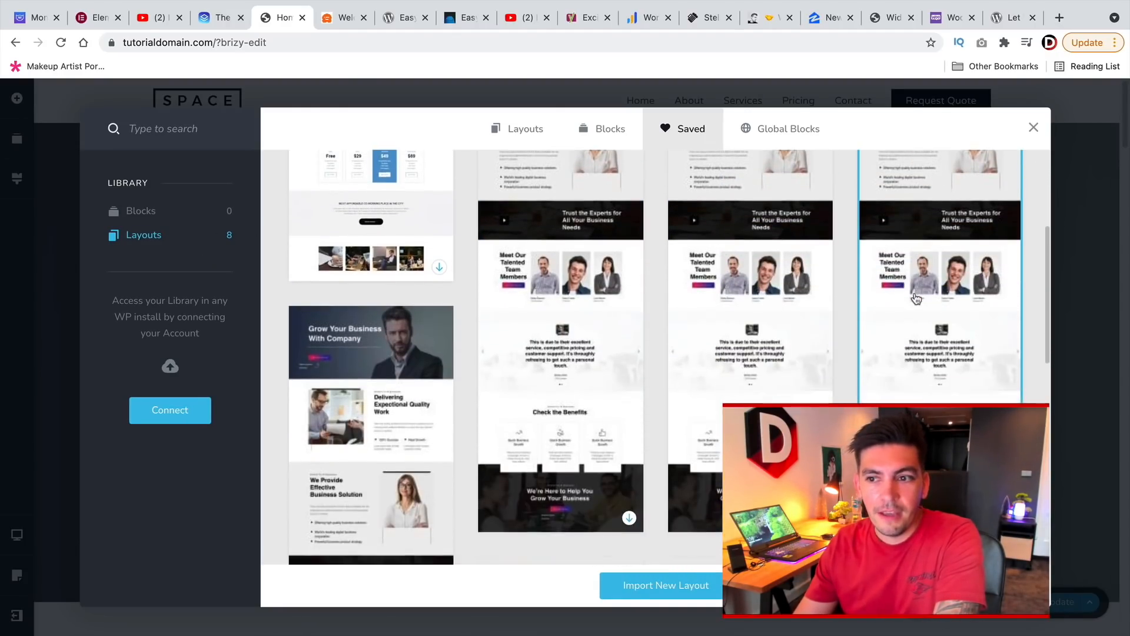
scroll(down, 3)
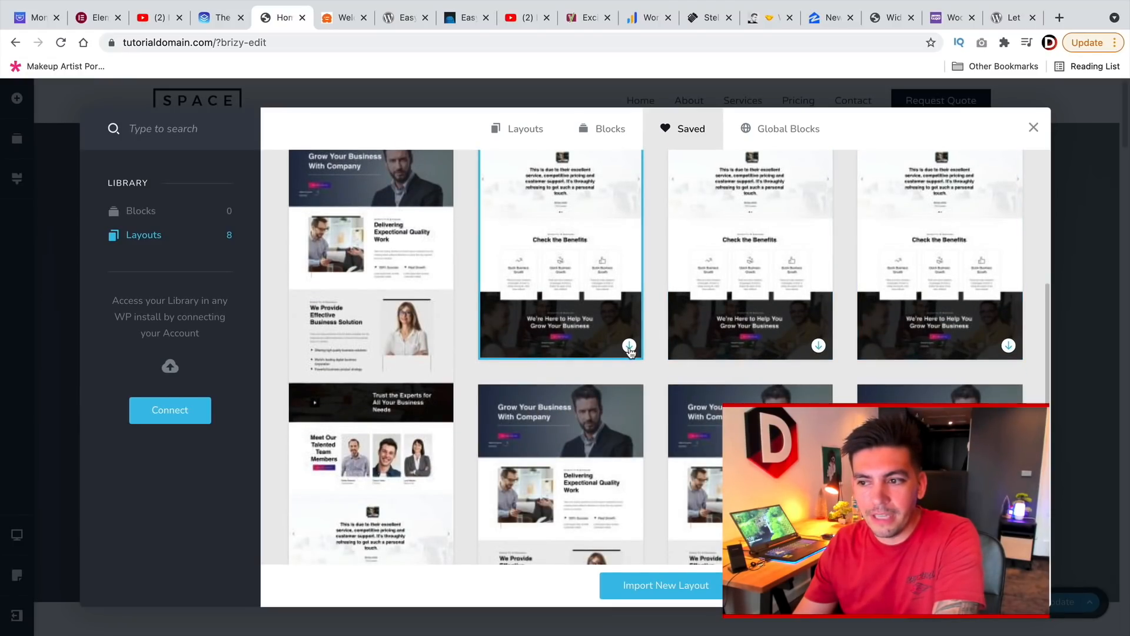
click(628, 345)
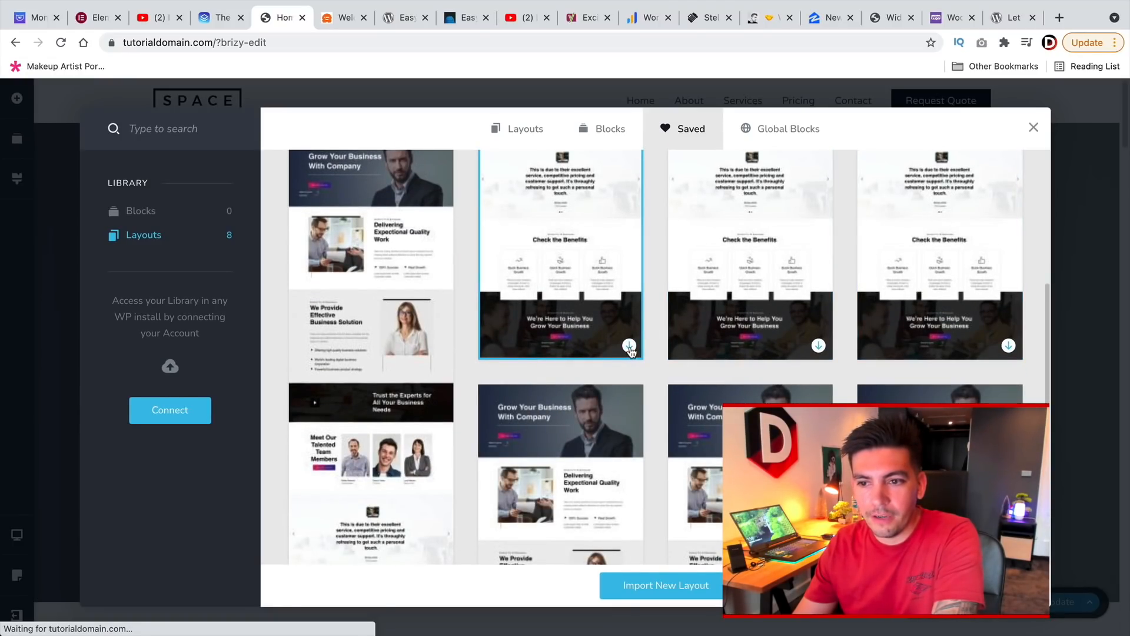
click(629, 345)
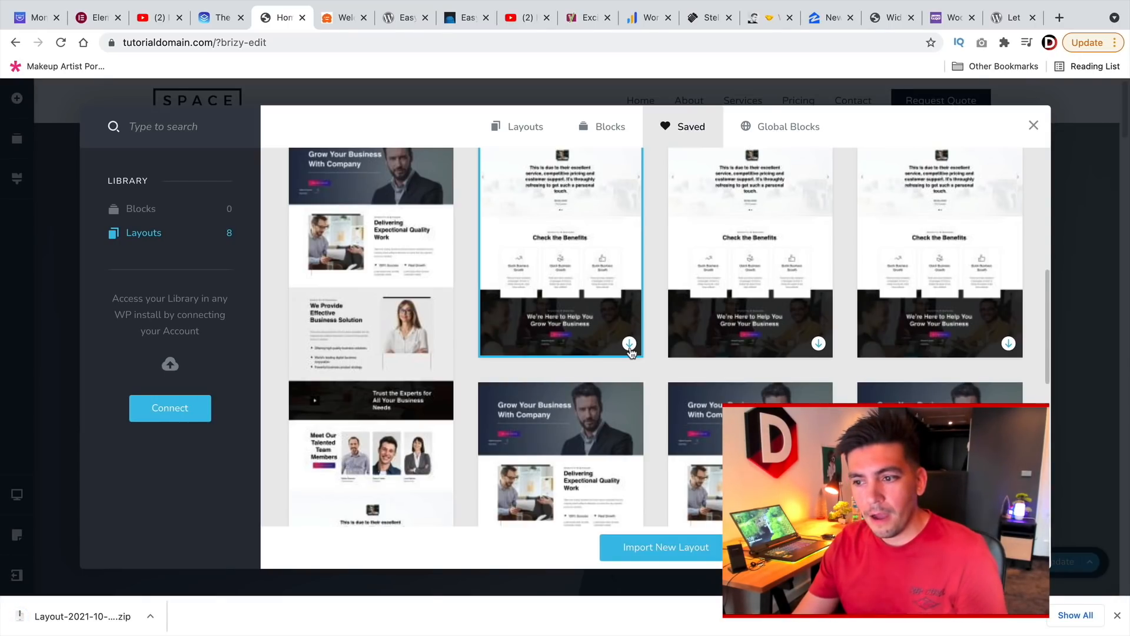
mouse_move(629, 343)
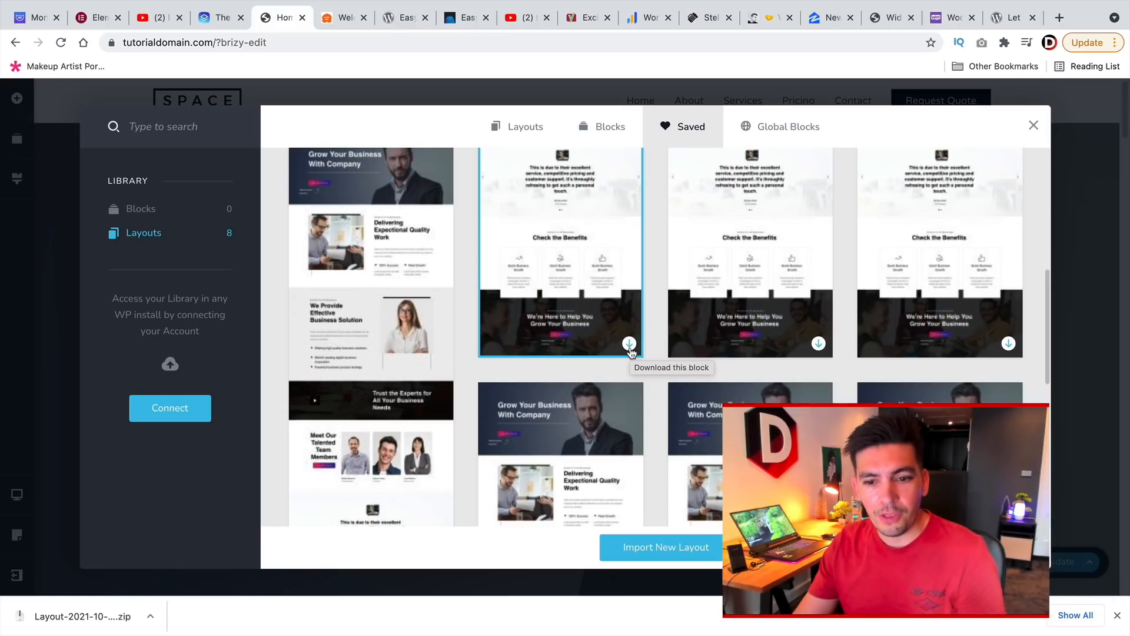
mouse_move(374, 390)
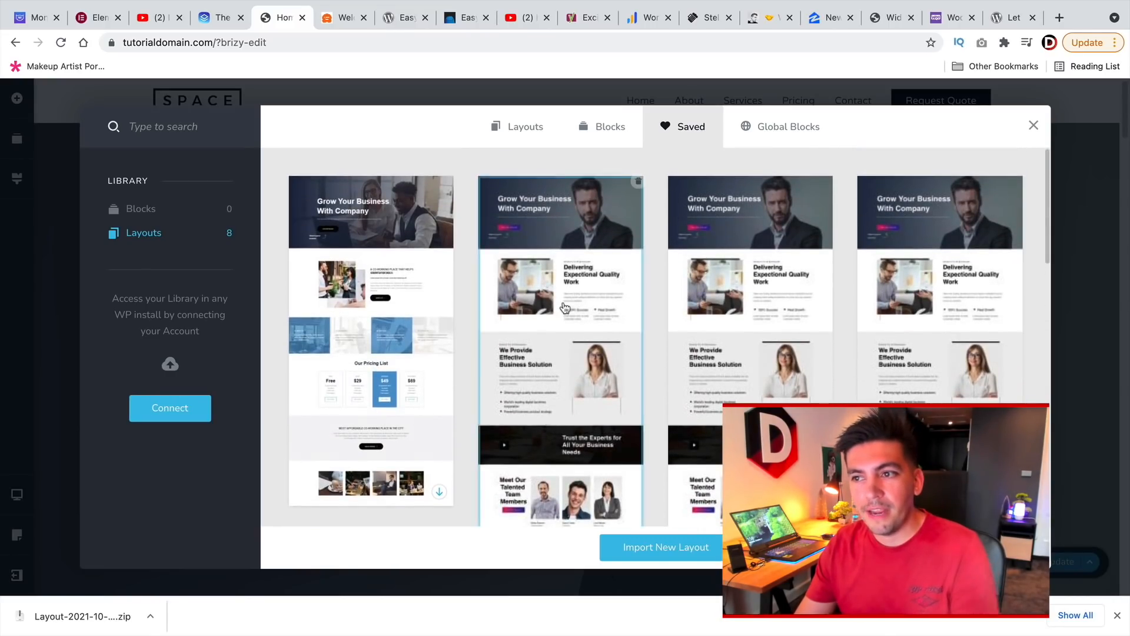
- Show the premade Layouts library again, then switch to the brizy.io homepage tab
click(525, 126)
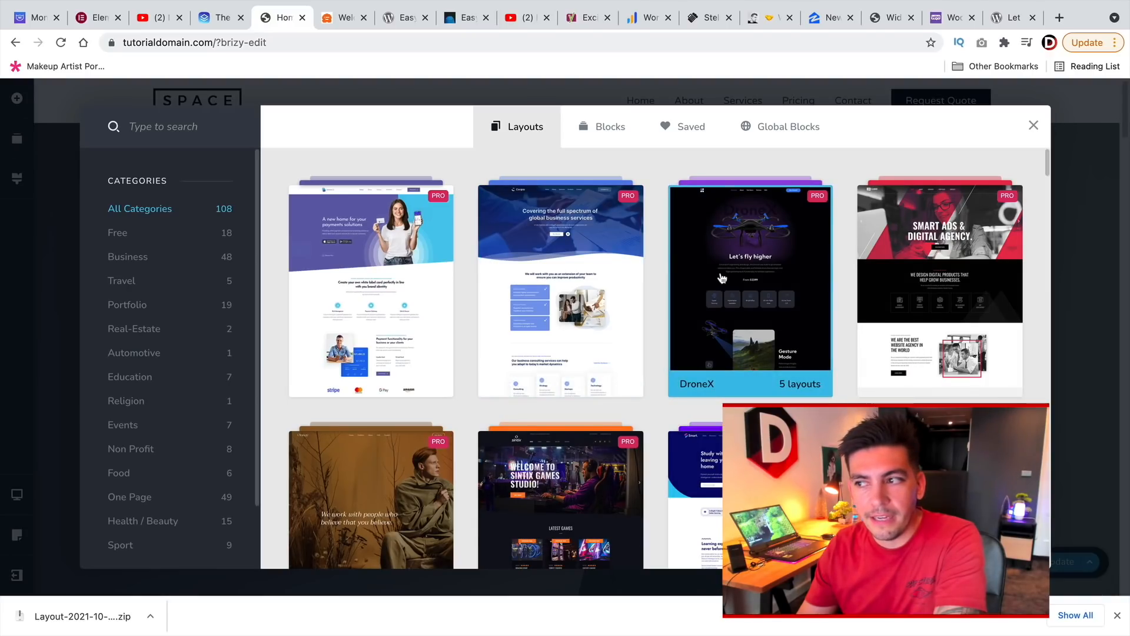
mouse_move(784, 289)
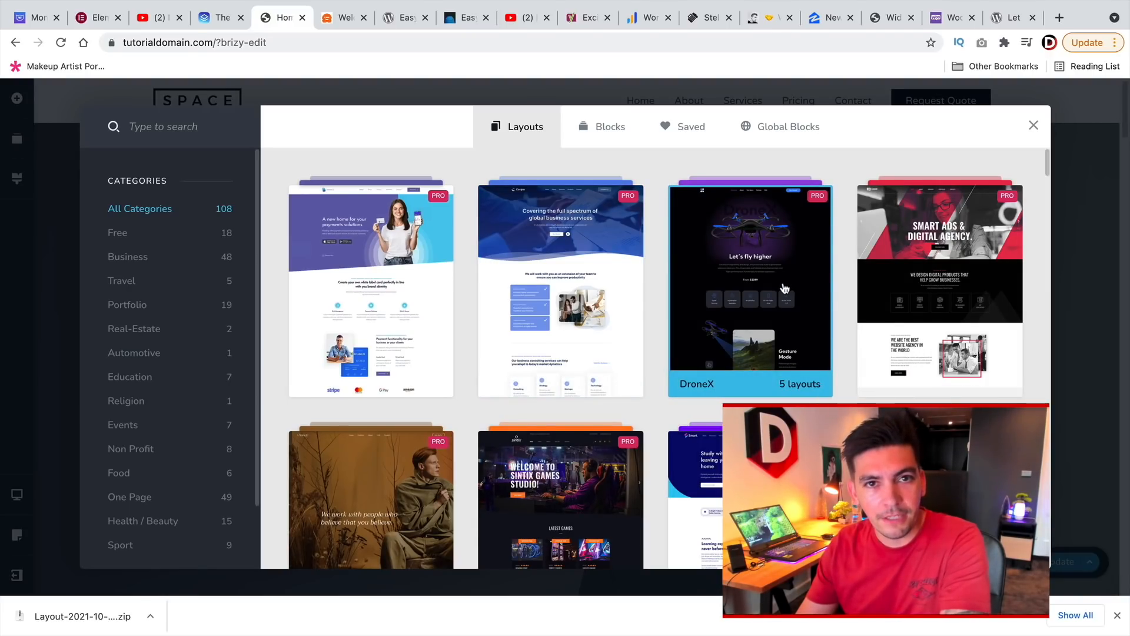
mouse_move(622, 207)
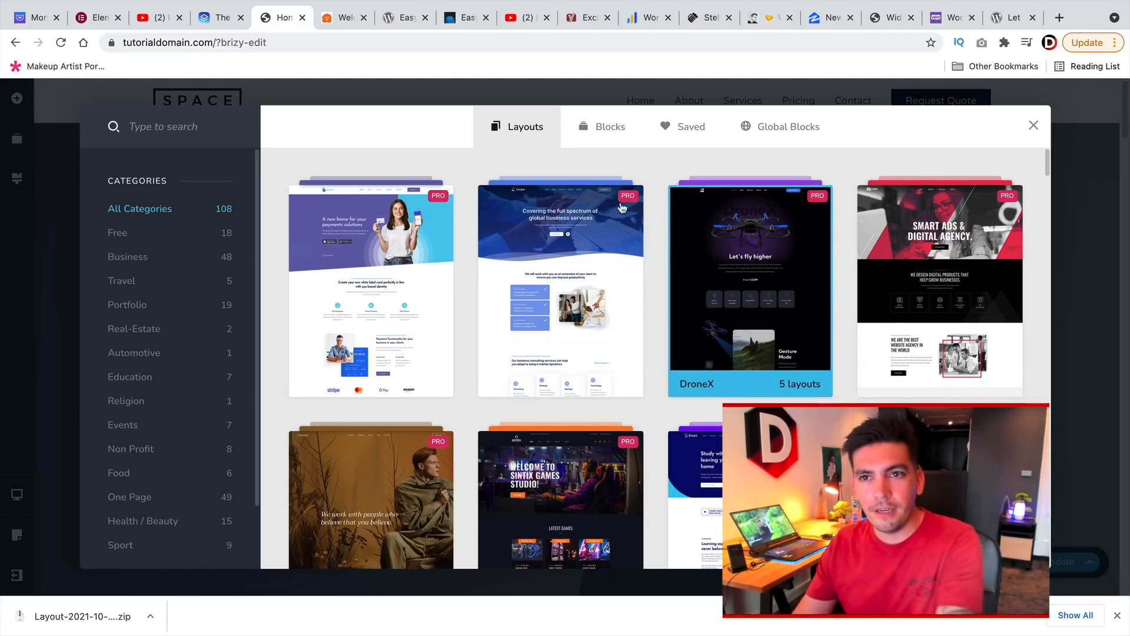
click(220, 17)
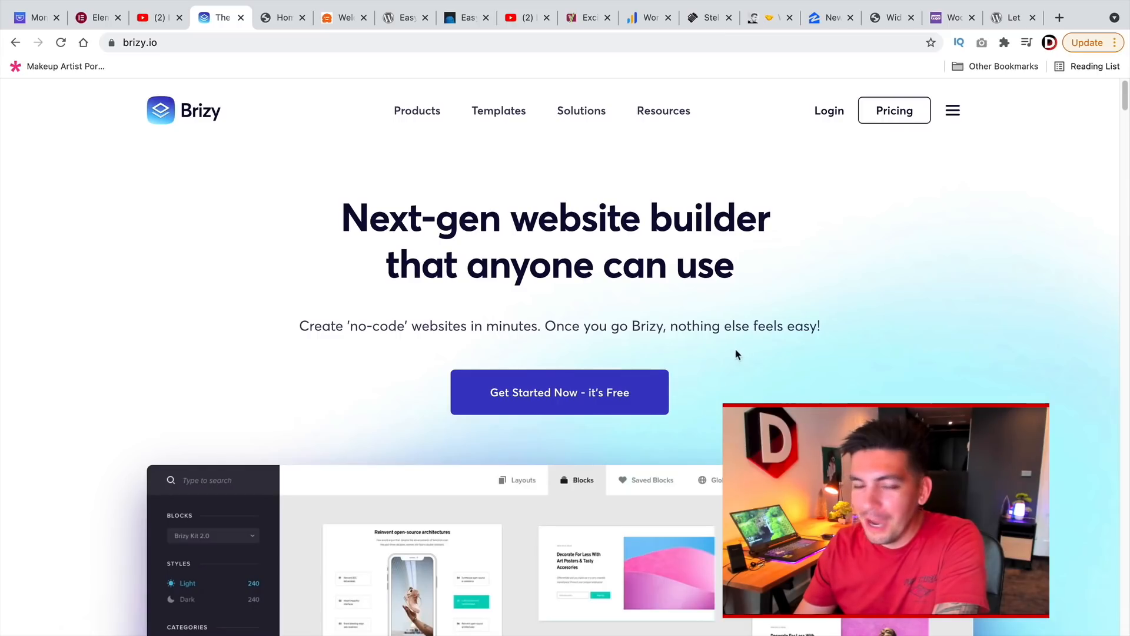
mouse_move(282, 18)
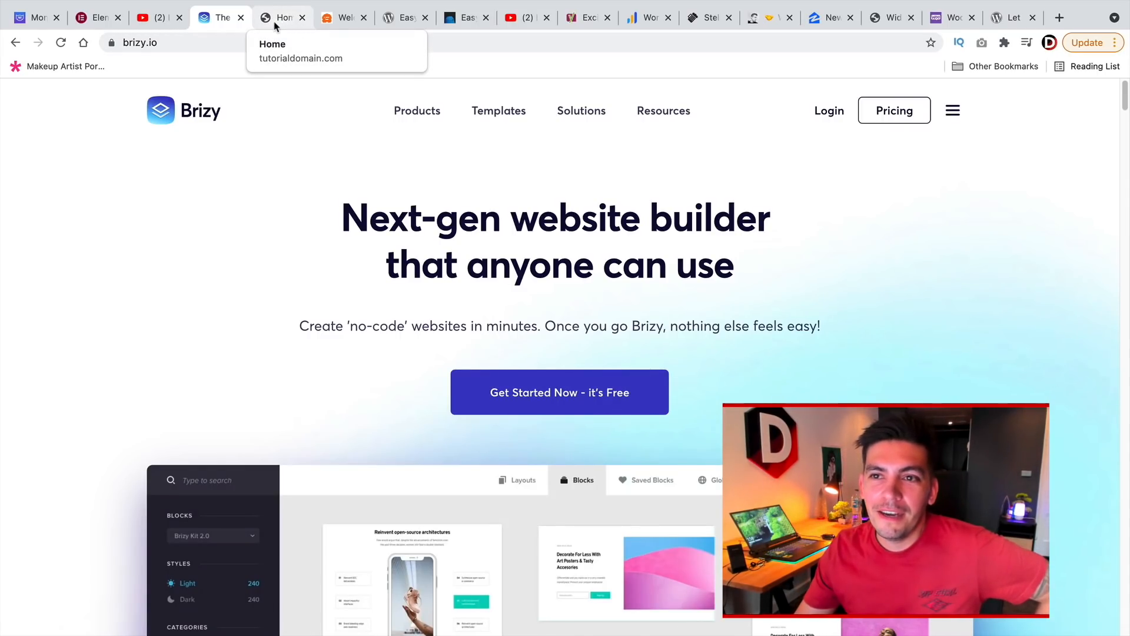
click(343, 16)
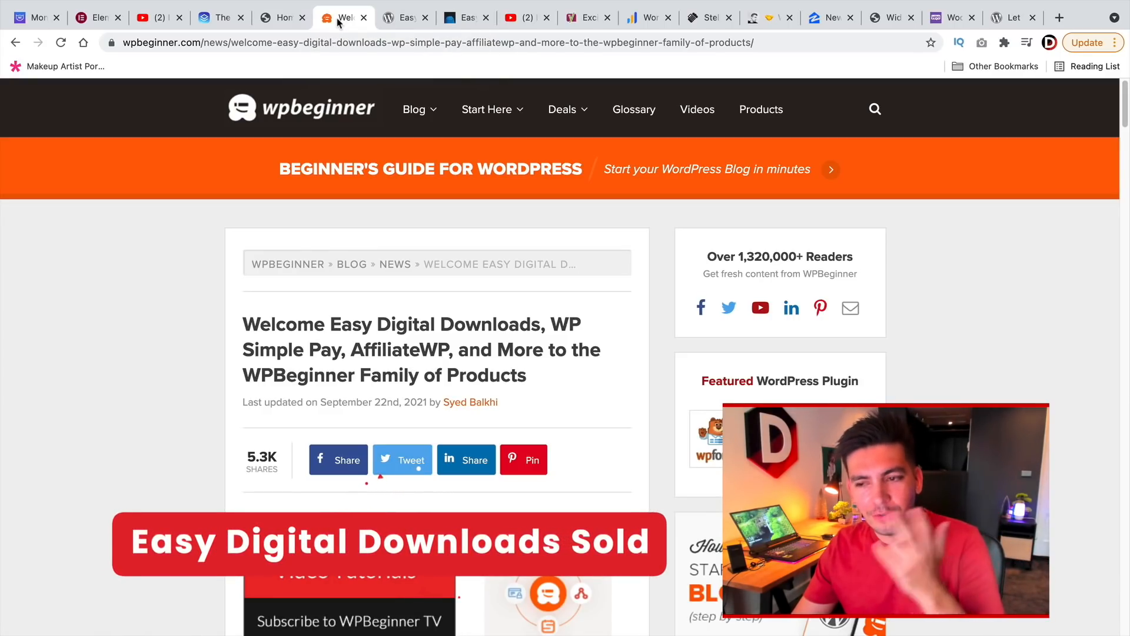
mouse_move(364, 299)
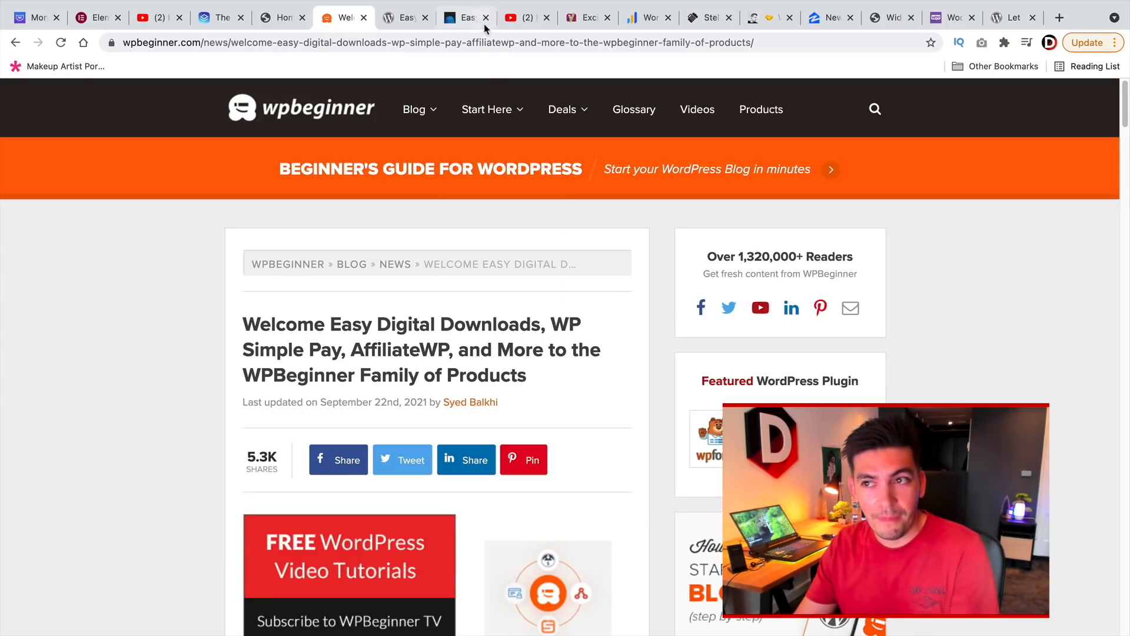
click(525, 16)
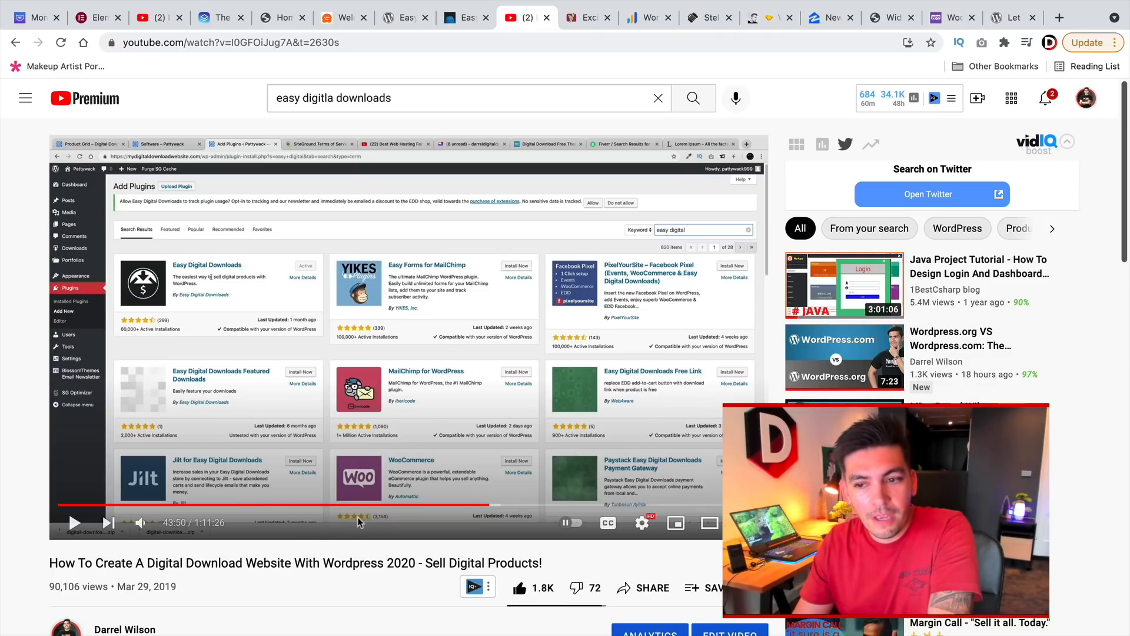
mouse_move(303, 248)
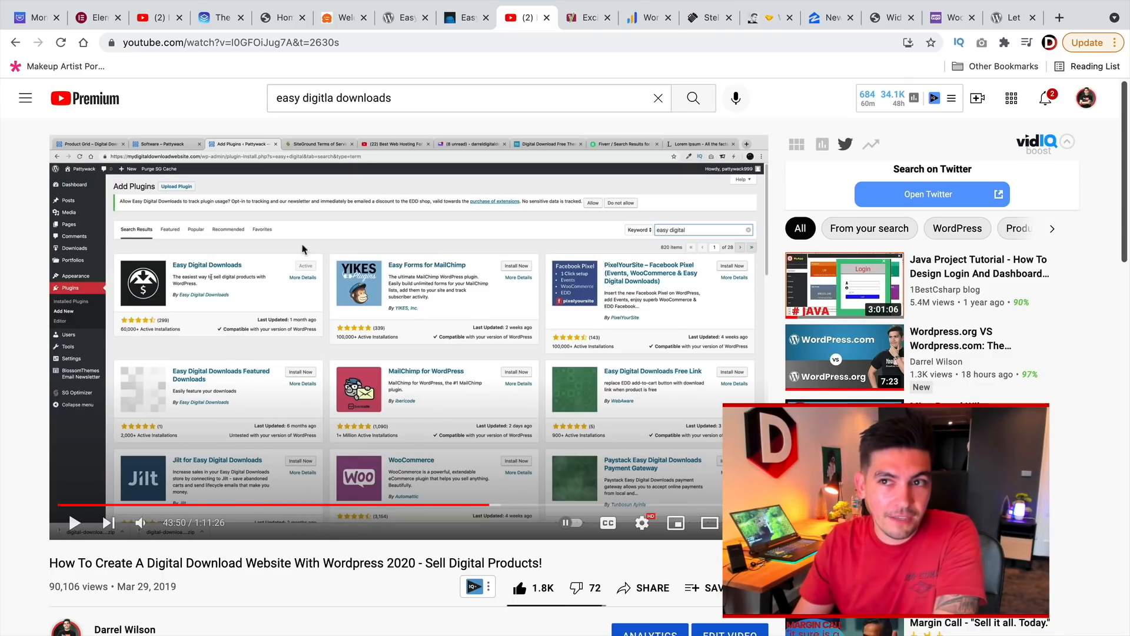
mouse_move(403, 16)
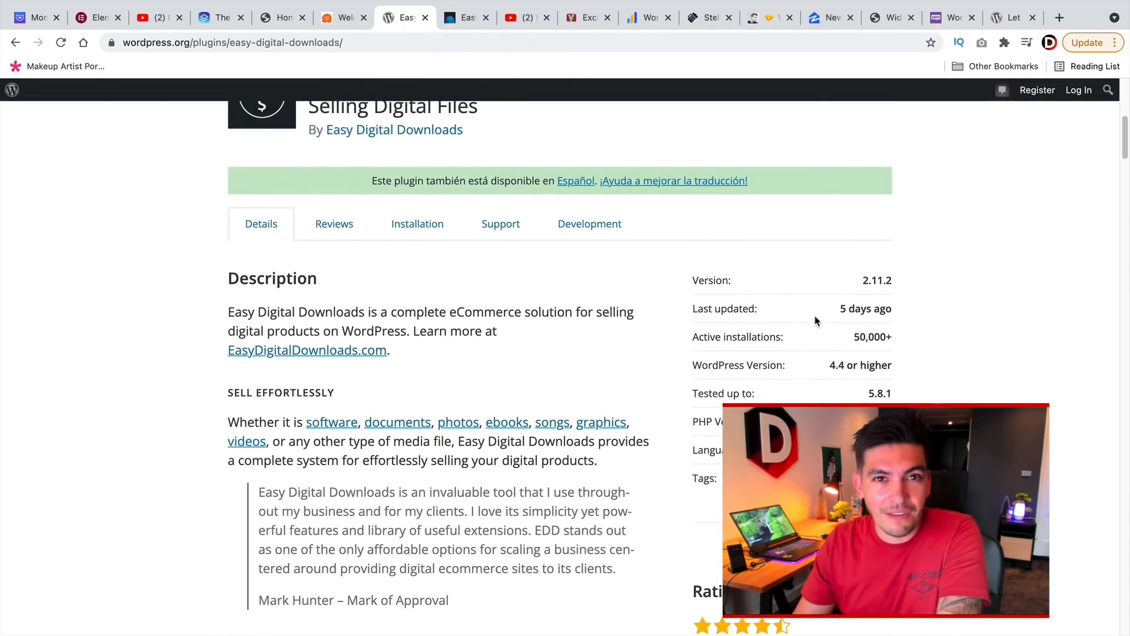
mouse_move(343, 16)
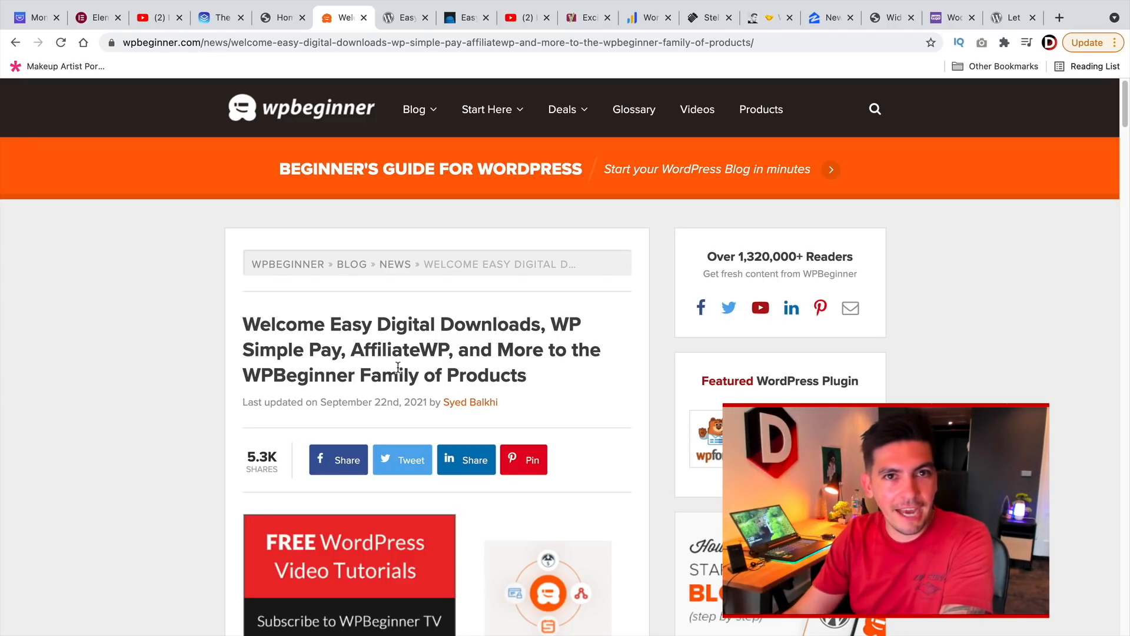
mouse_move(358, 122)
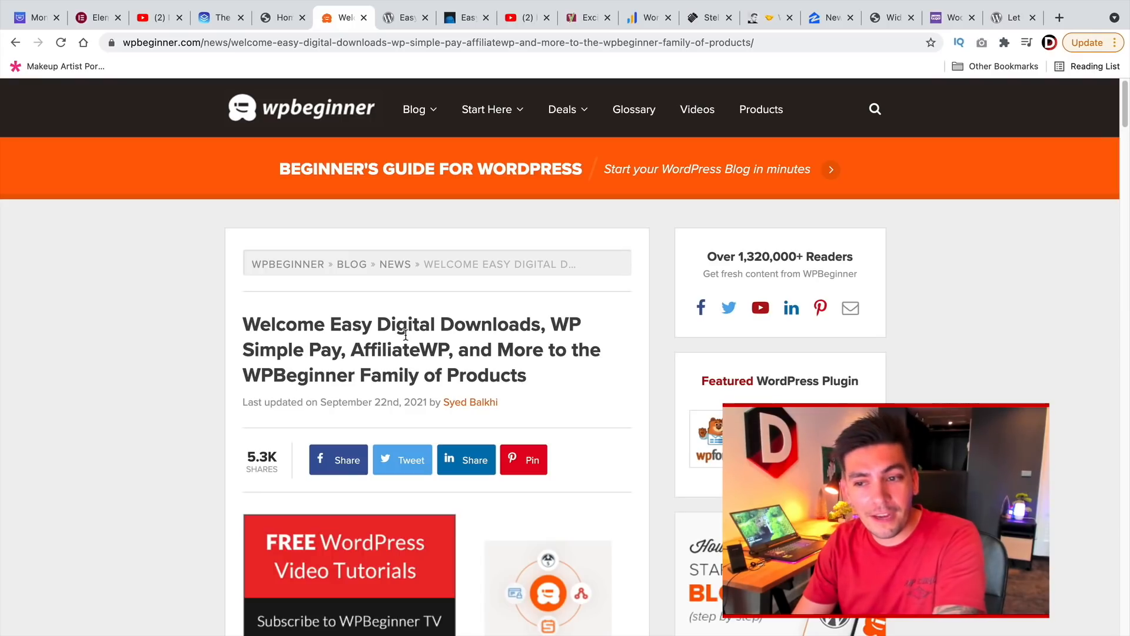
triple_click(414, 350)
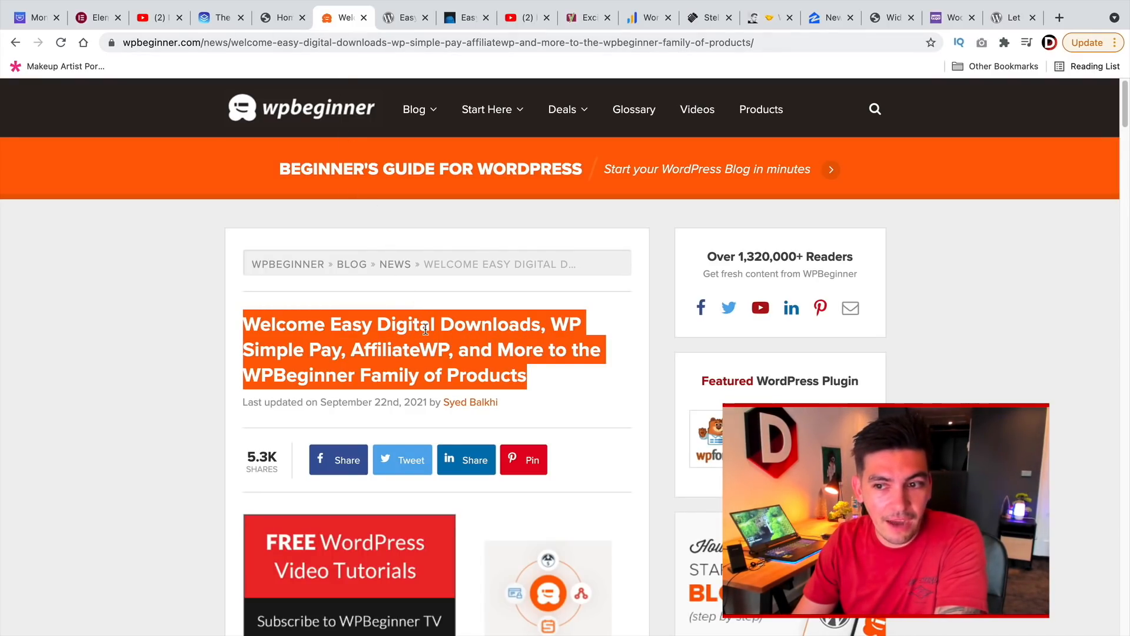
double_click(390, 350)
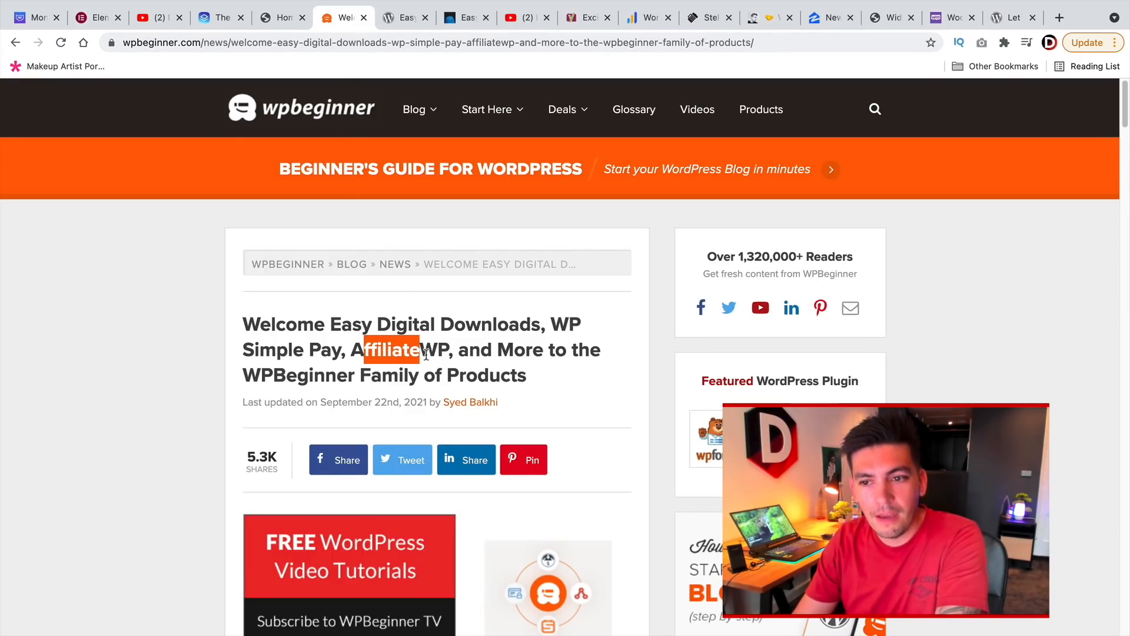
scroll(down, 3)
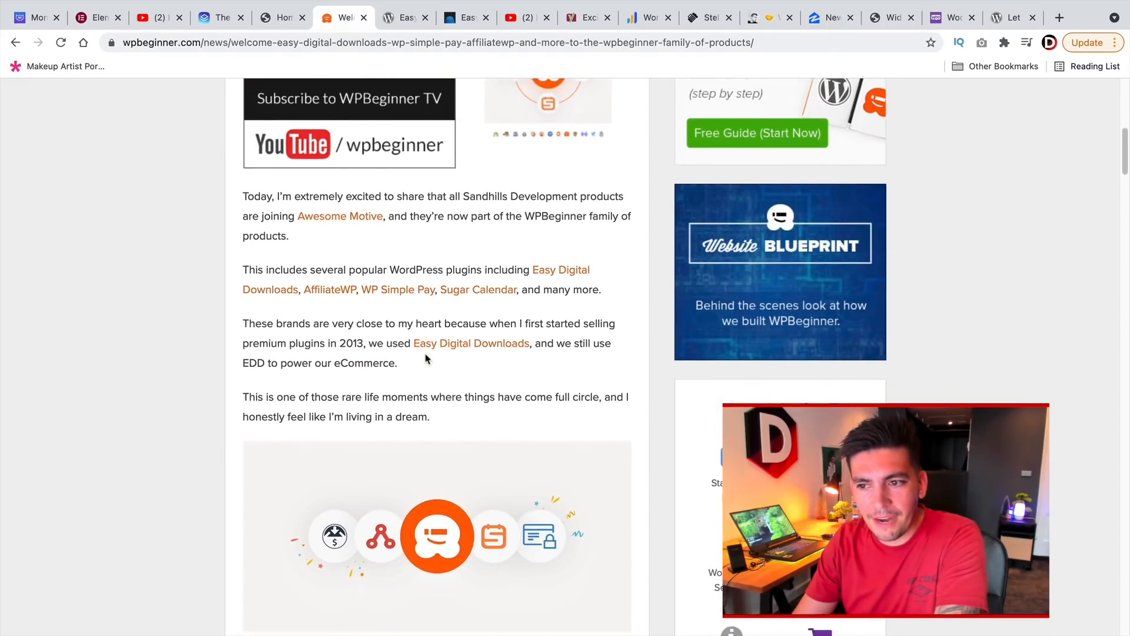
scroll(down, 3)
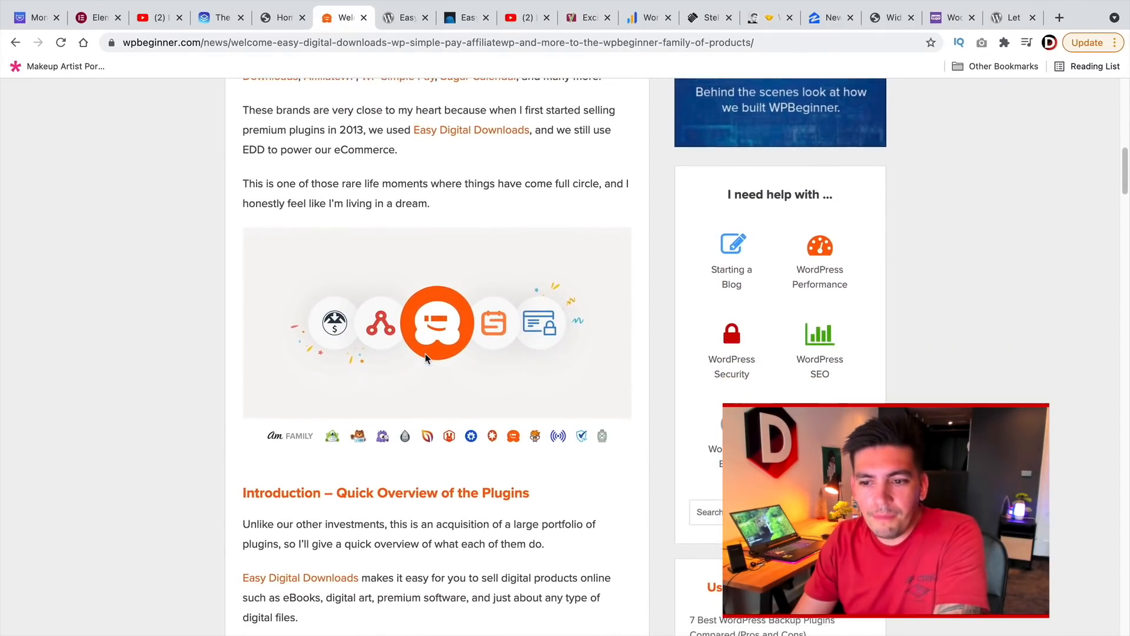
scroll(down, 3)
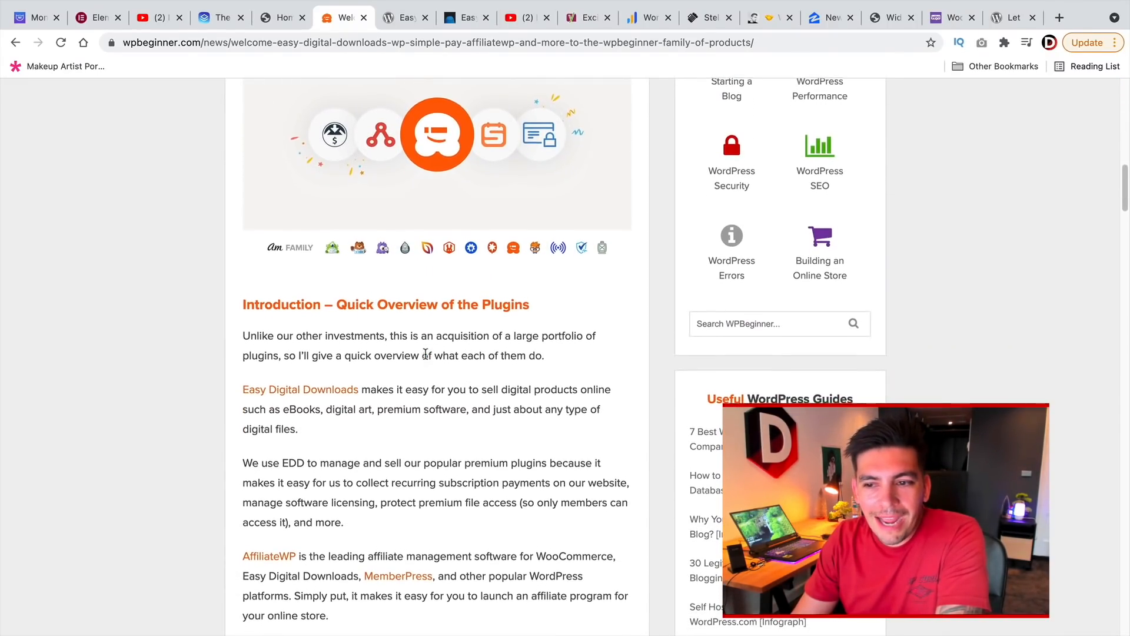
scroll(down, 3)
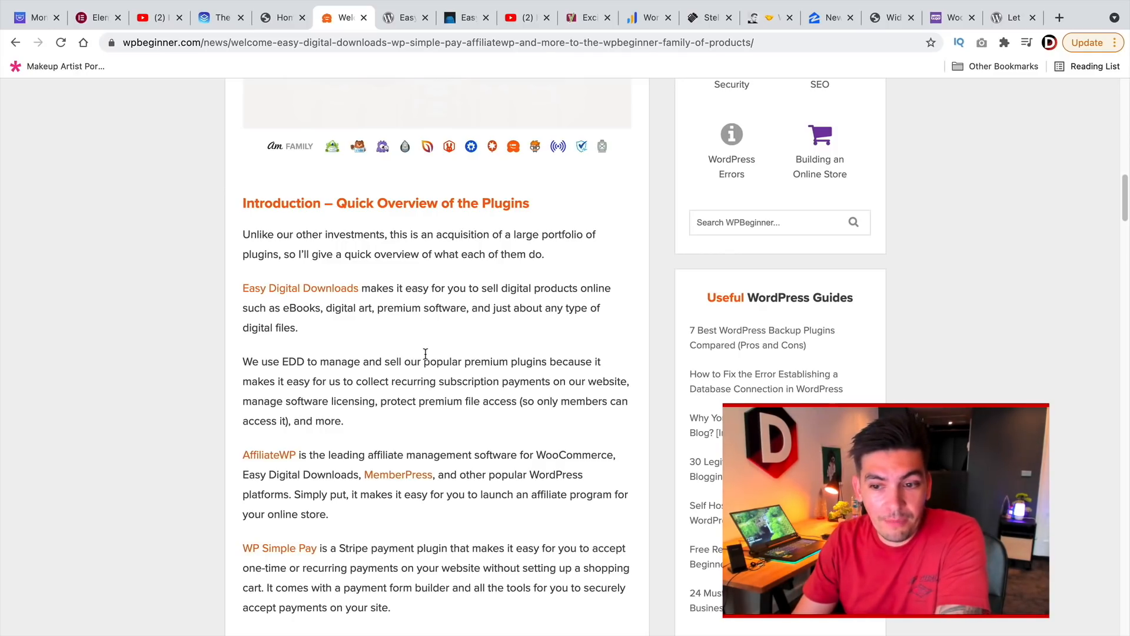
scroll(down, 3)
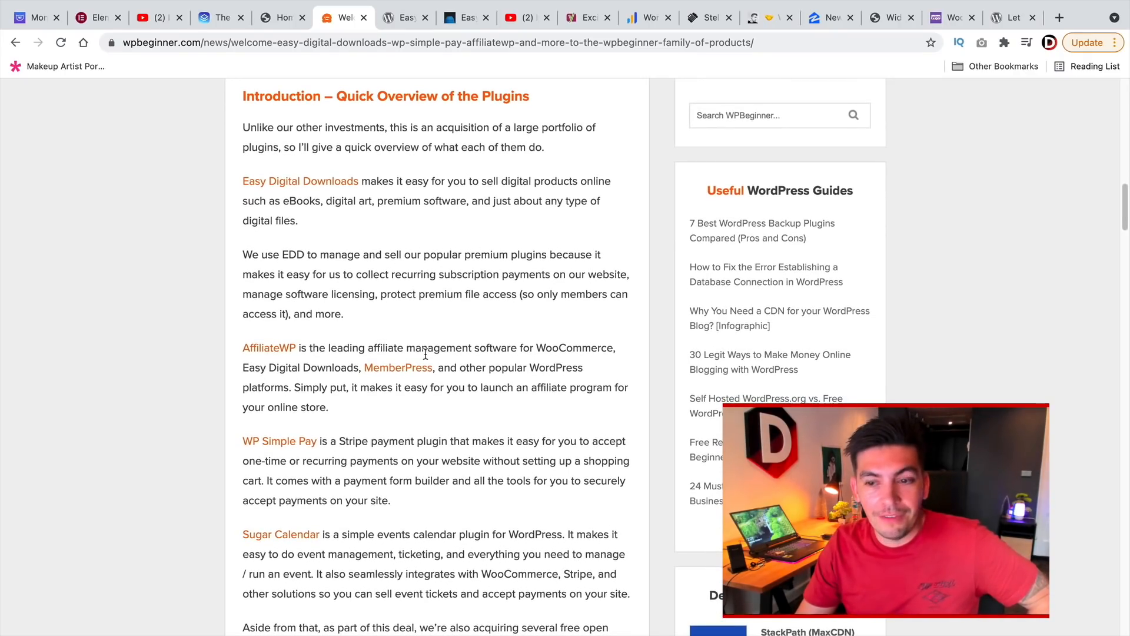
scroll(down, 3)
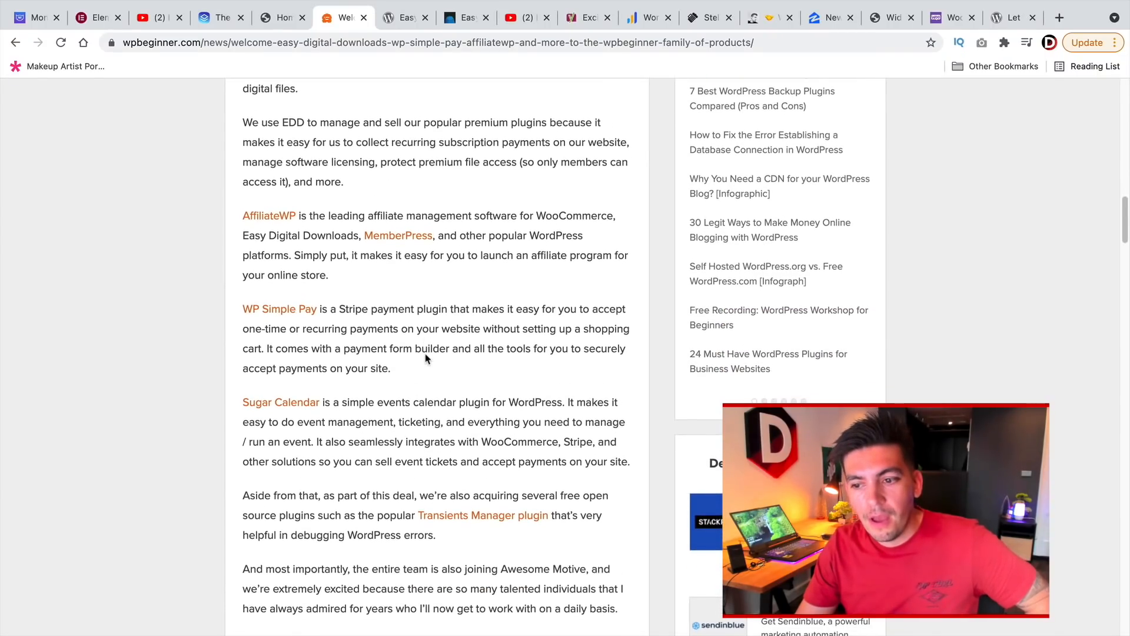
scroll(up, 3)
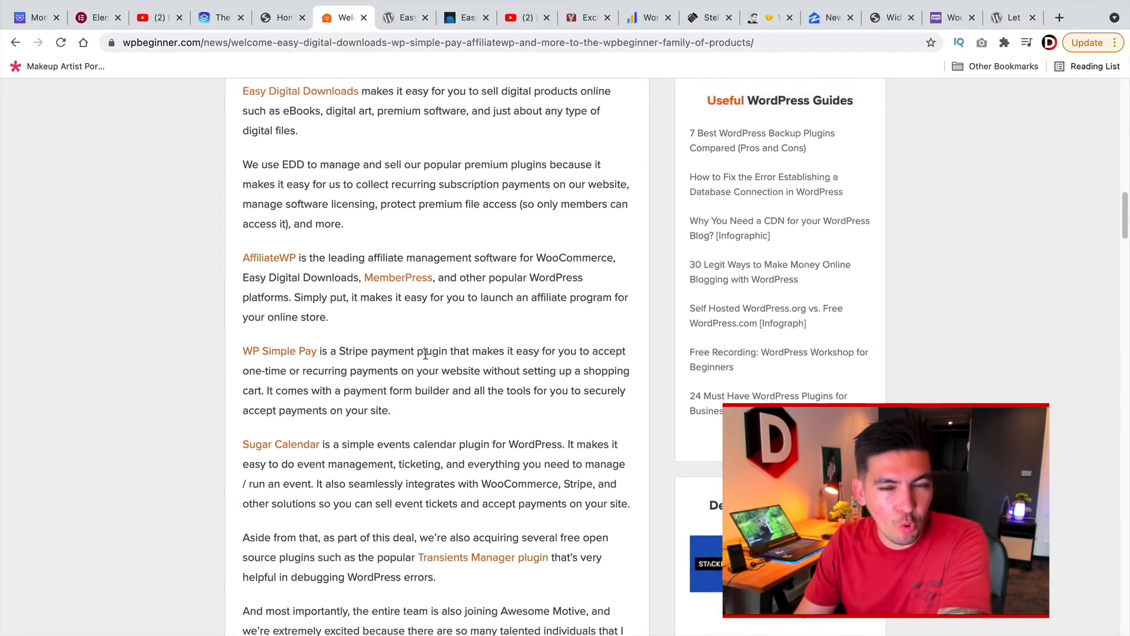
scroll(up, 3)
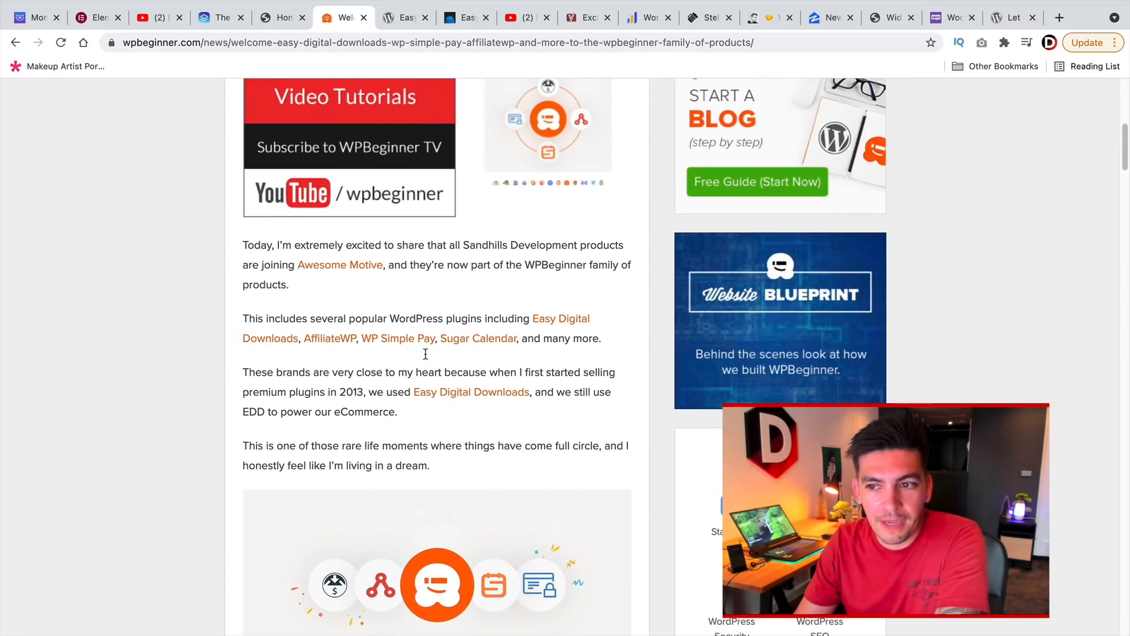
scroll(up, 3)
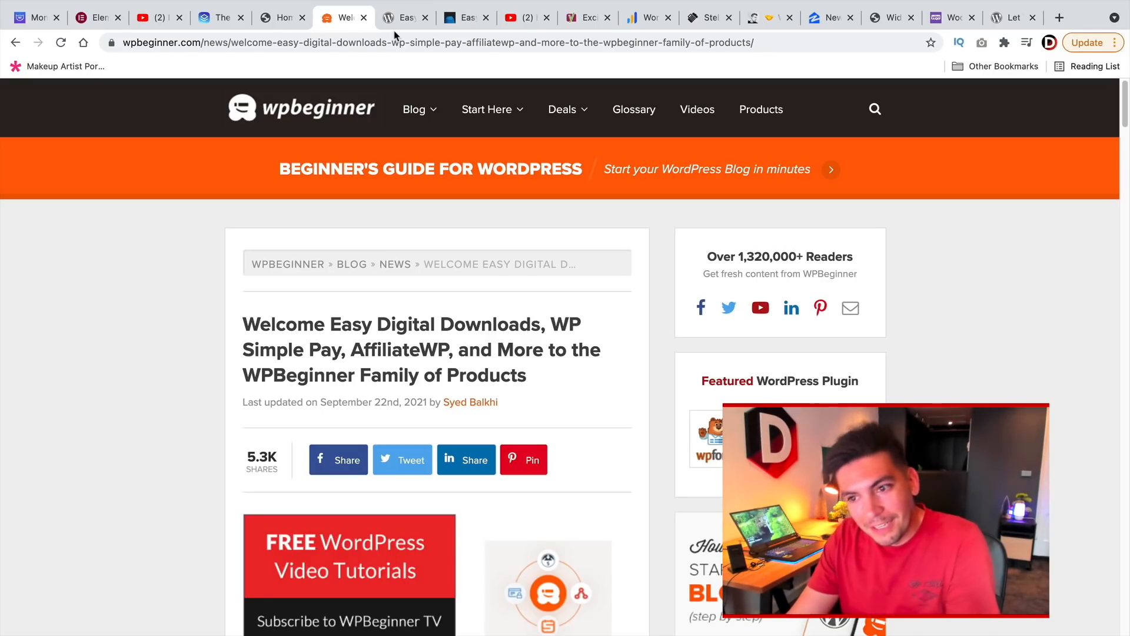
triple_click(415, 349)
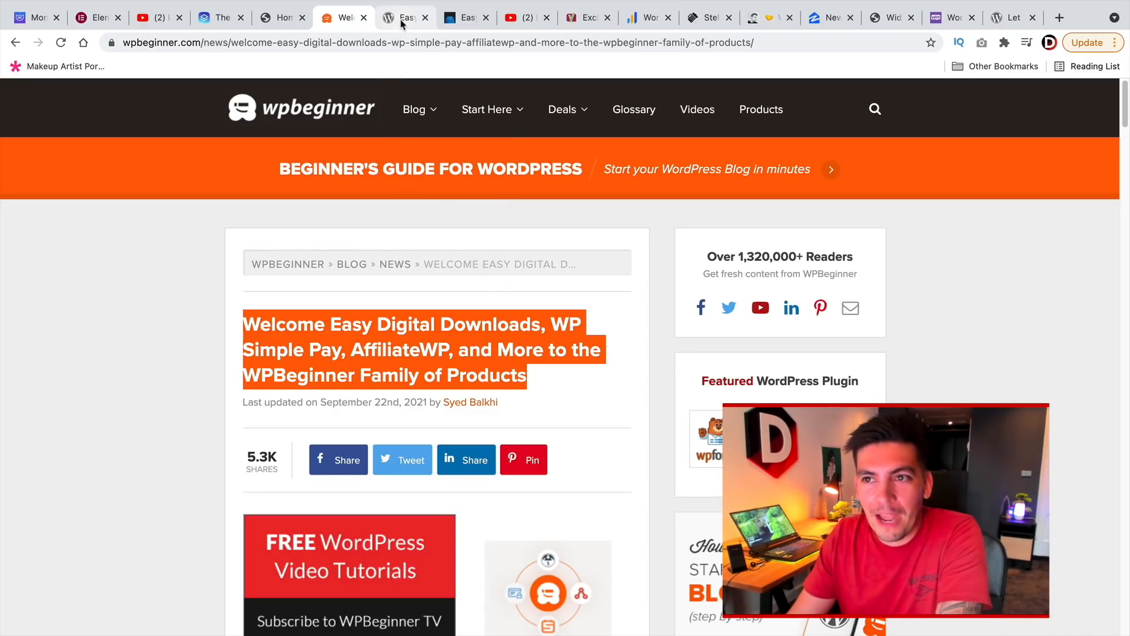
mouse_move(406, 18)
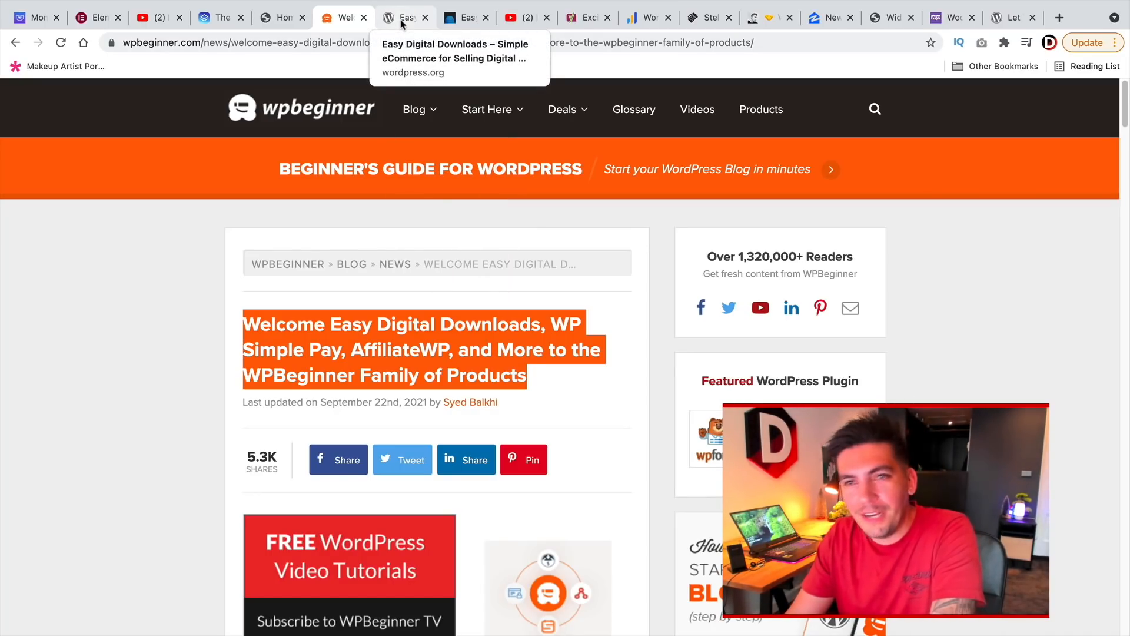
- Pass through the EDD plugin listing, EDD website and tutorial video to the Yoast joins Newfold Digital article
click(404, 16)
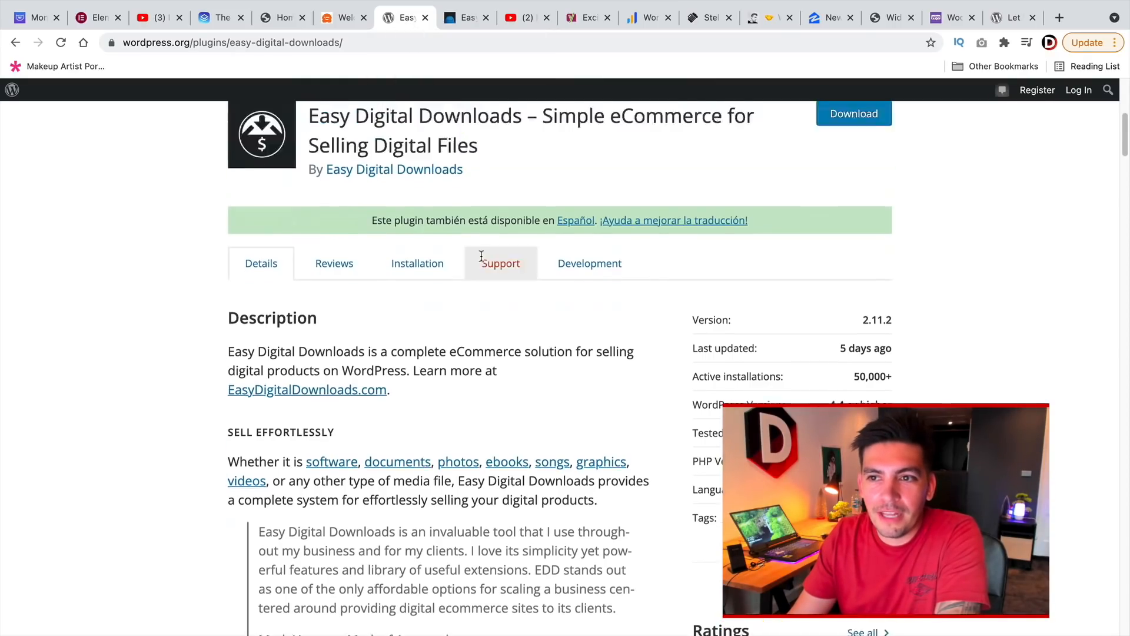
click(465, 18)
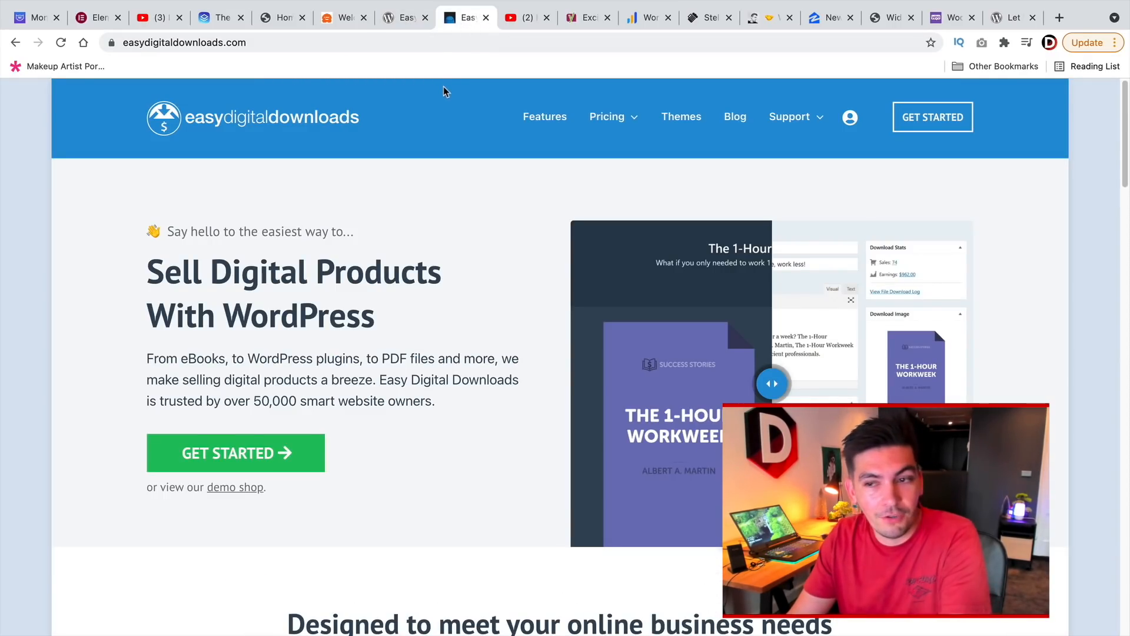
click(523, 16)
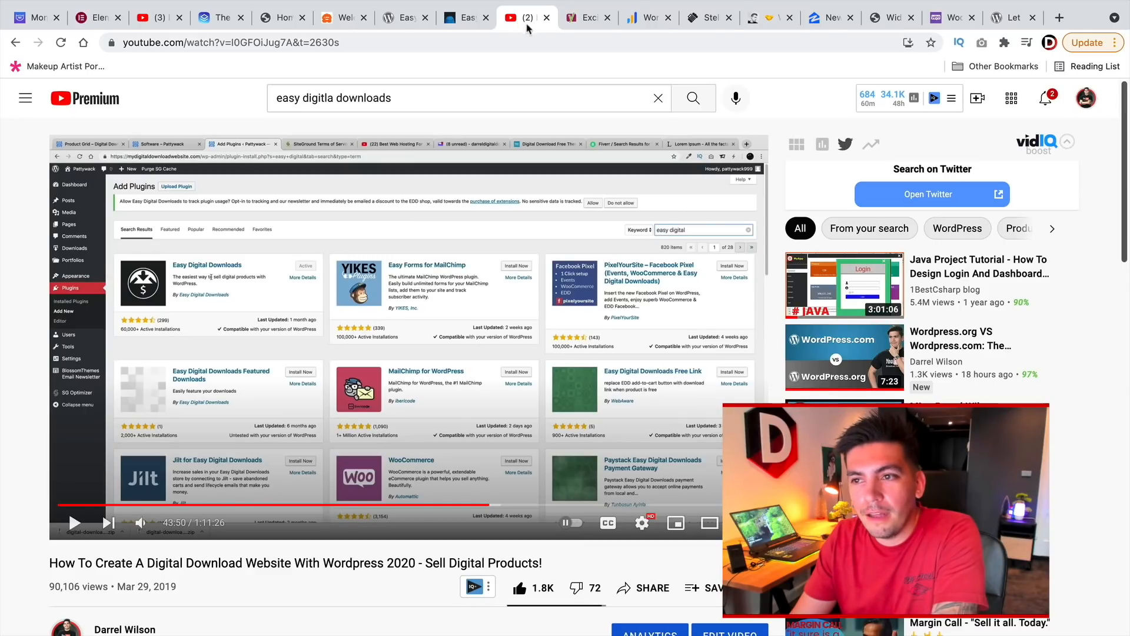
click(584, 18)
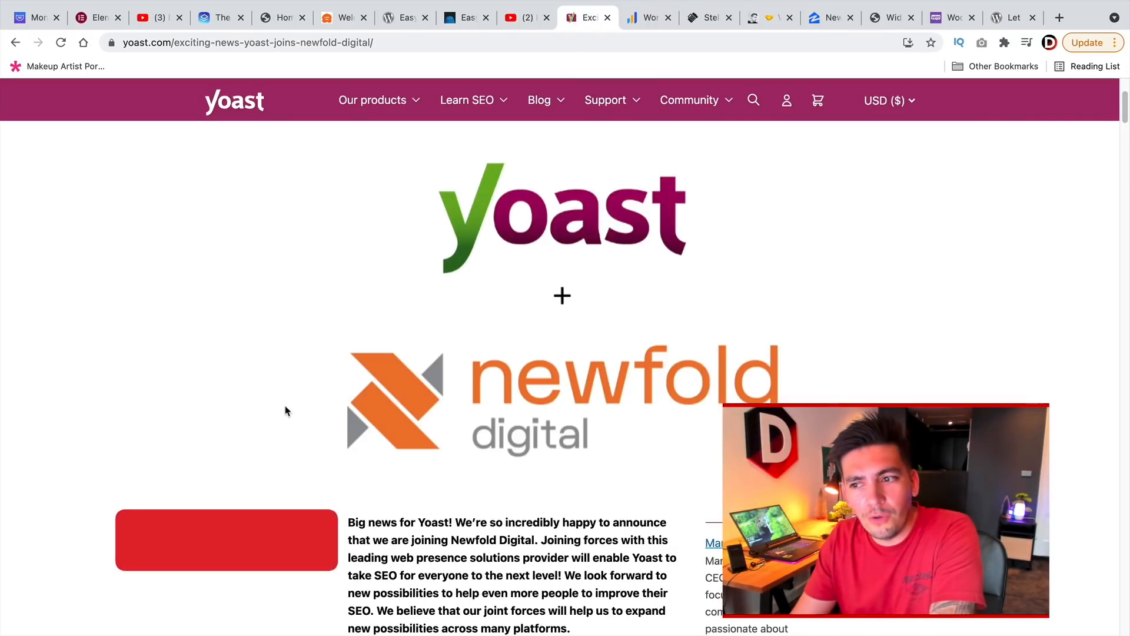
scroll(up, 3)
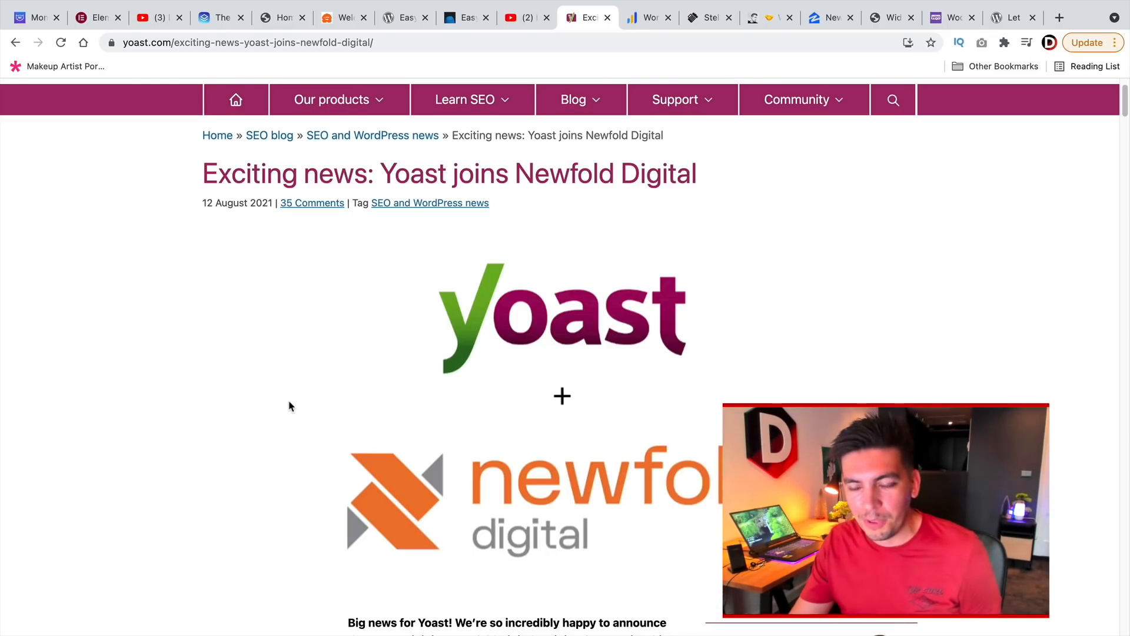
scroll(down, 3)
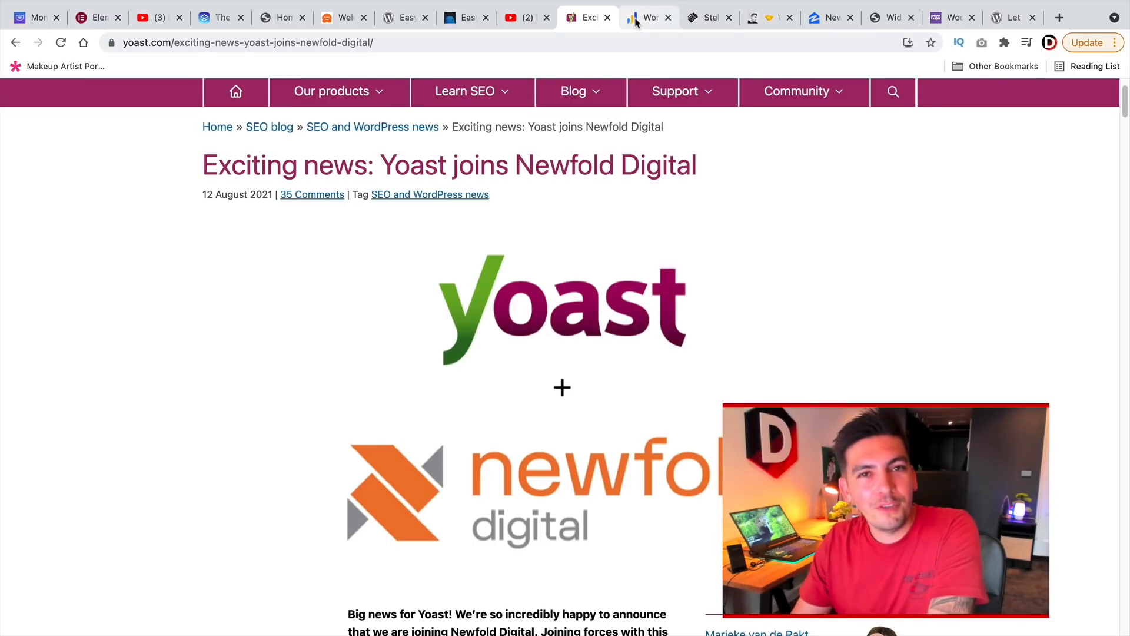
- Show the LearnDash homepage, then WP Tavern's StellarWP acquires LearnDash article
click(646, 18)
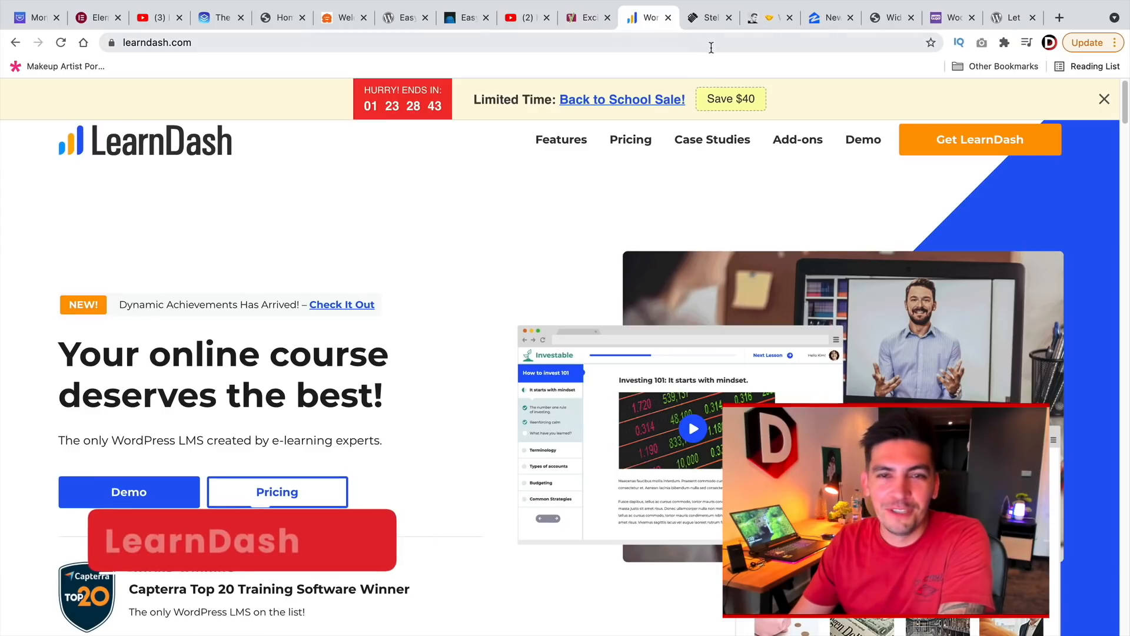
mouse_move(710, 17)
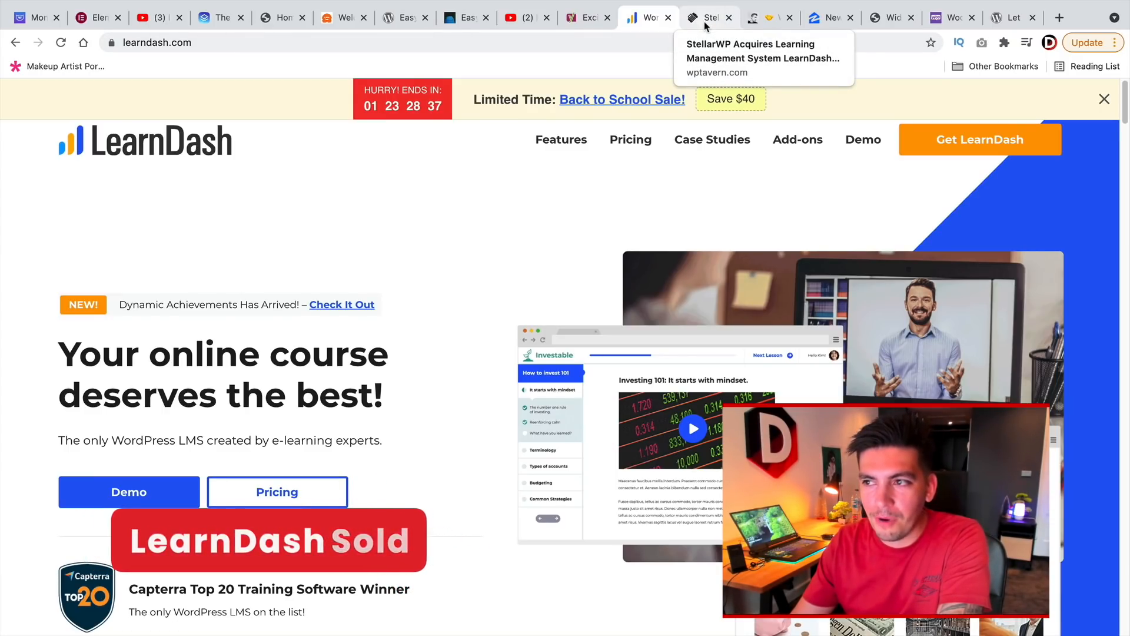
click(710, 17)
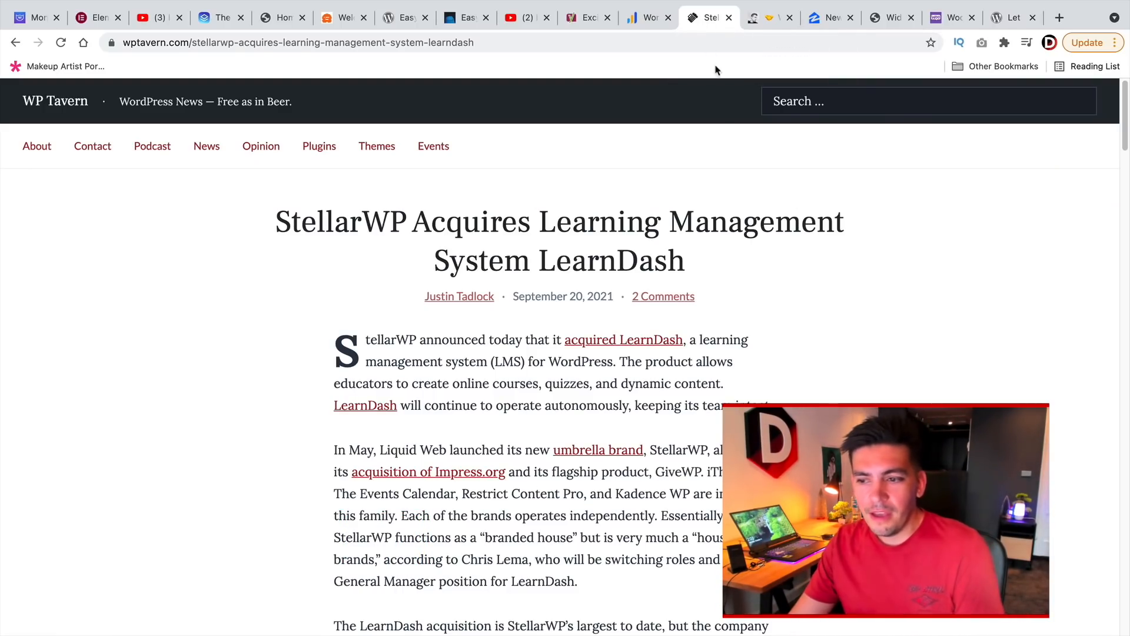
mouse_move(710, 253)
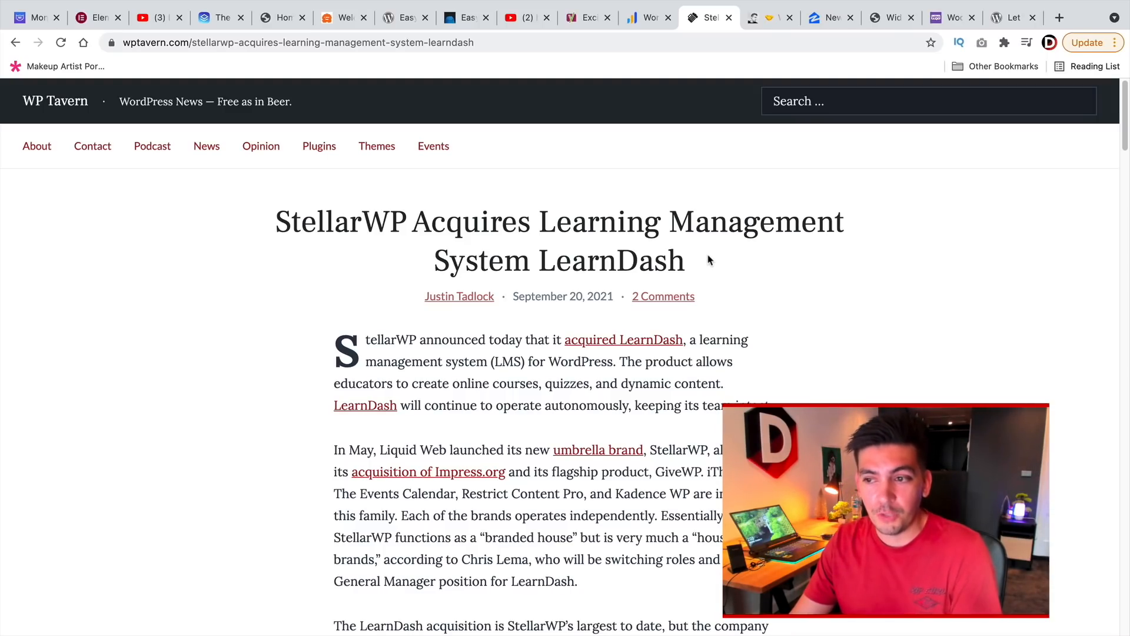
mouse_move(678, 113)
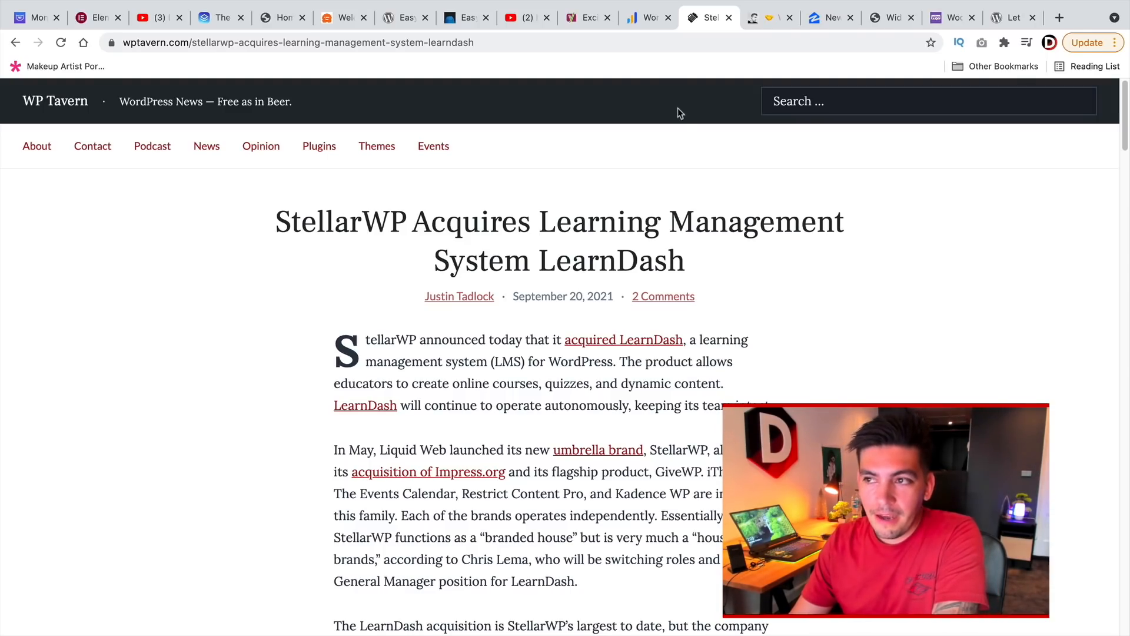
click(768, 18)
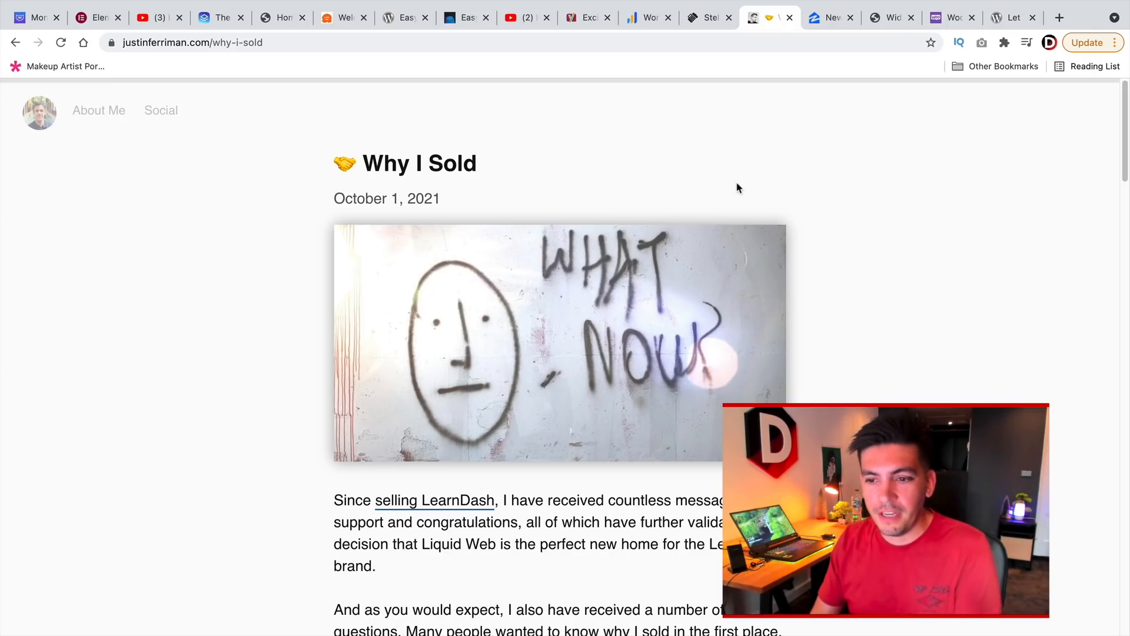
scroll(down, 3)
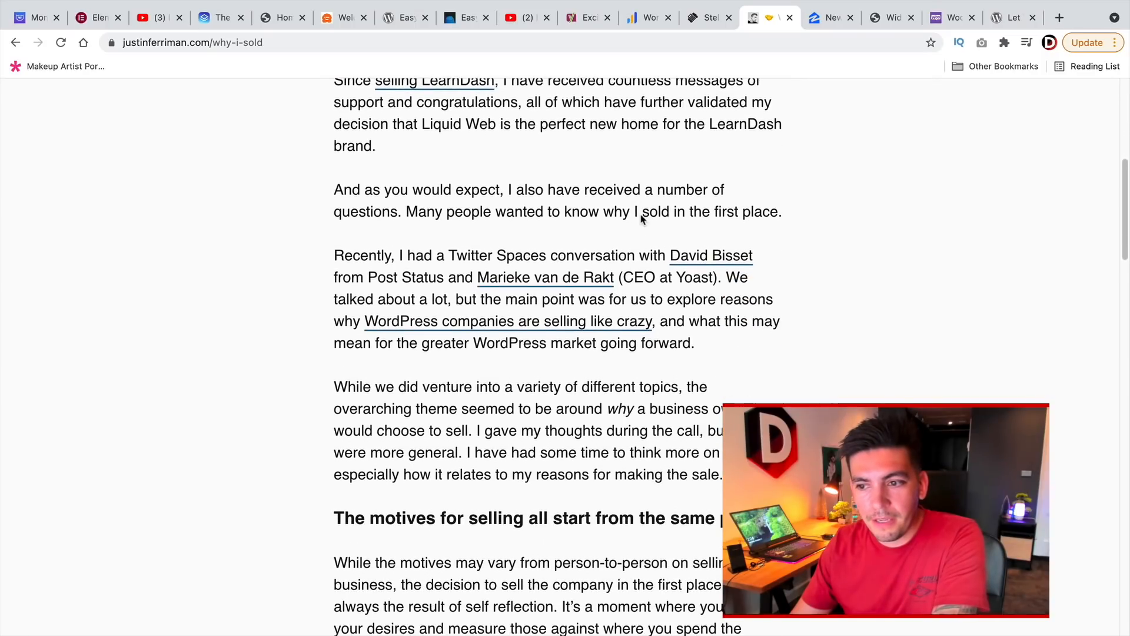
scroll(down, 3)
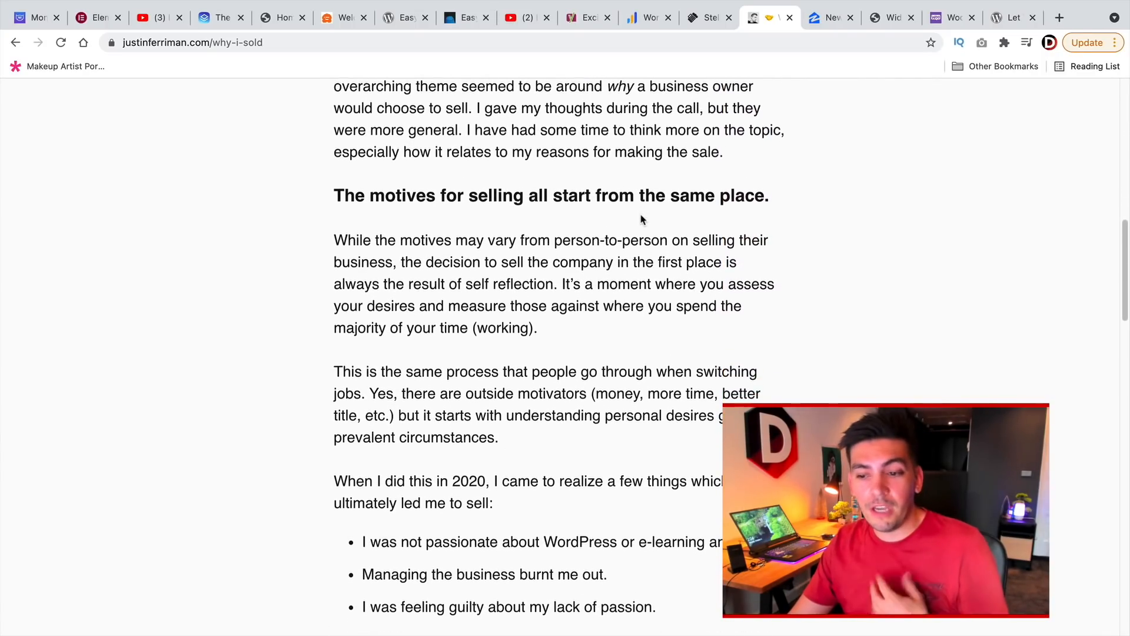
scroll(down, 3)
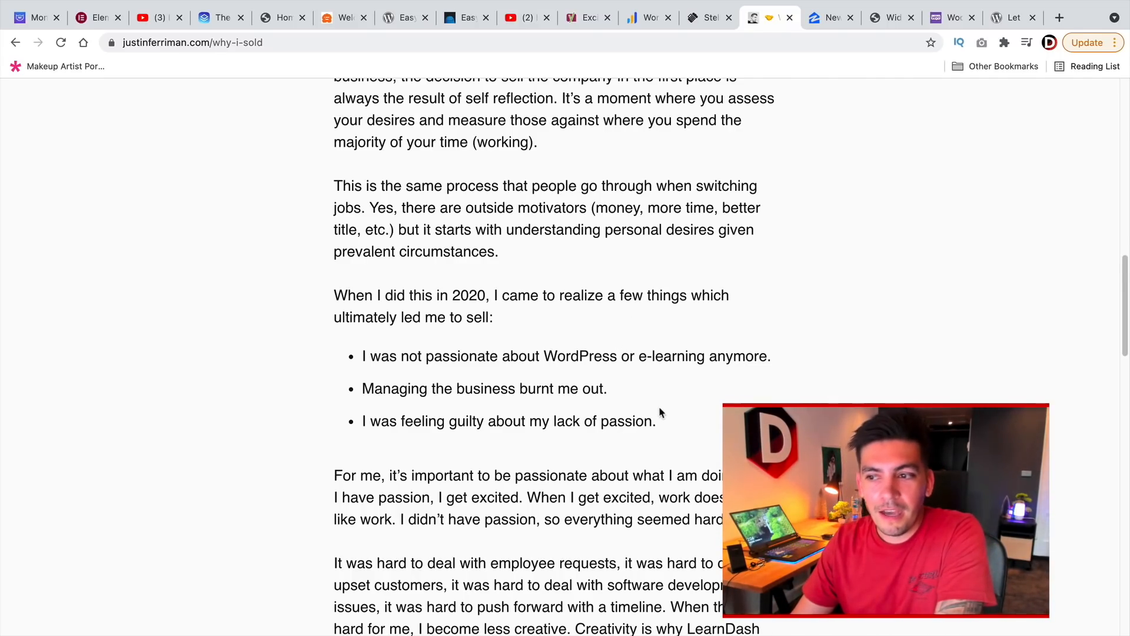
double_click(382, 421)
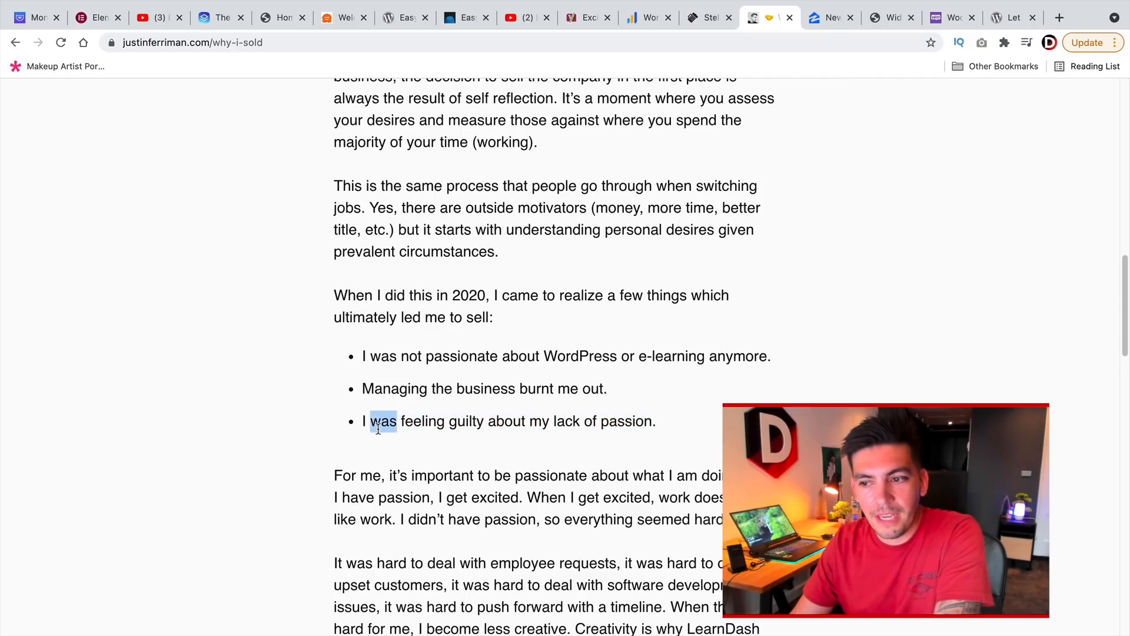
triple_click(508, 421)
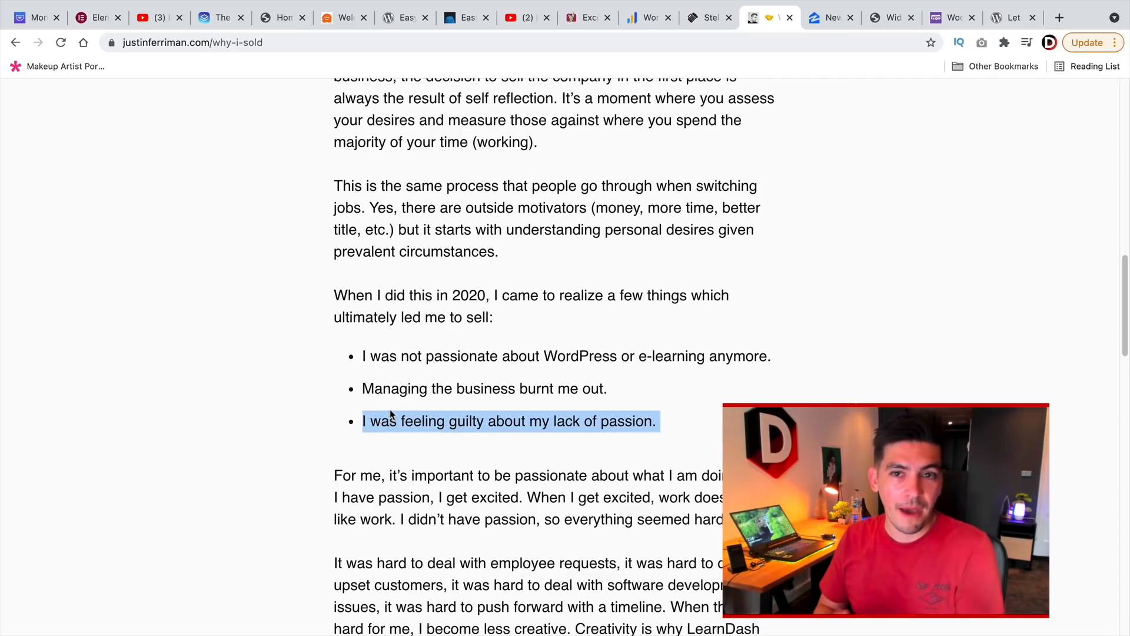
mouse_move(618, 249)
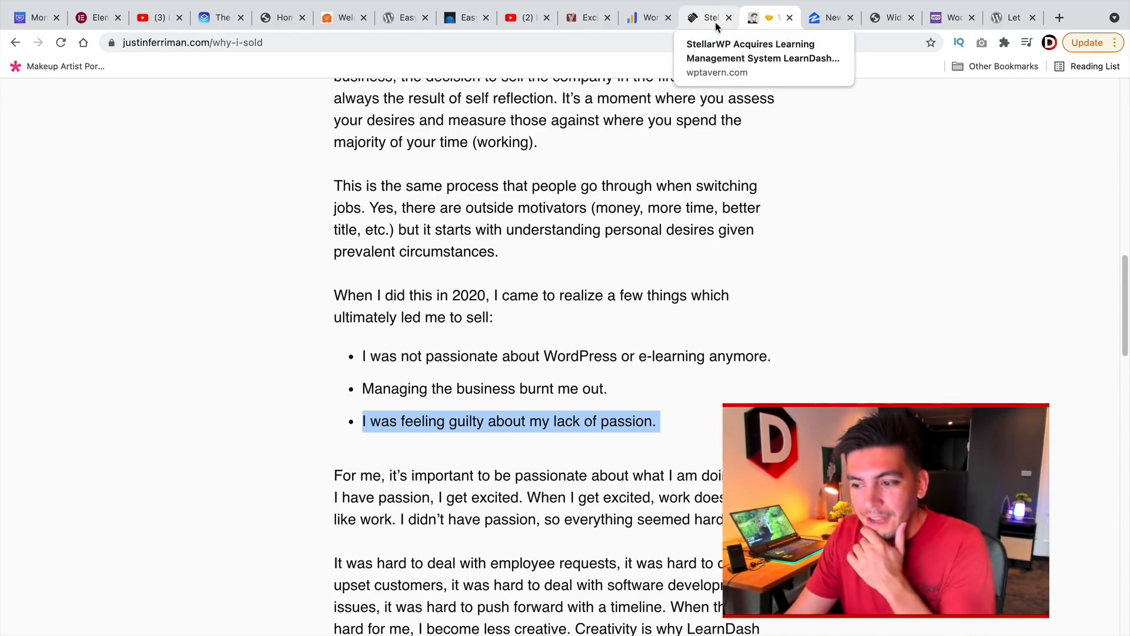
mouse_move(707, 273)
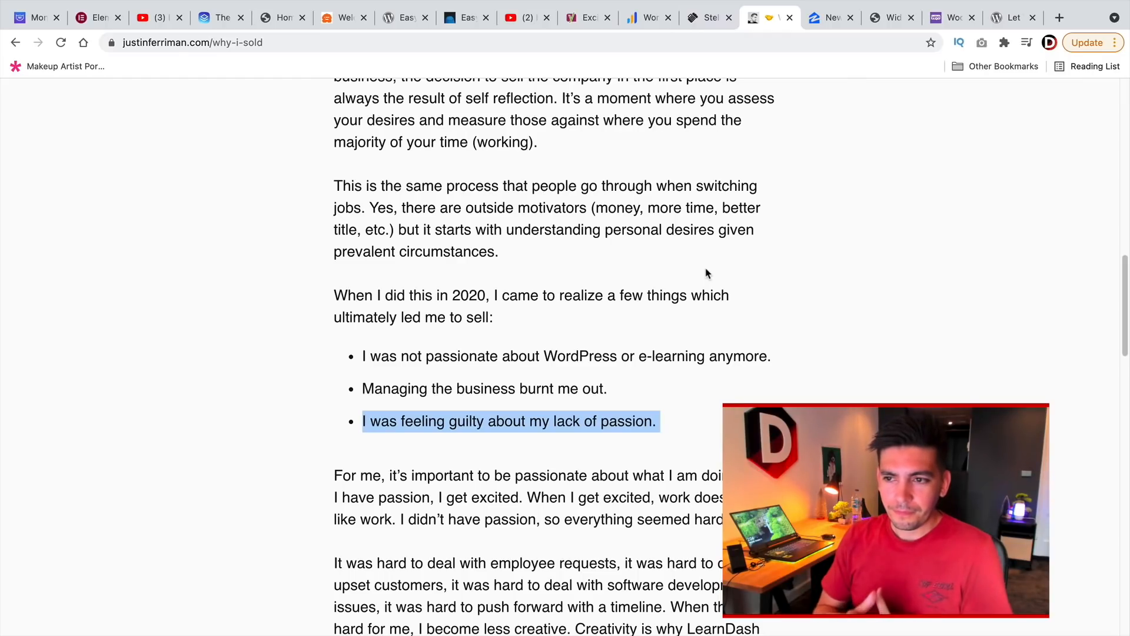
mouse_move(714, 246)
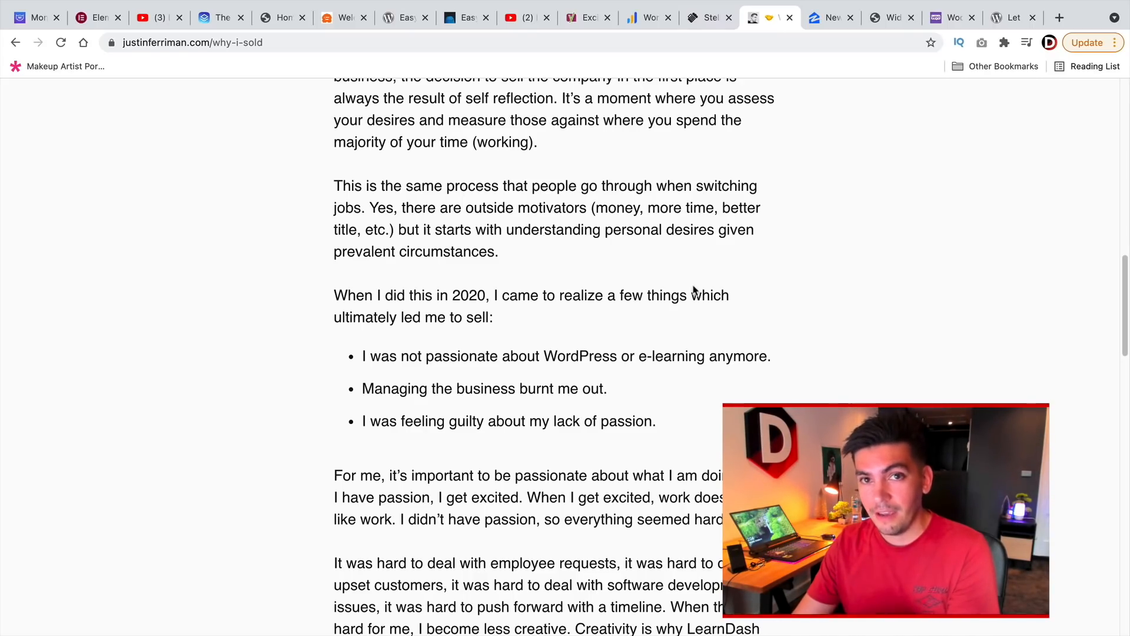
mouse_move(754, 386)
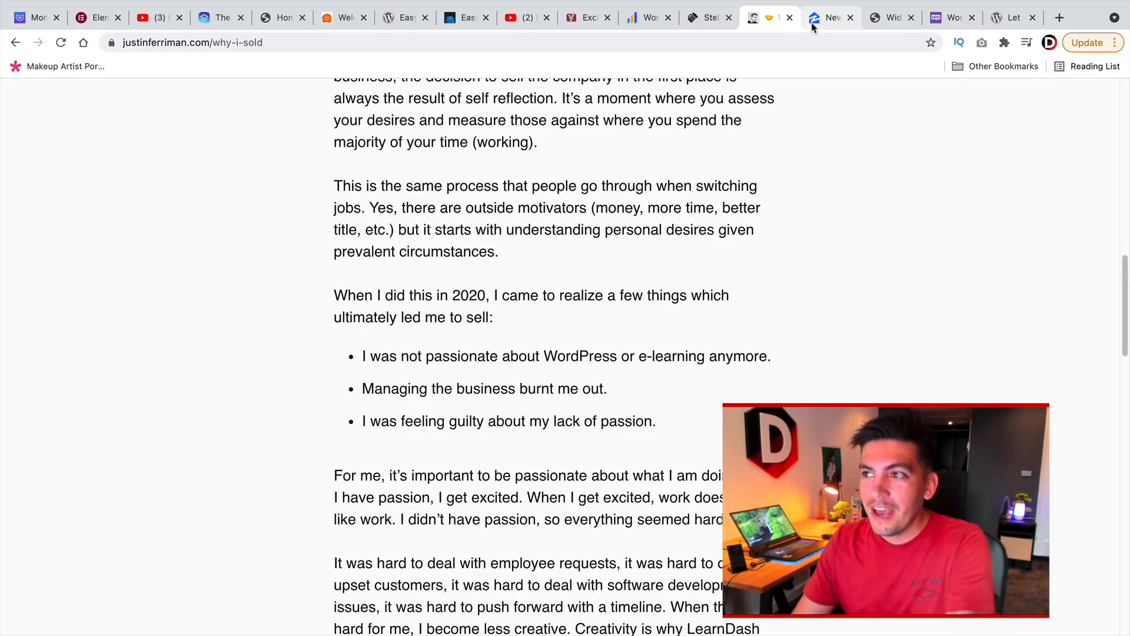
click(830, 18)
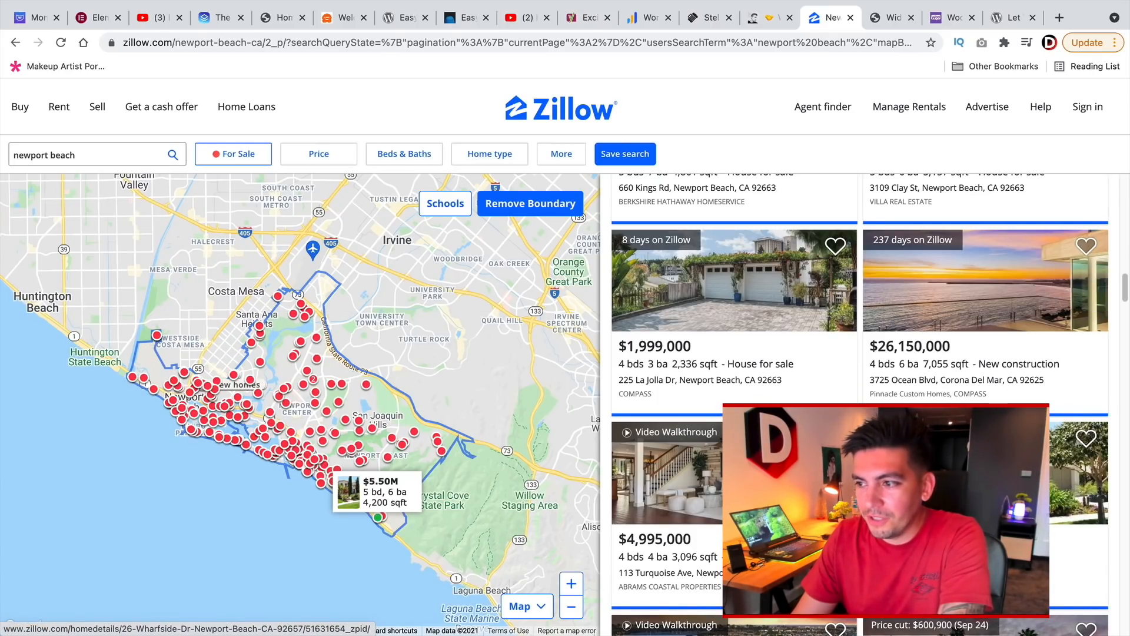
scroll(down, 3)
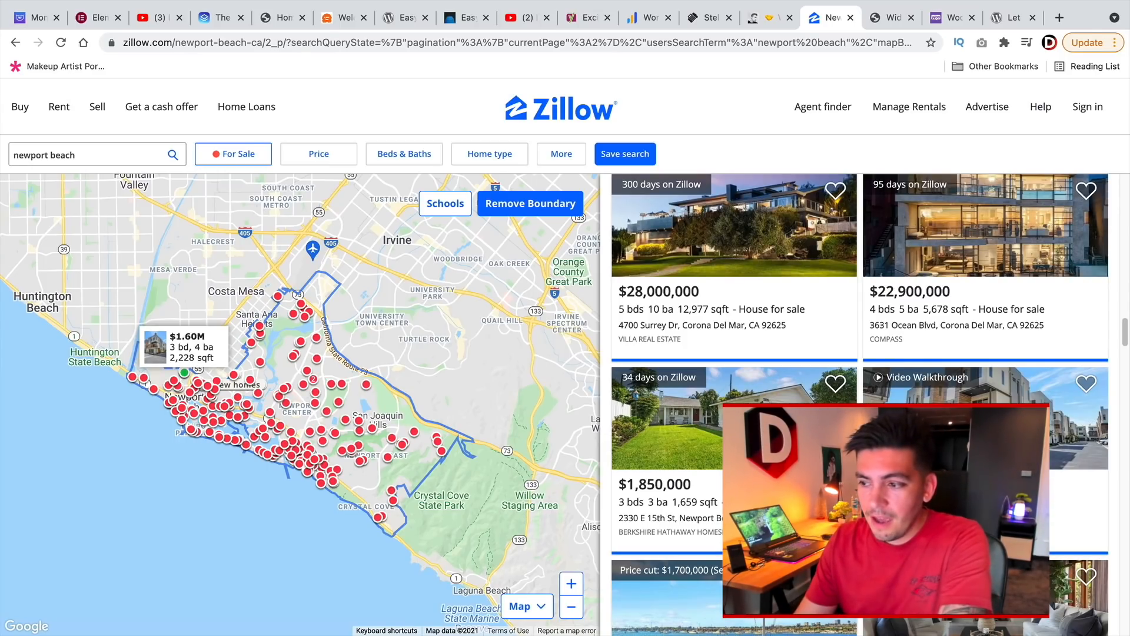
scroll(down, 3)
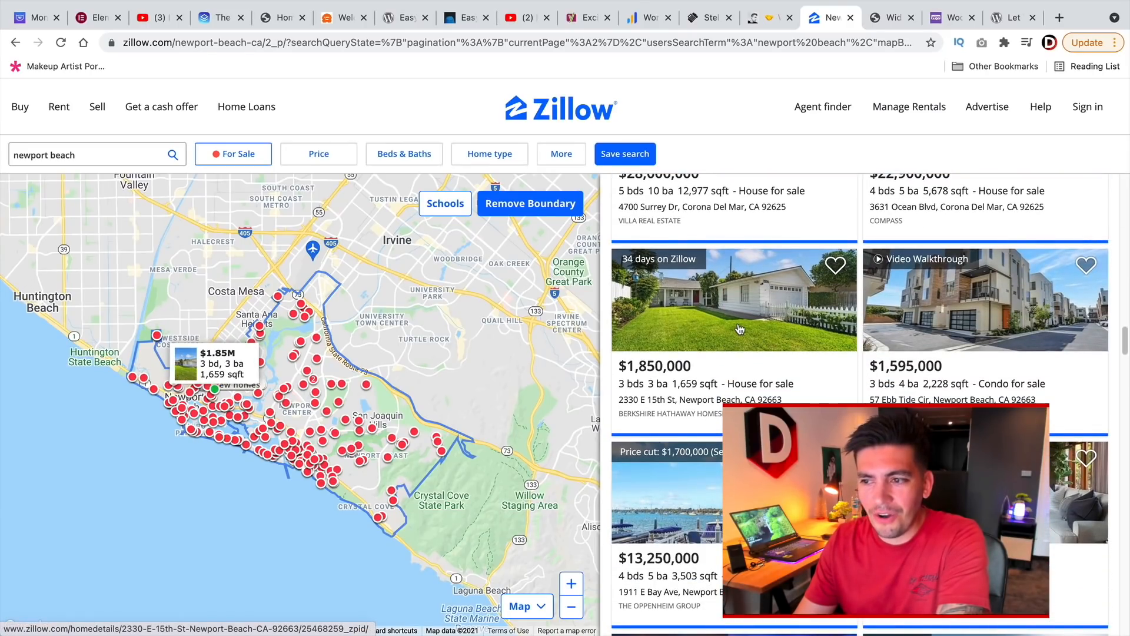
mouse_move(676, 393)
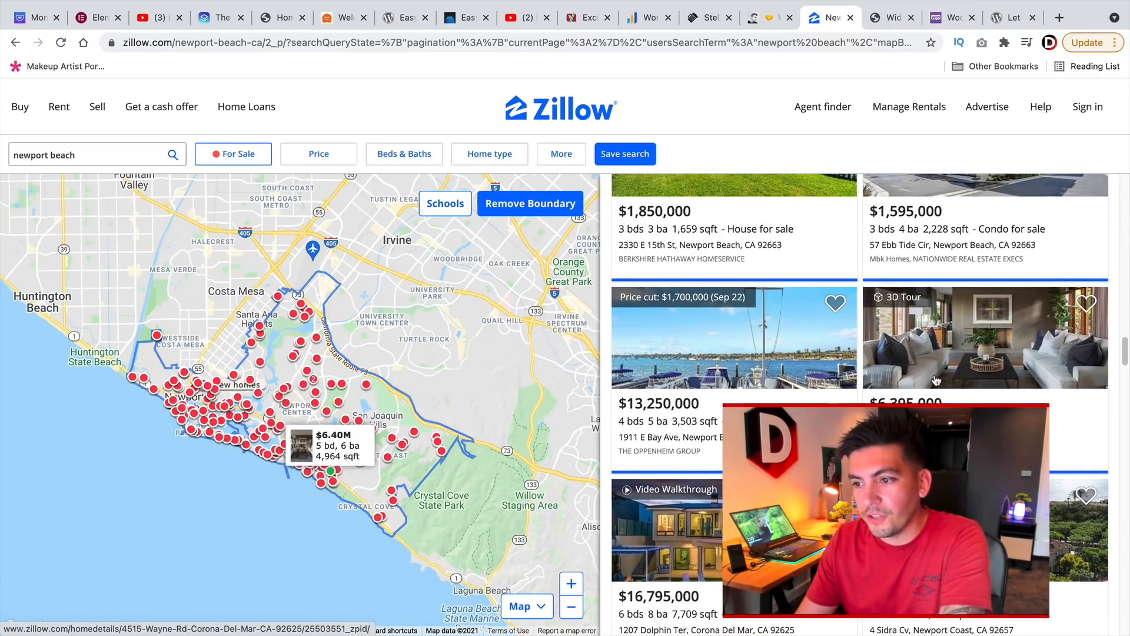
scroll(down, 3)
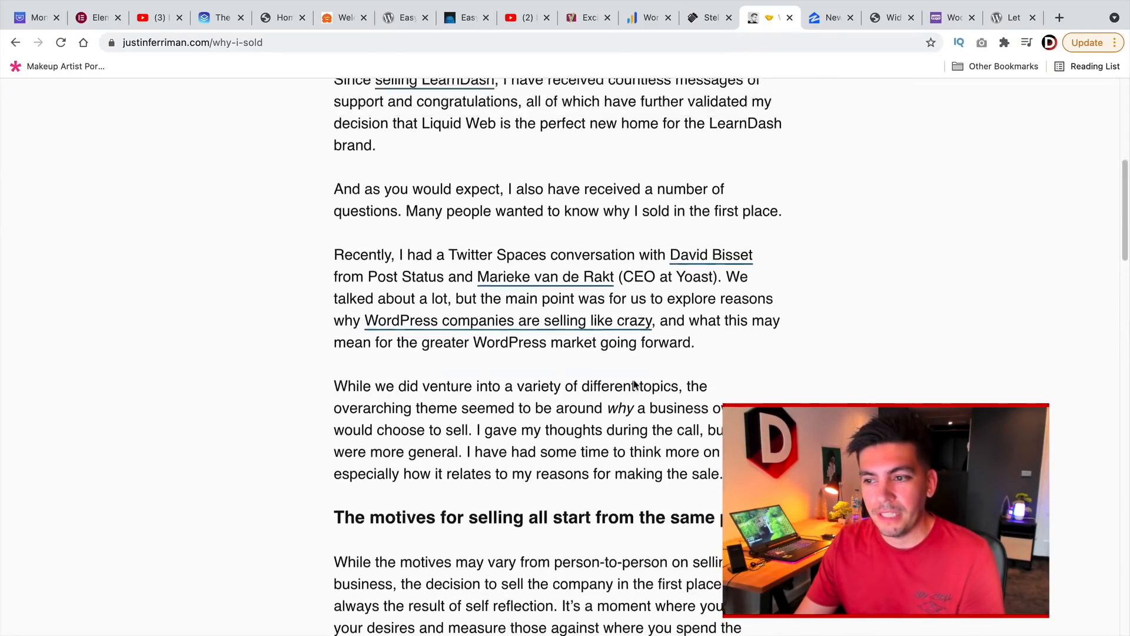
- Switch to the WordPress block-based Widgets screen and dismiss its welcome guide
scroll(up, 3)
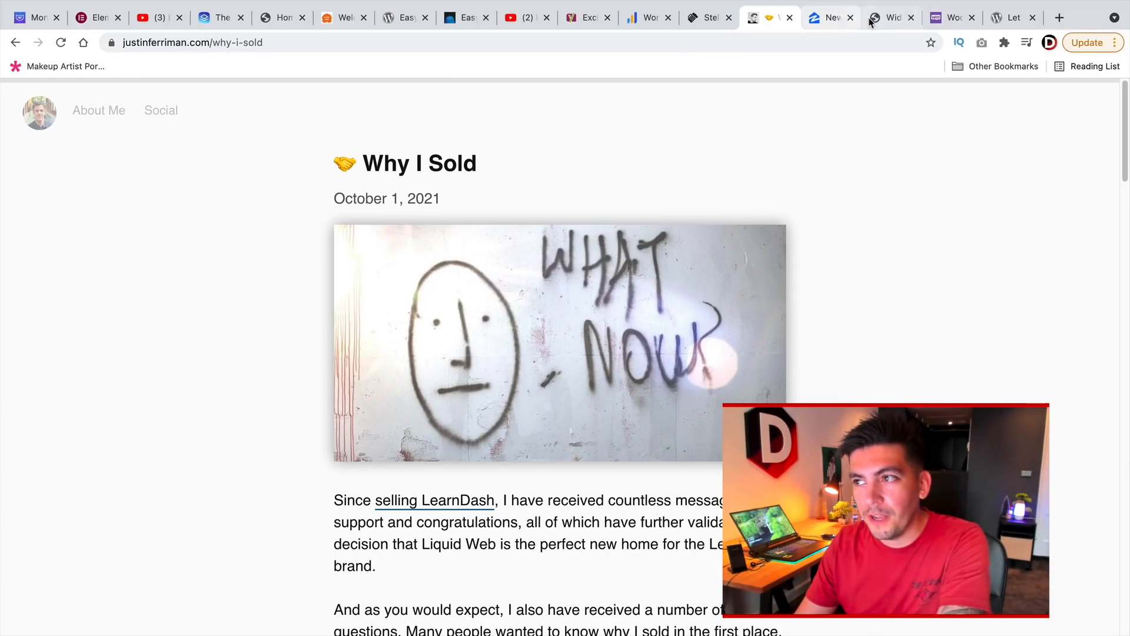
click(890, 17)
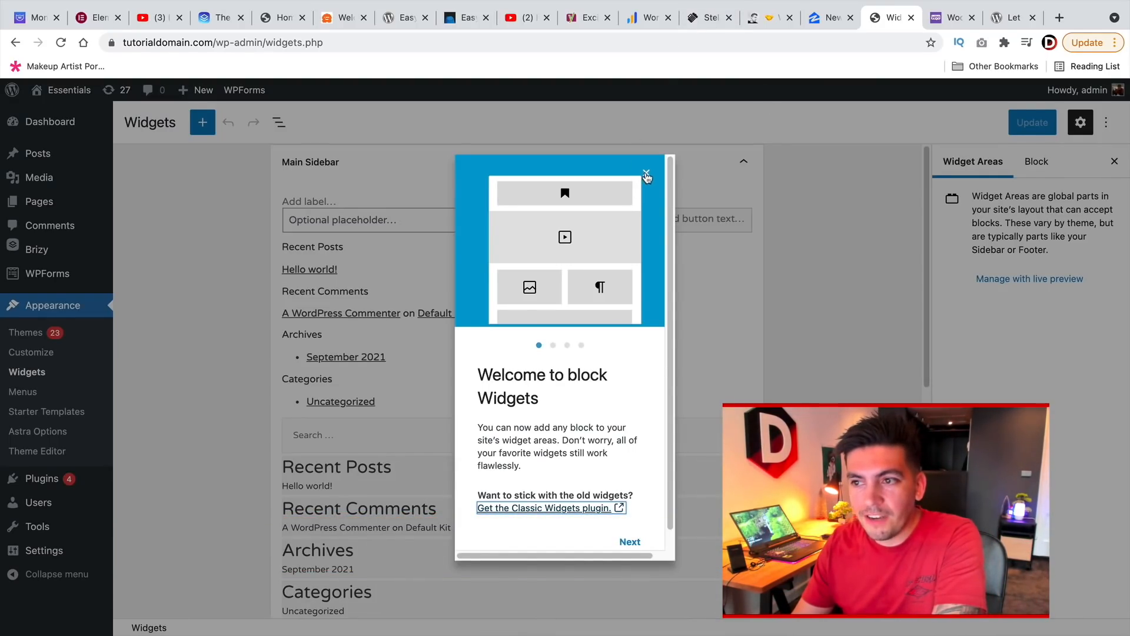
click(646, 176)
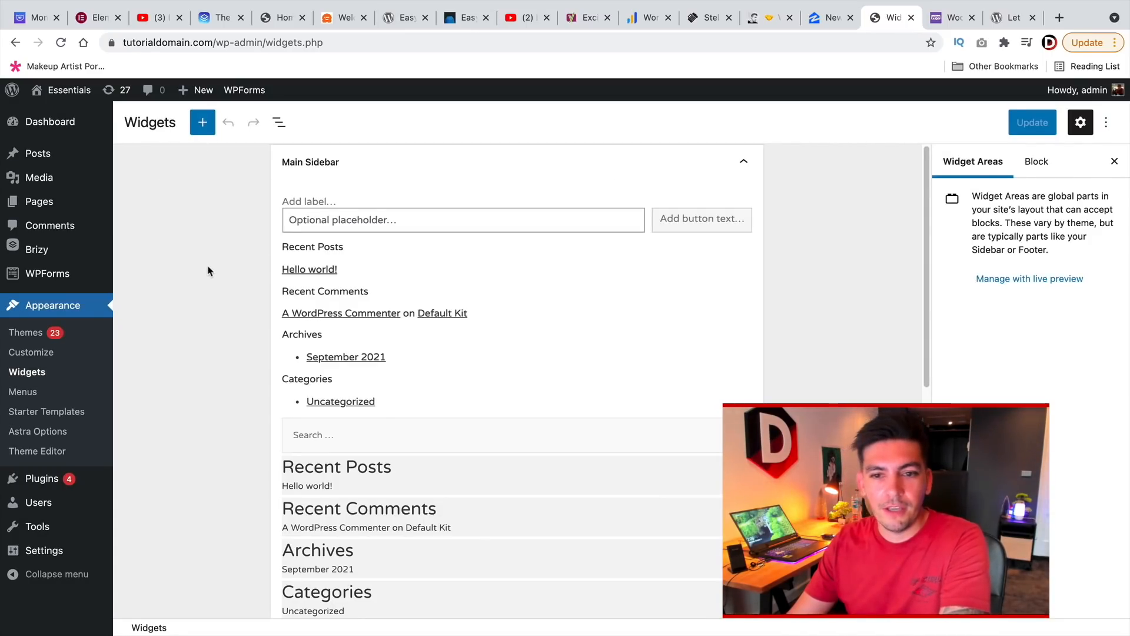
mouse_move(232, 259)
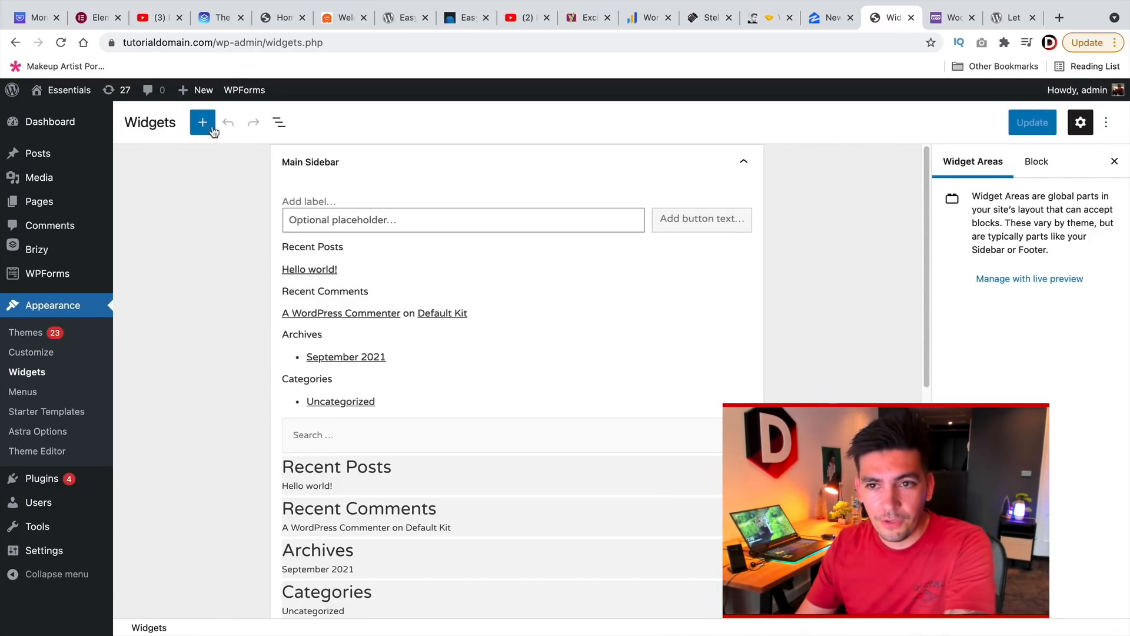
- Browse the block inserter library, then leave it and collapse the Main Sidebar area
click(202, 121)
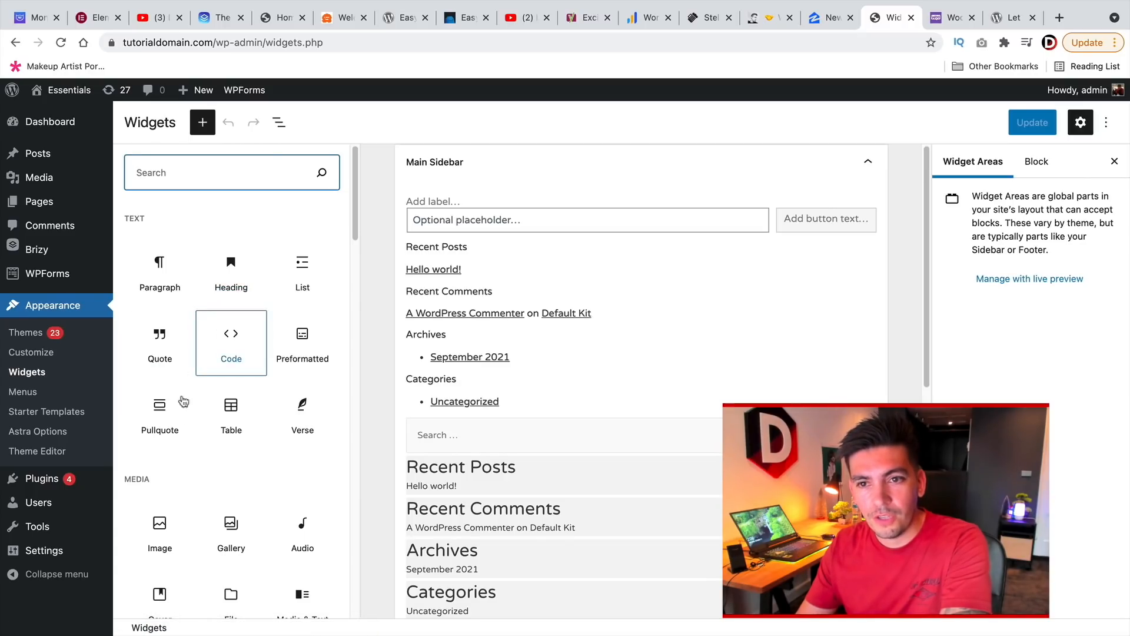
scroll(down, 3)
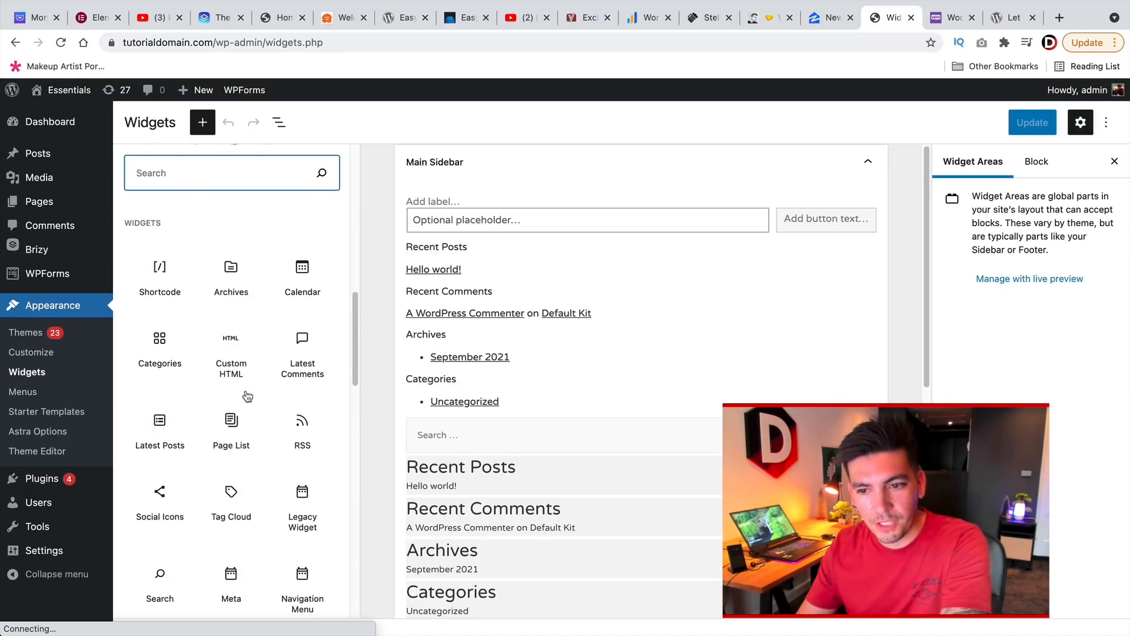
scroll(down, 3)
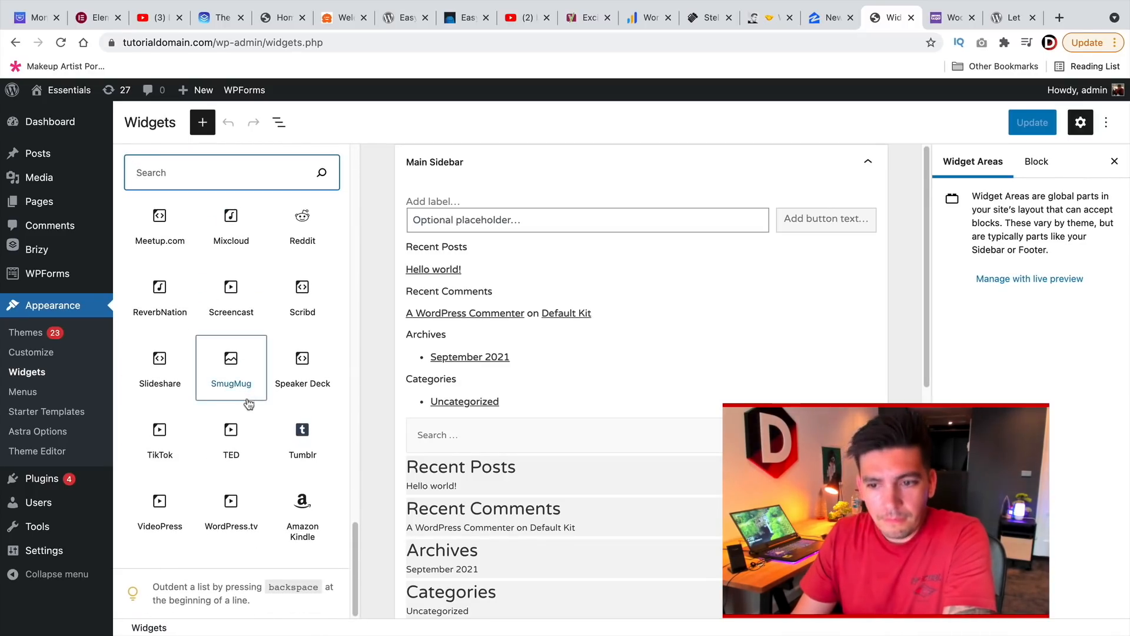
scroll(up, 3)
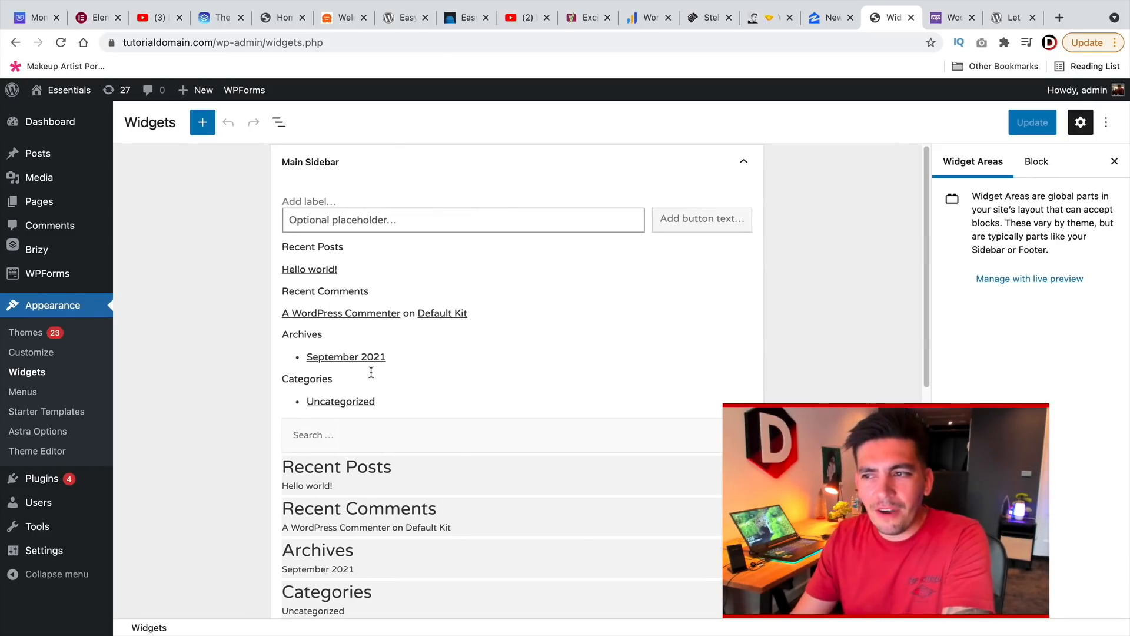
click(742, 161)
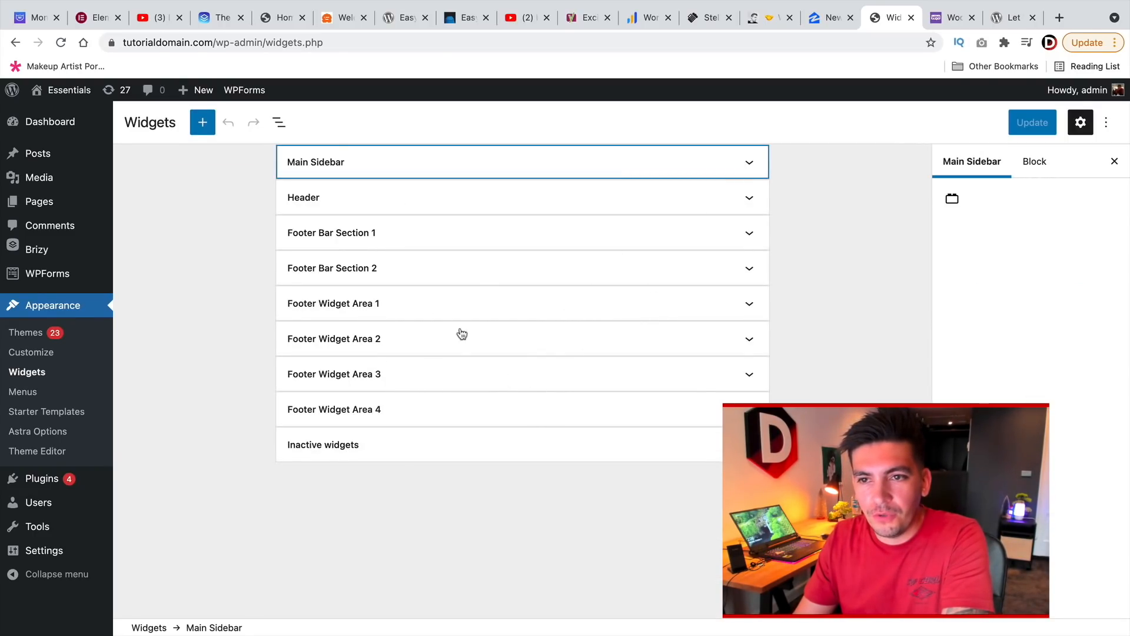
mouse_move(748, 206)
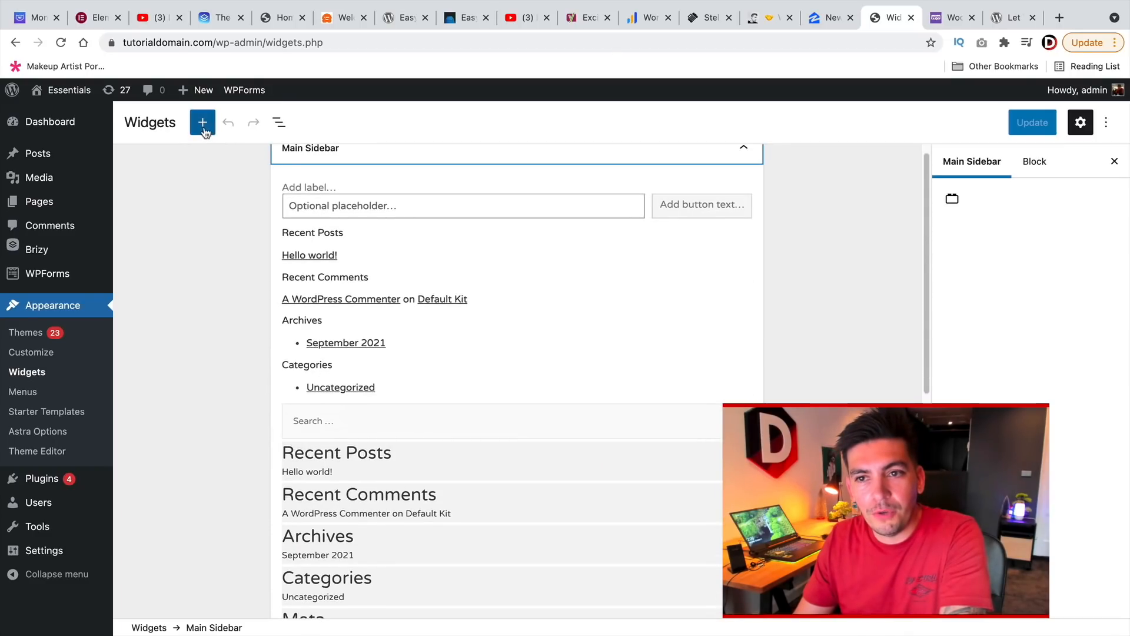
- Add a test paragraph block below the Meta widget in Main Sidebar, then collapse the area
click(202, 121)
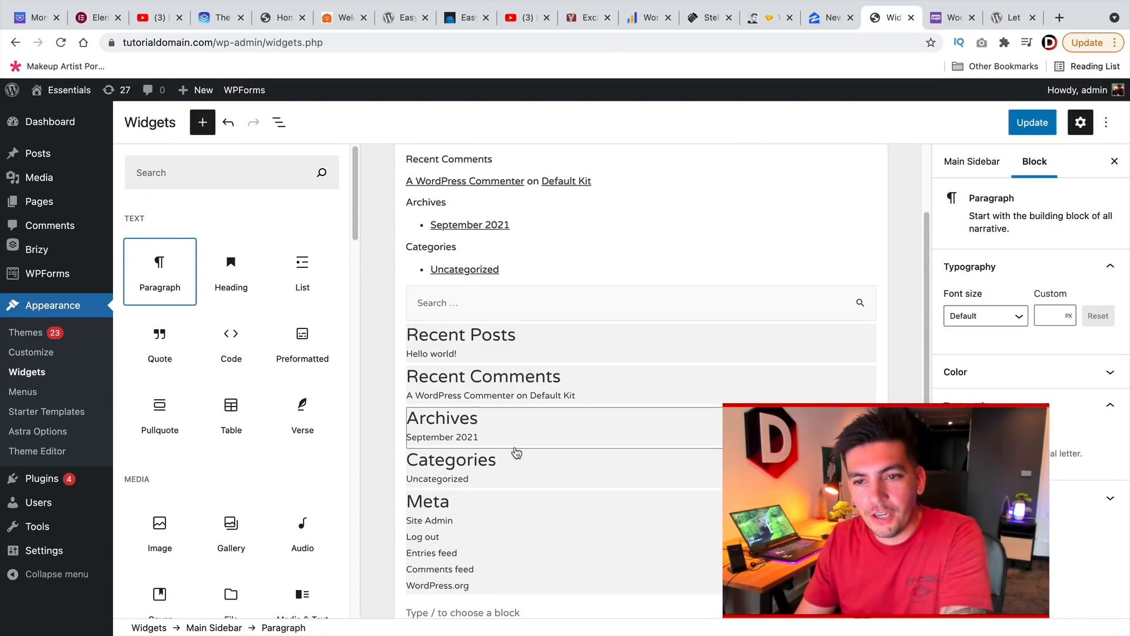
click(515, 304)
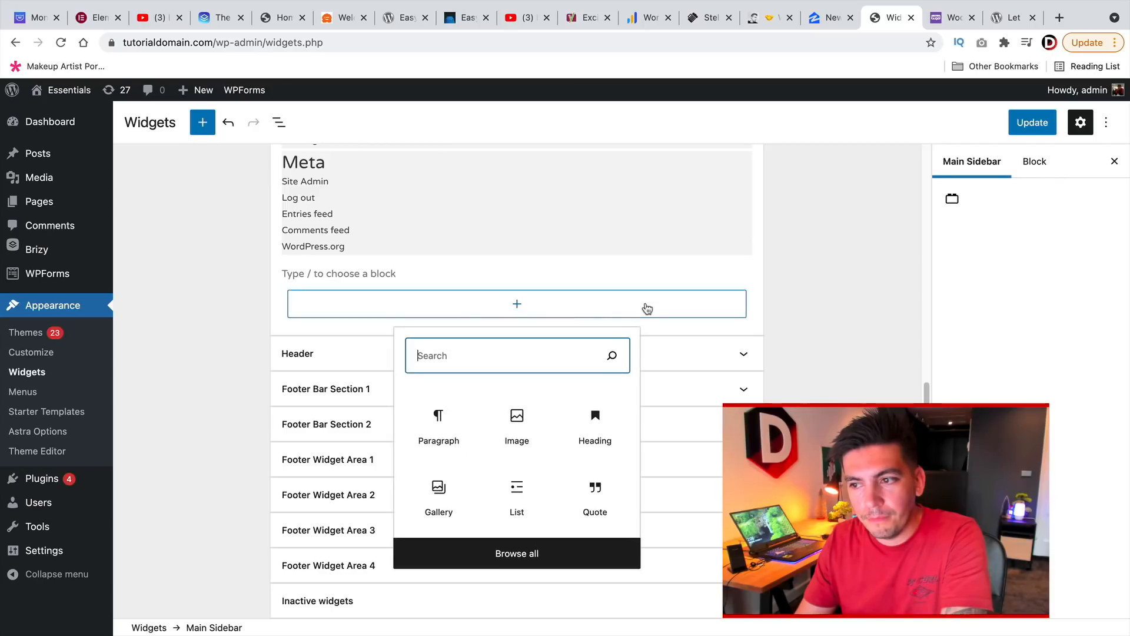
click(438, 421)
text(fwenrfjwenfjwenjfn)
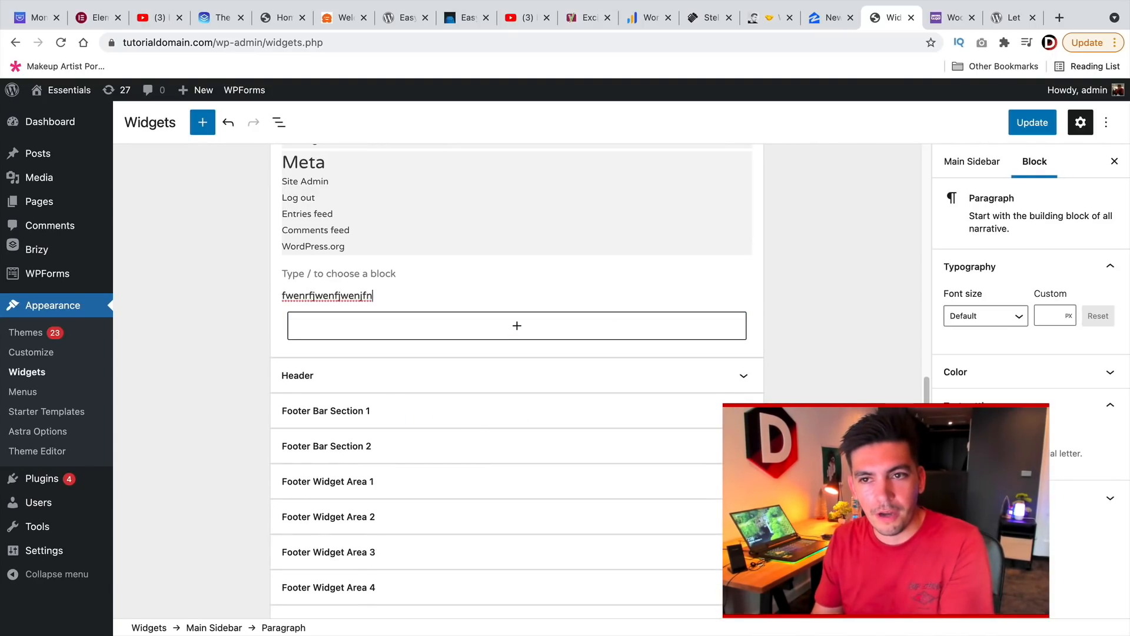
click(326, 296)
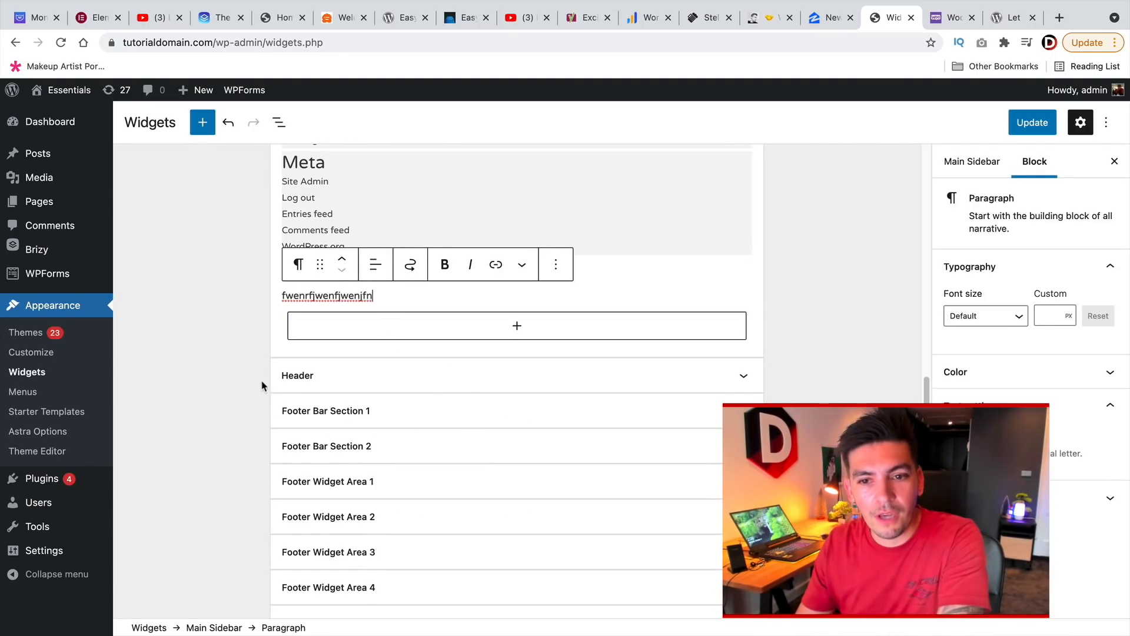
click(749, 161)
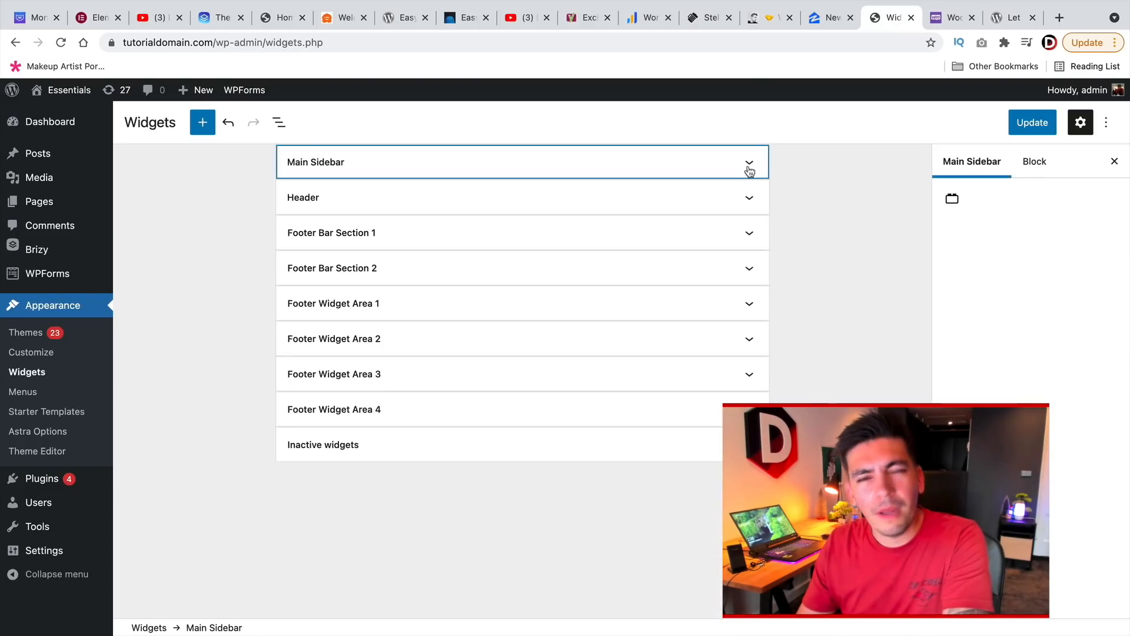
mouse_move(434, 367)
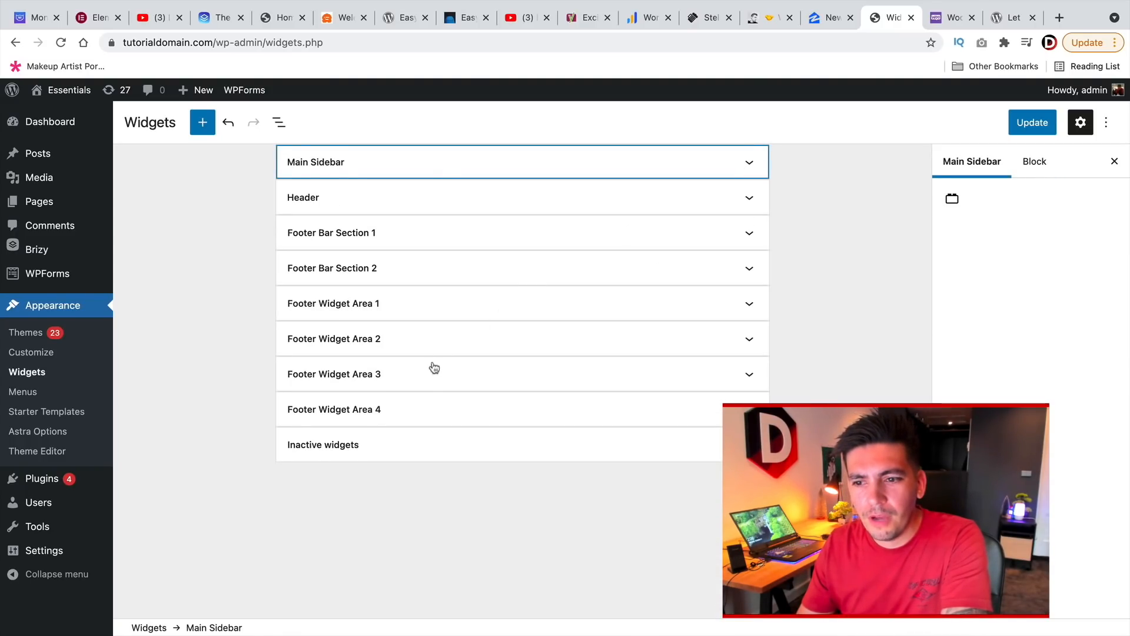
mouse_move(388, 332)
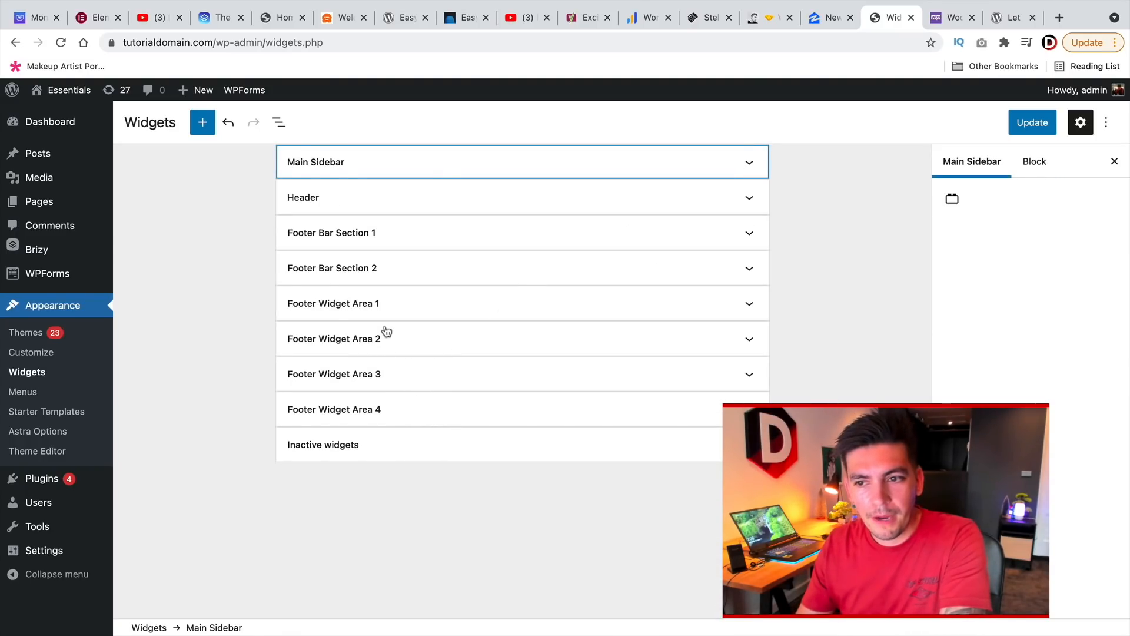
- Expand Footer Widget Area 1 and look over the footer widget areas' blocks
click(333, 302)
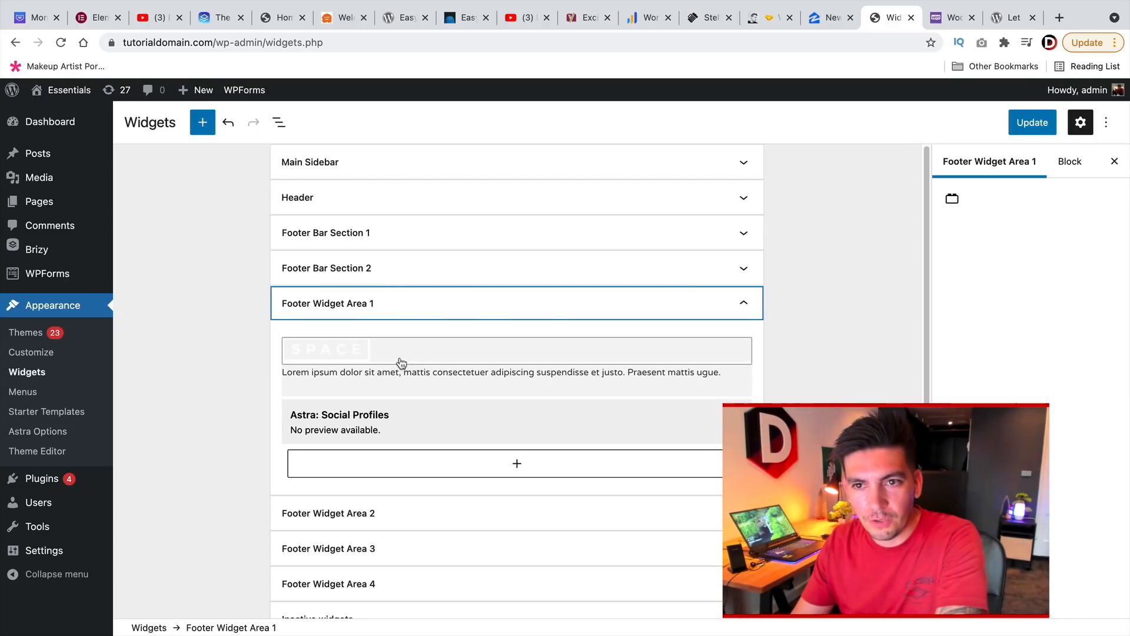
scroll(down, 3)
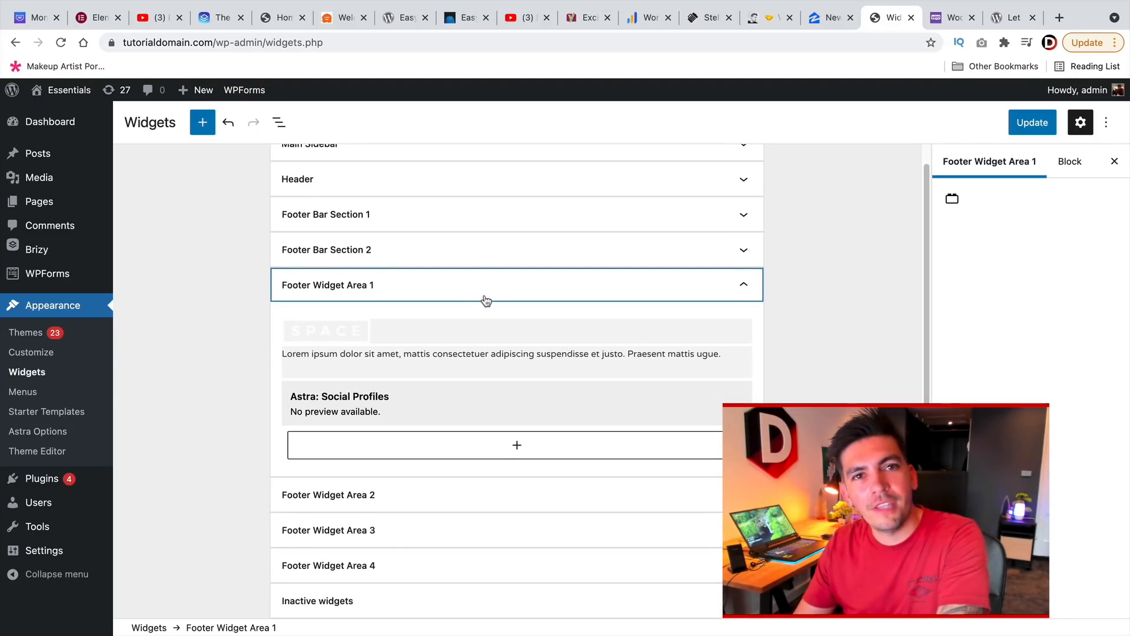
scroll(up, 3)
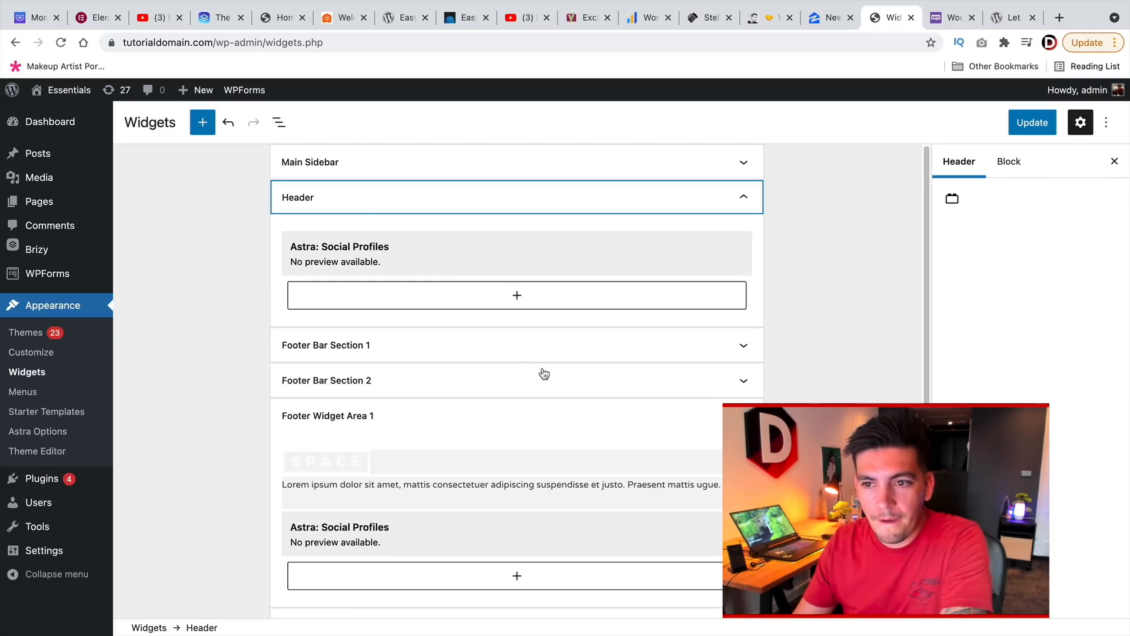
mouse_move(517, 294)
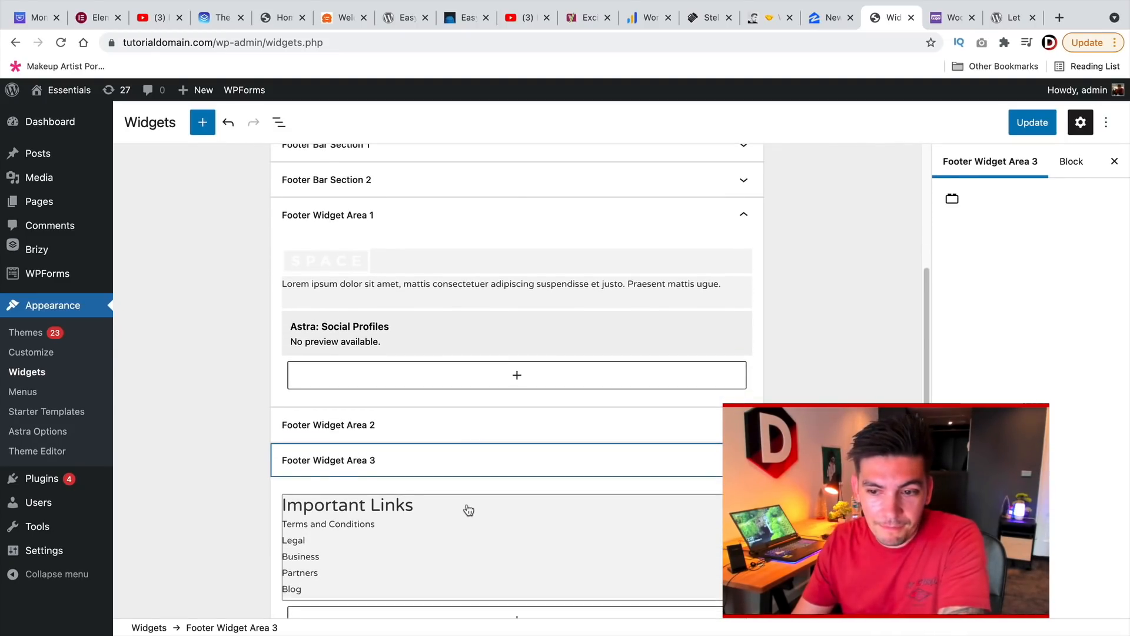
scroll(down, 3)
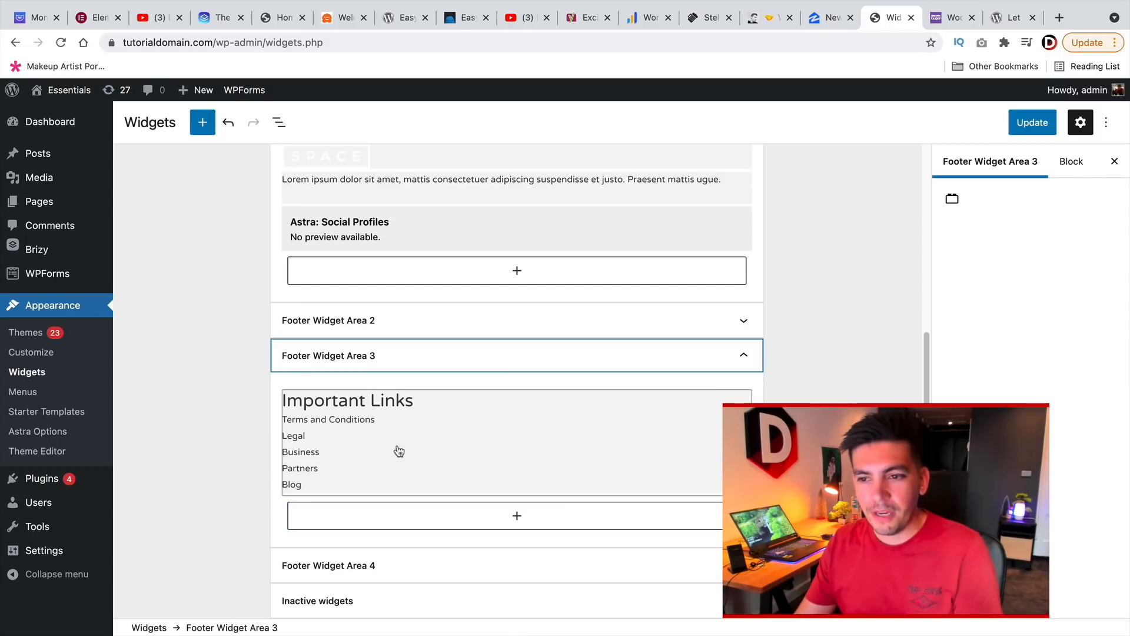
- Inspect Footer Widget Area 3's Important Links navigation menu widget, then collapse all areas
click(346, 400)
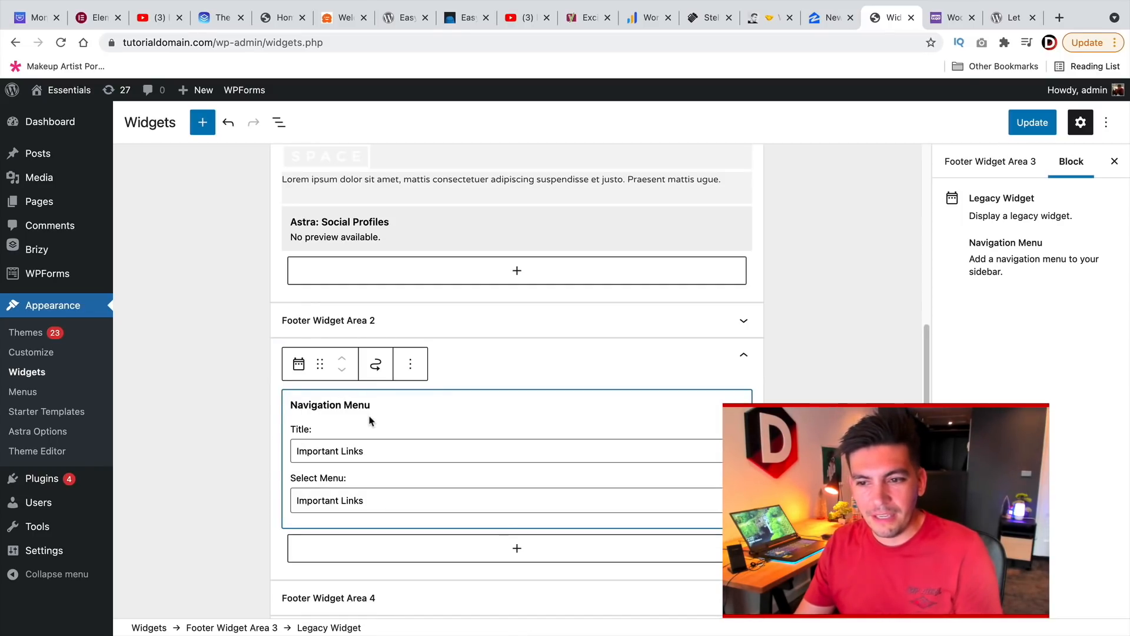
mouse_move(367, 437)
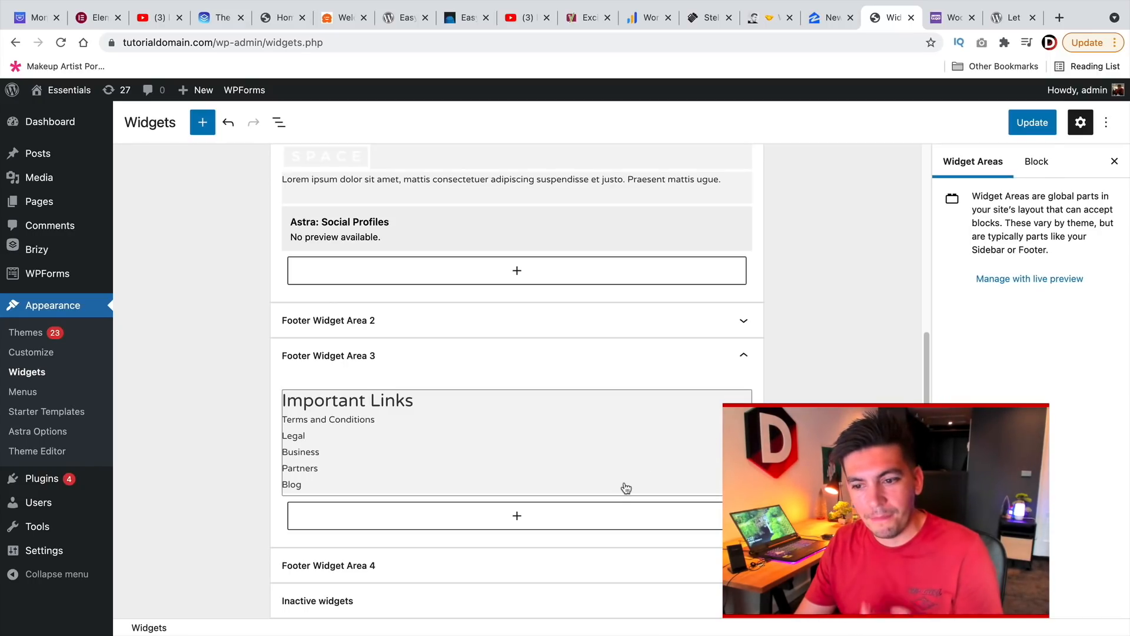
scroll(up, 3)
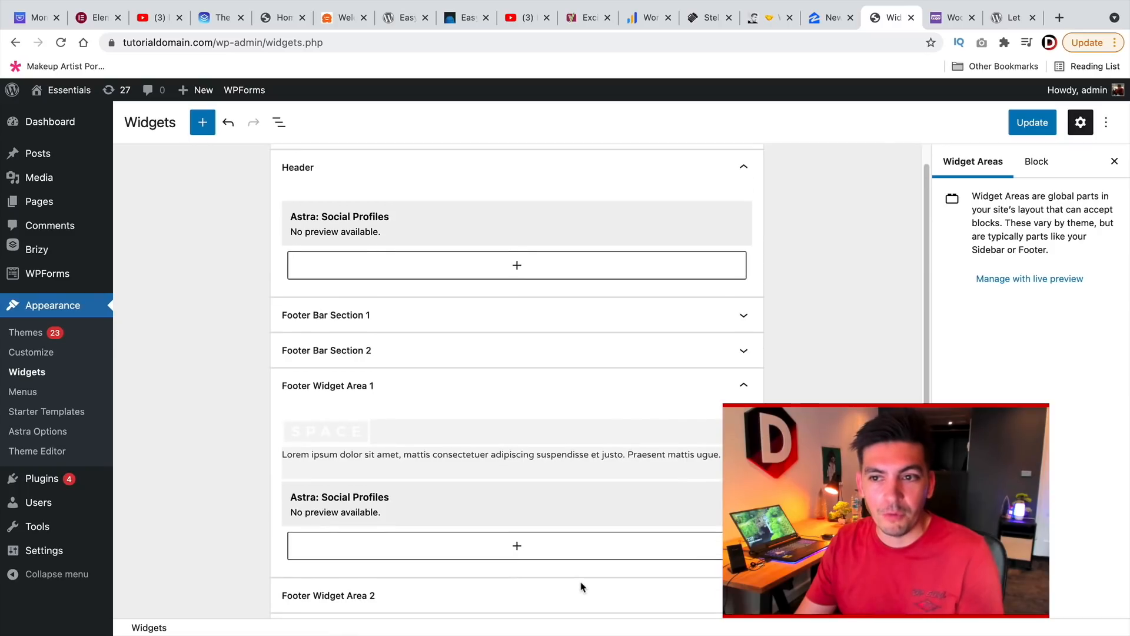
scroll(up, 3)
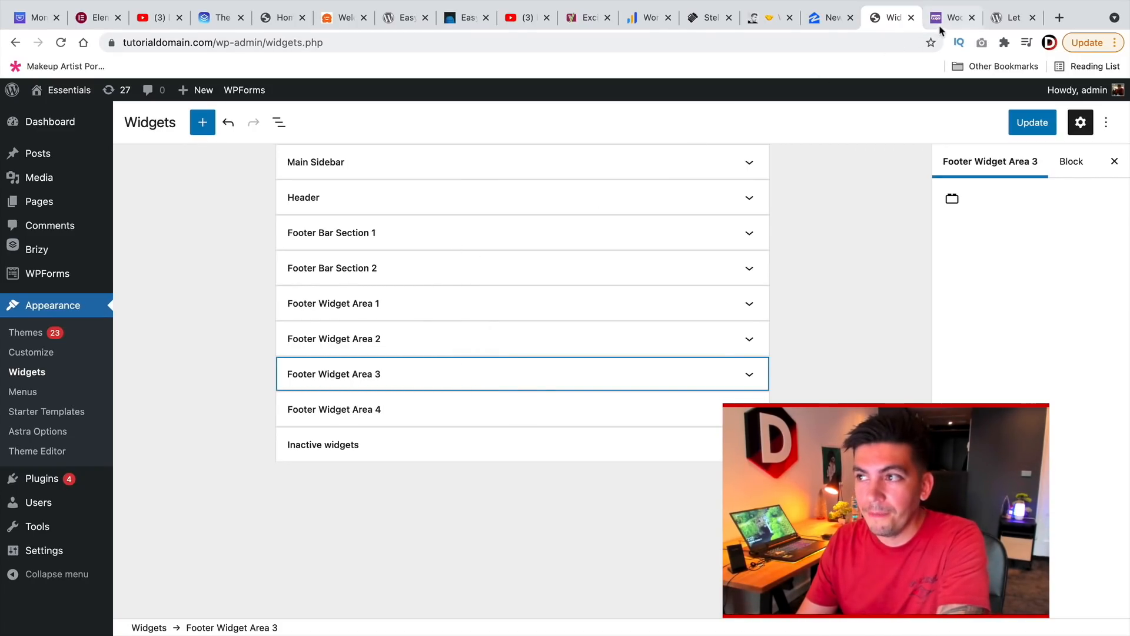
- Switch to the WooCommerce 5.7 Released developer blog post
click(952, 16)
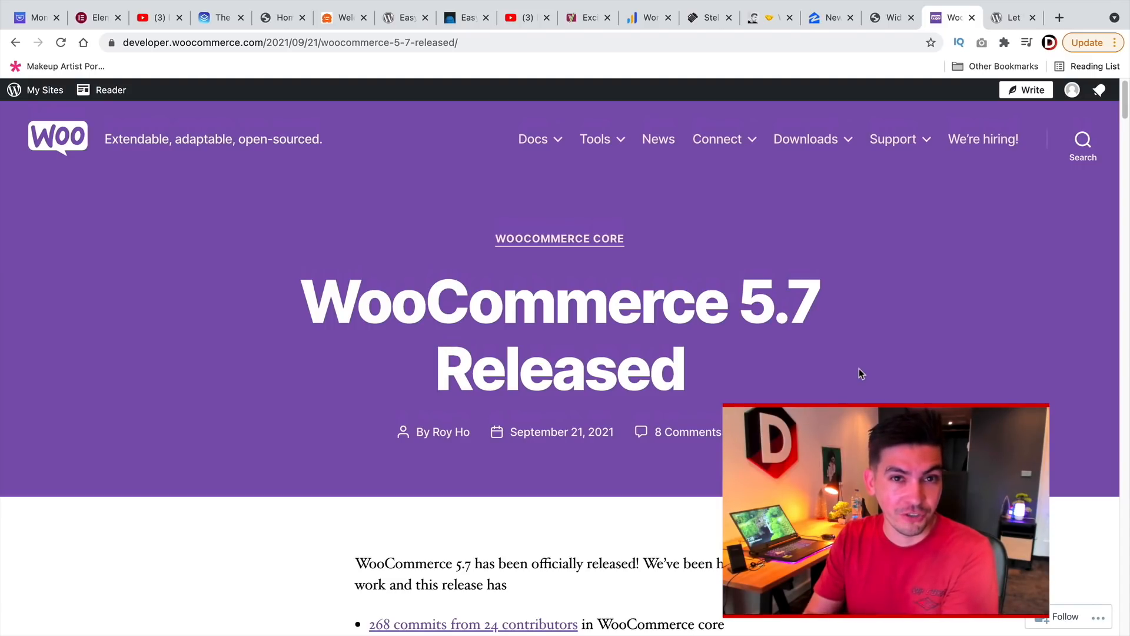
mouse_move(797, 373)
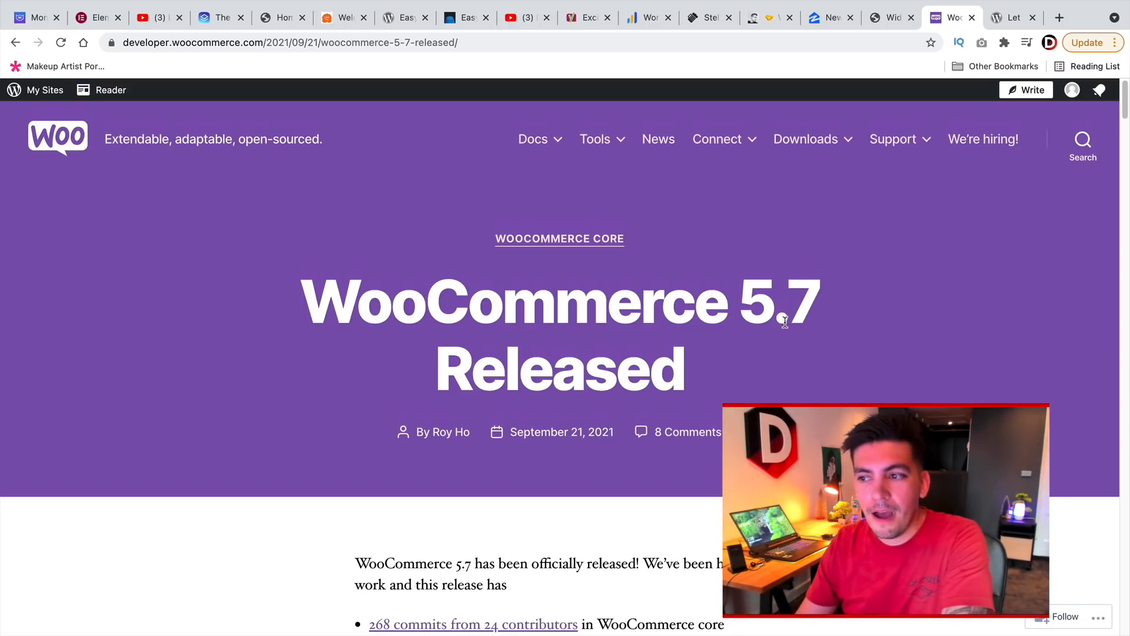
mouse_move(696, 371)
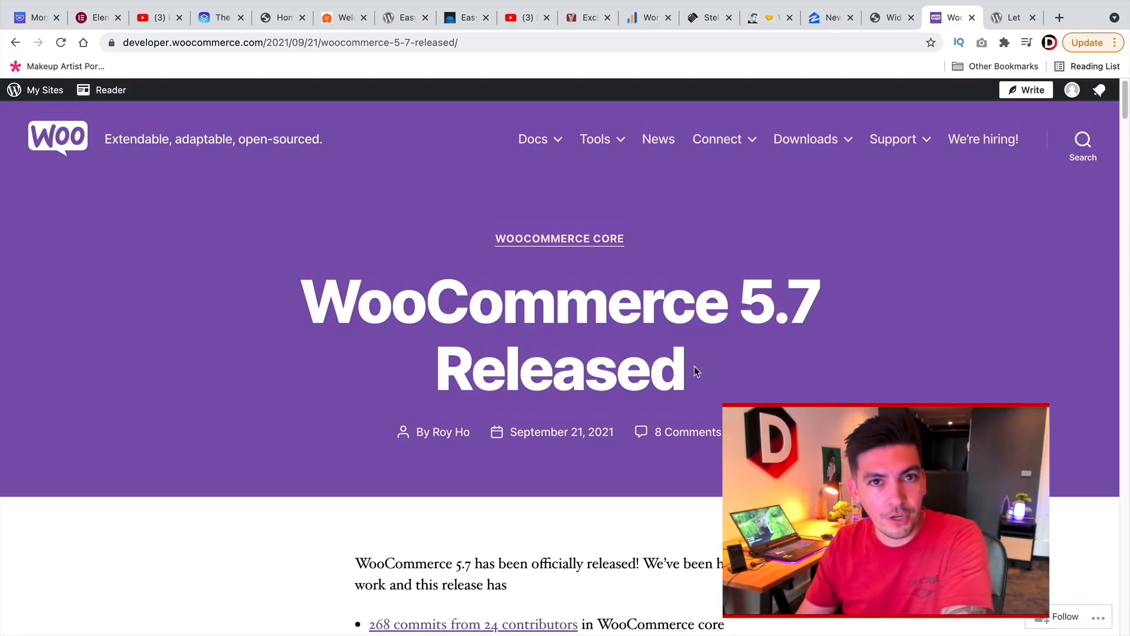
- Read the WordCamp US 'Let Themes Be Themes' session page, highlighting its title
click(1010, 16)
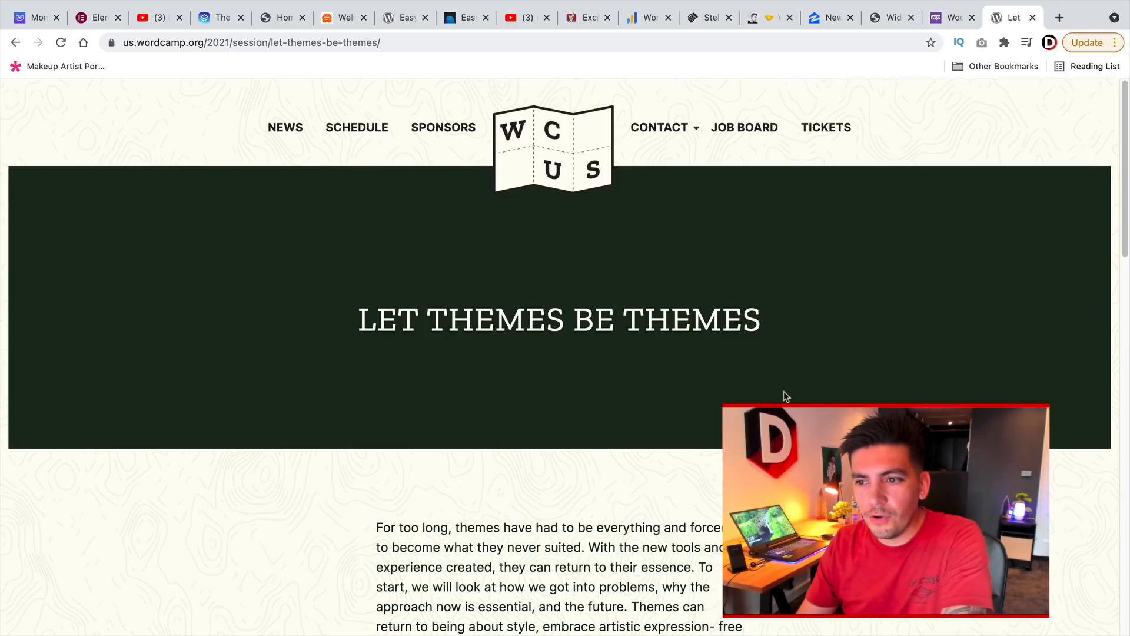
scroll(down, 3)
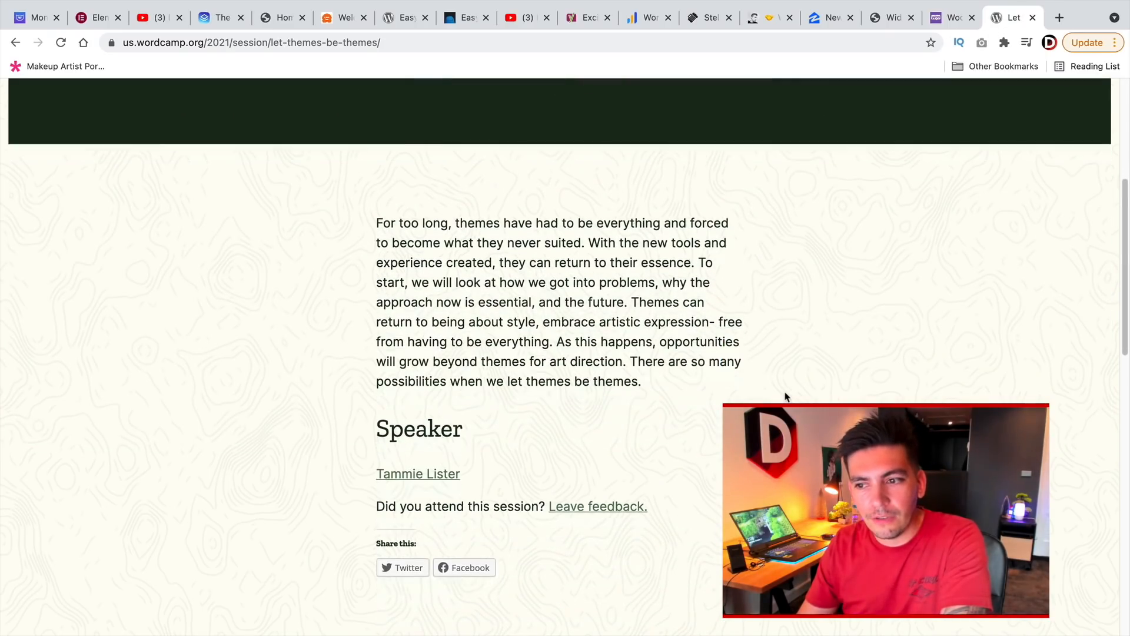
scroll(up, 3)
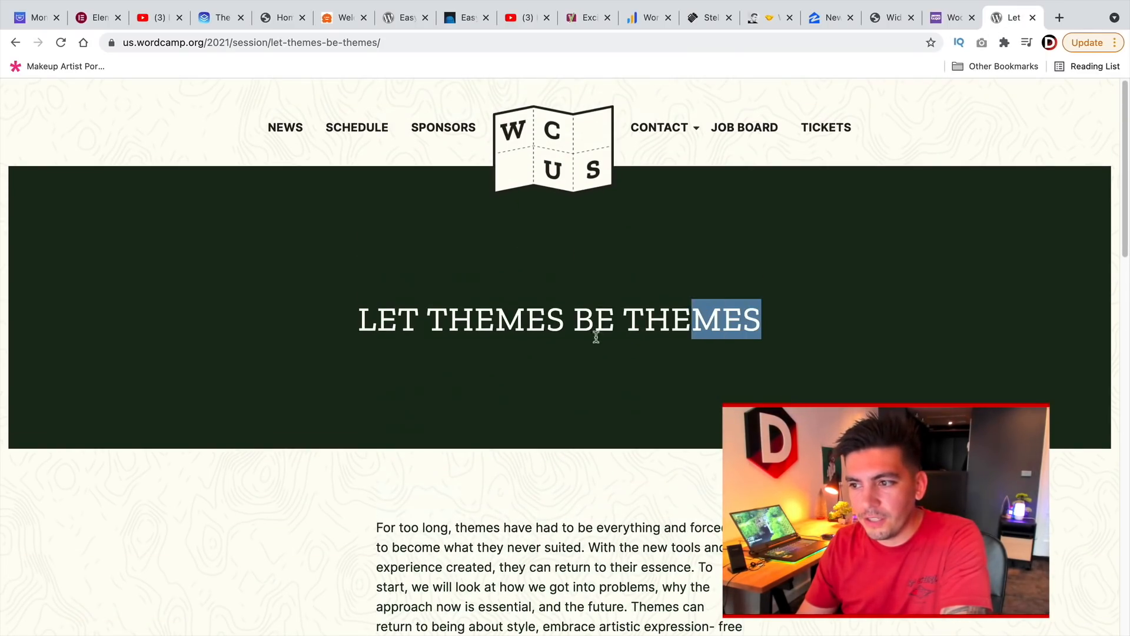
triple_click(558, 319)
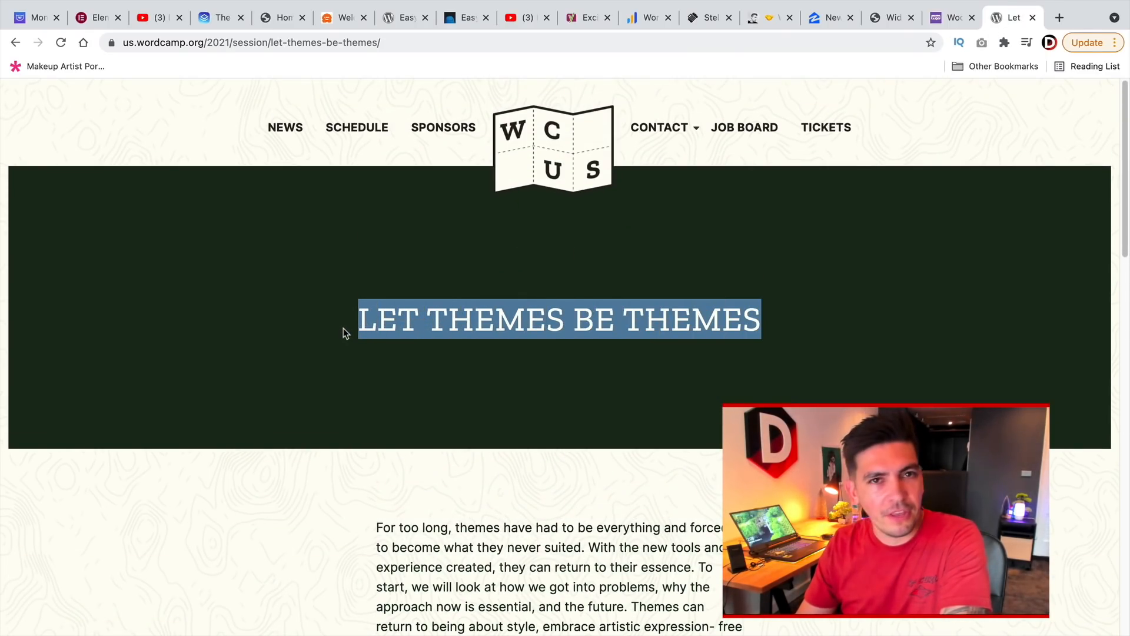
scroll(down, 3)
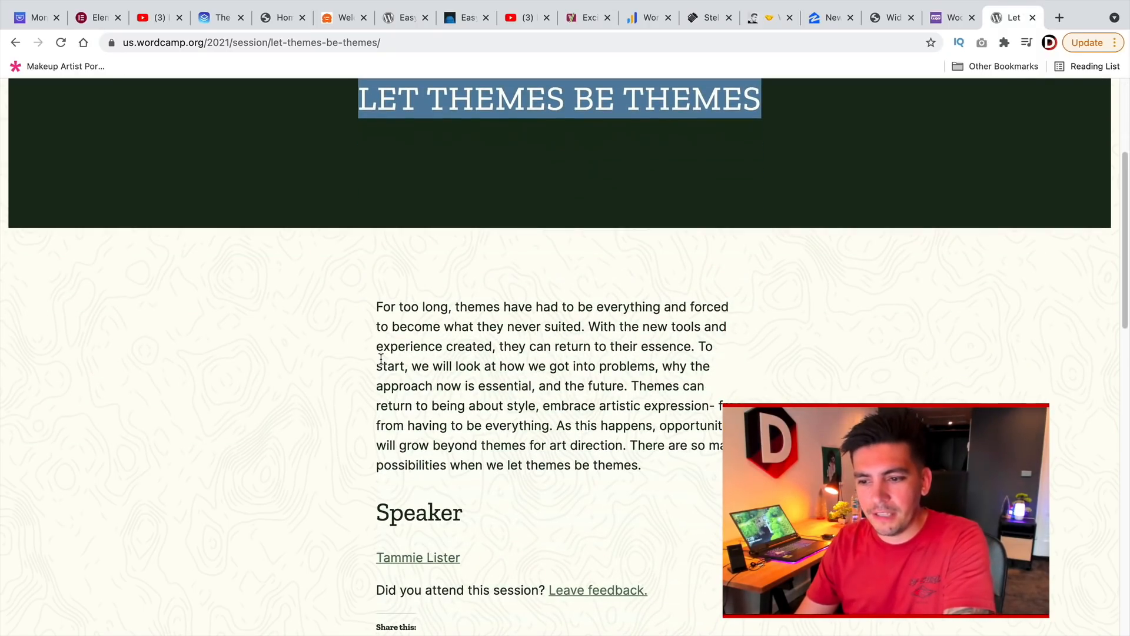
scroll(down, 3)
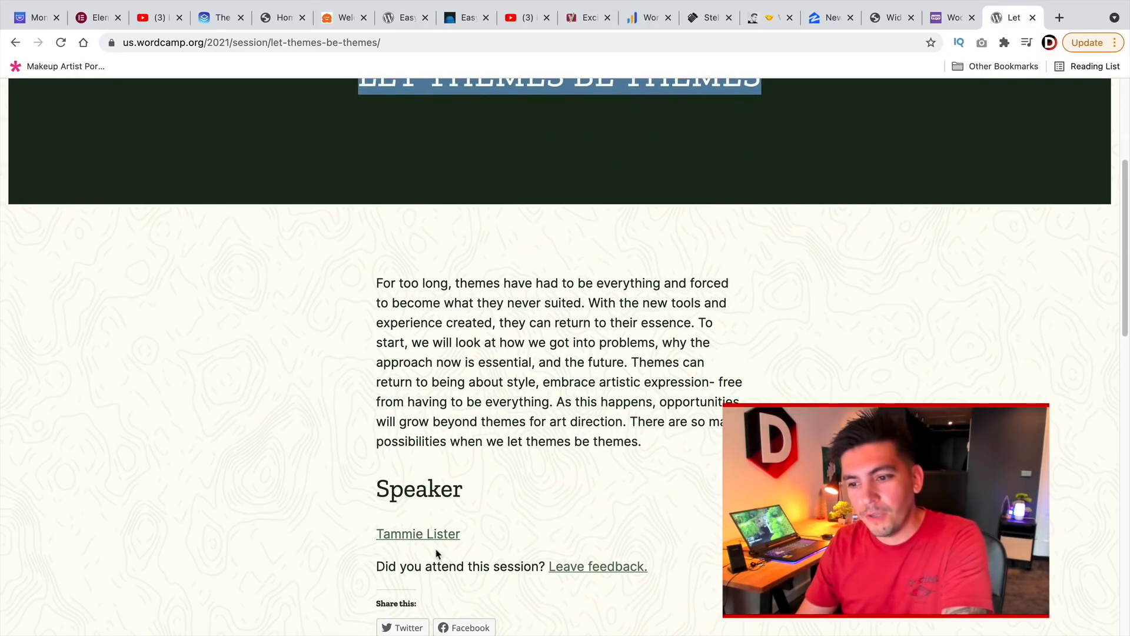
scroll(up, 3)
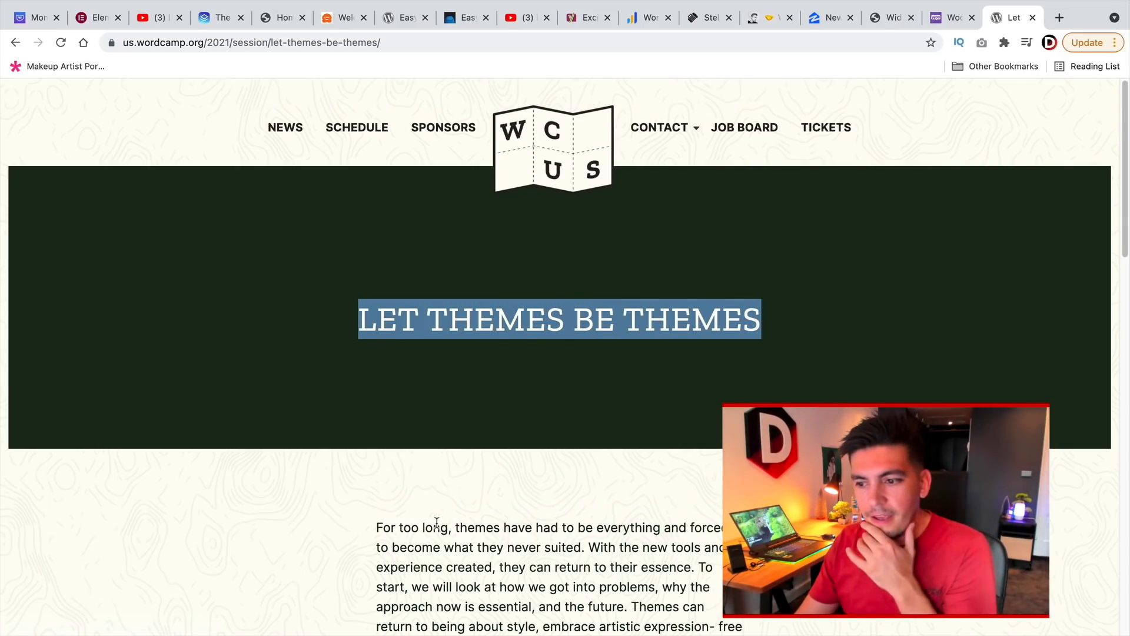
scroll(down, 3)
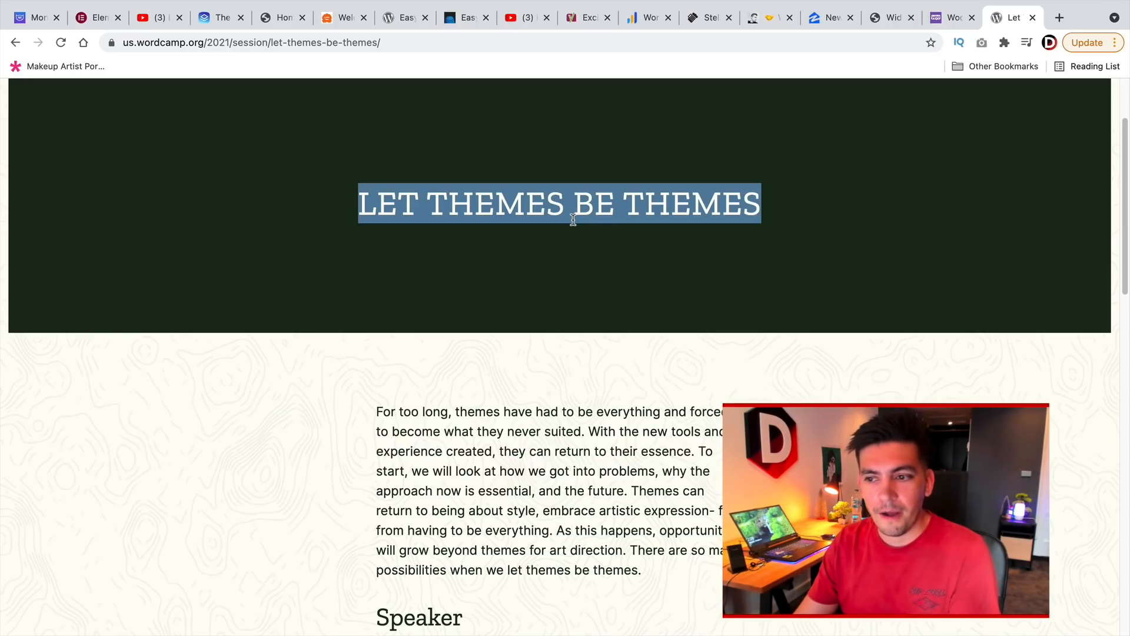
mouse_move(604, 280)
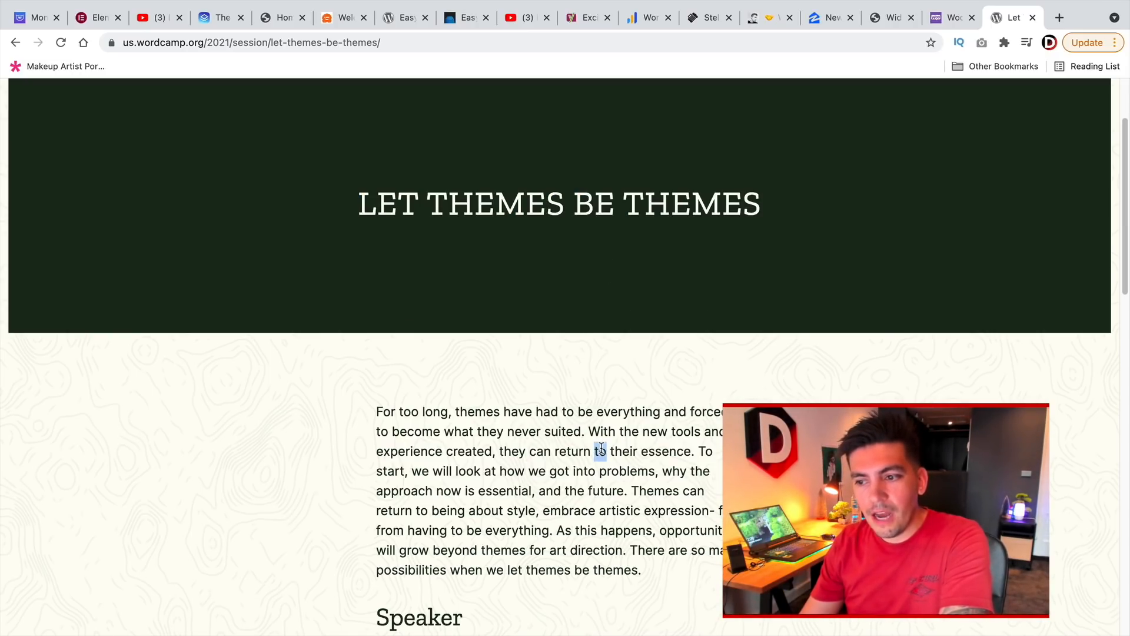
- Highlight the session description paragraph, then return to the TemplateMonster Awards page
scroll(down, 3)
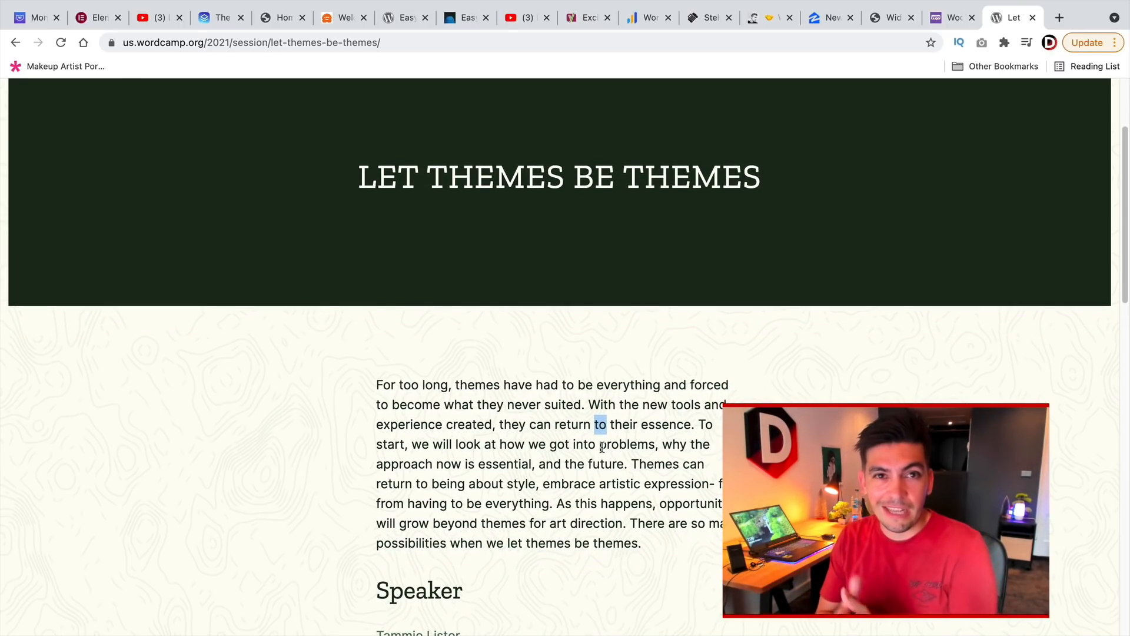
scroll(down, 3)
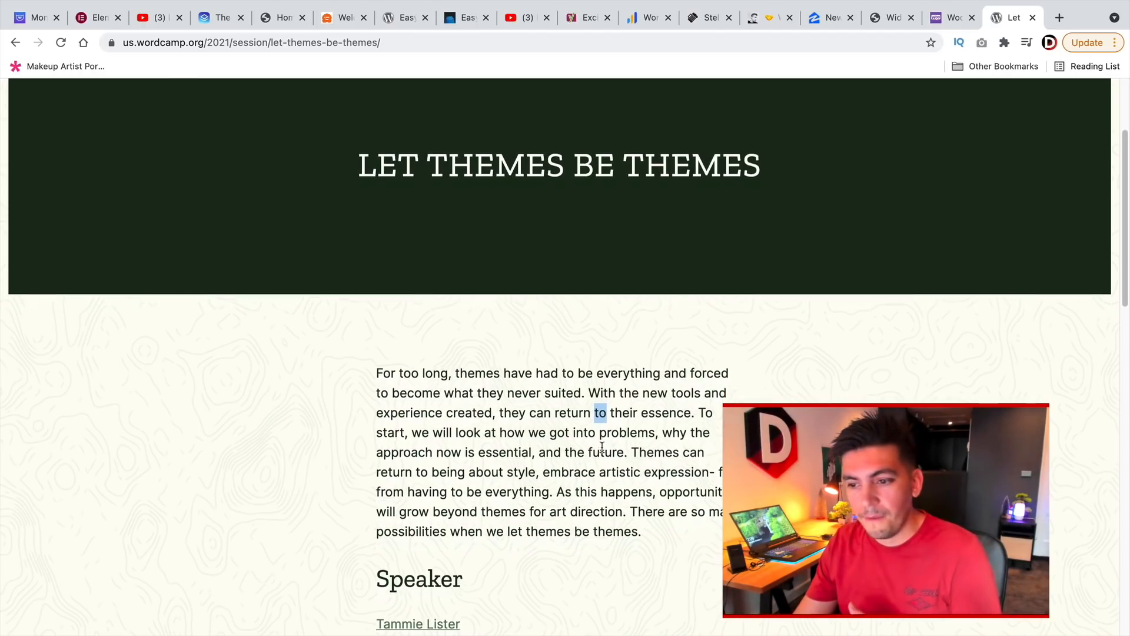
triple_click(558, 165)
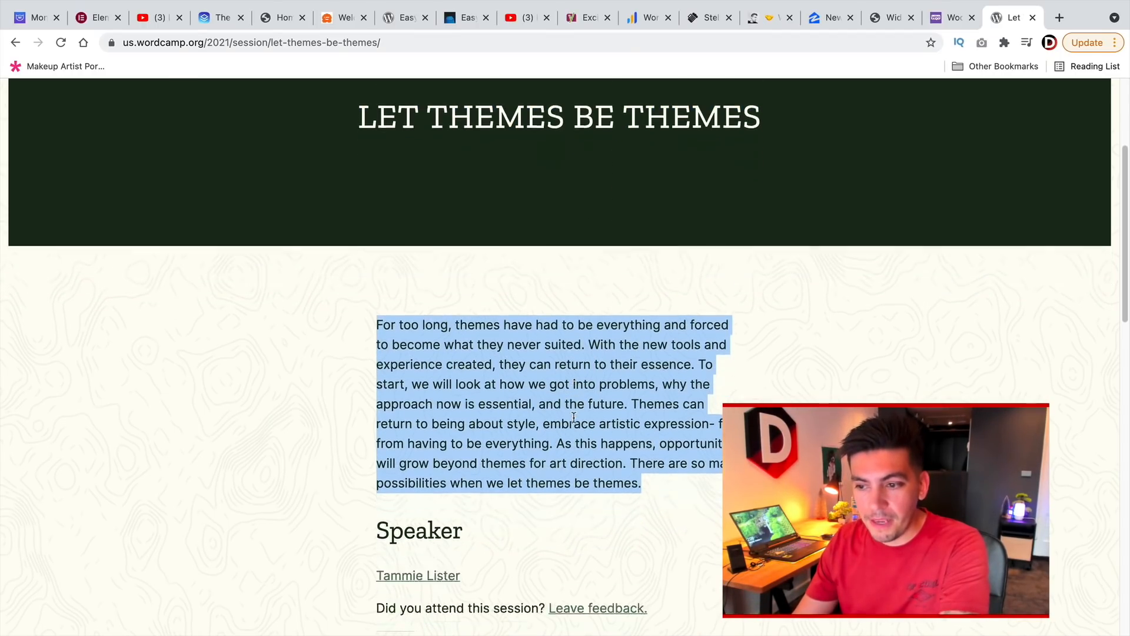
scroll(up, 3)
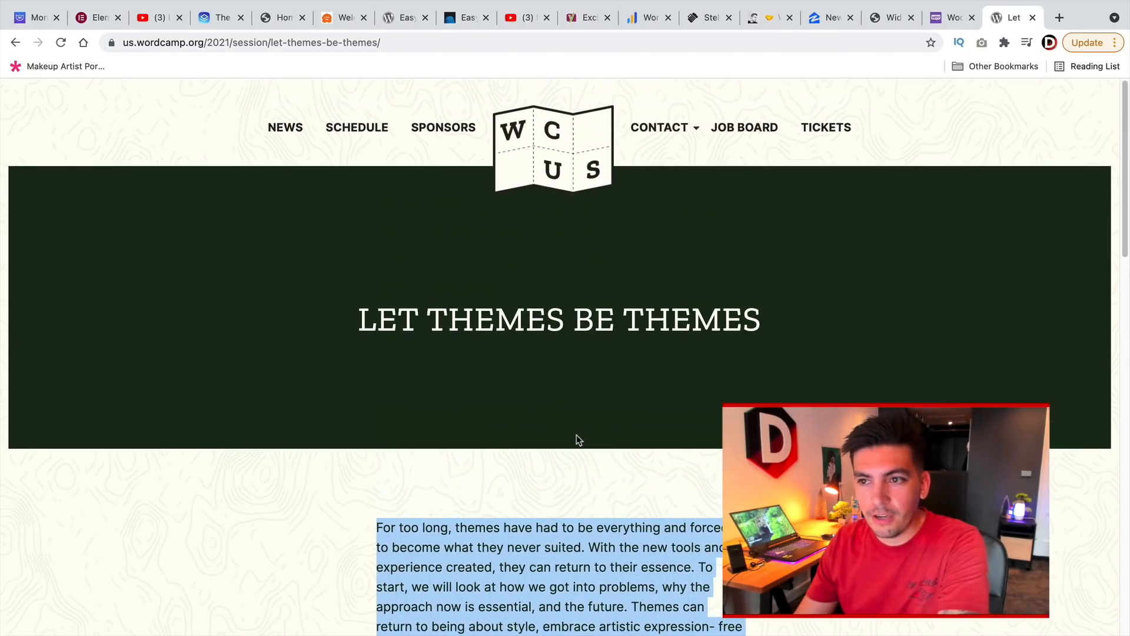
mouse_move(744, 127)
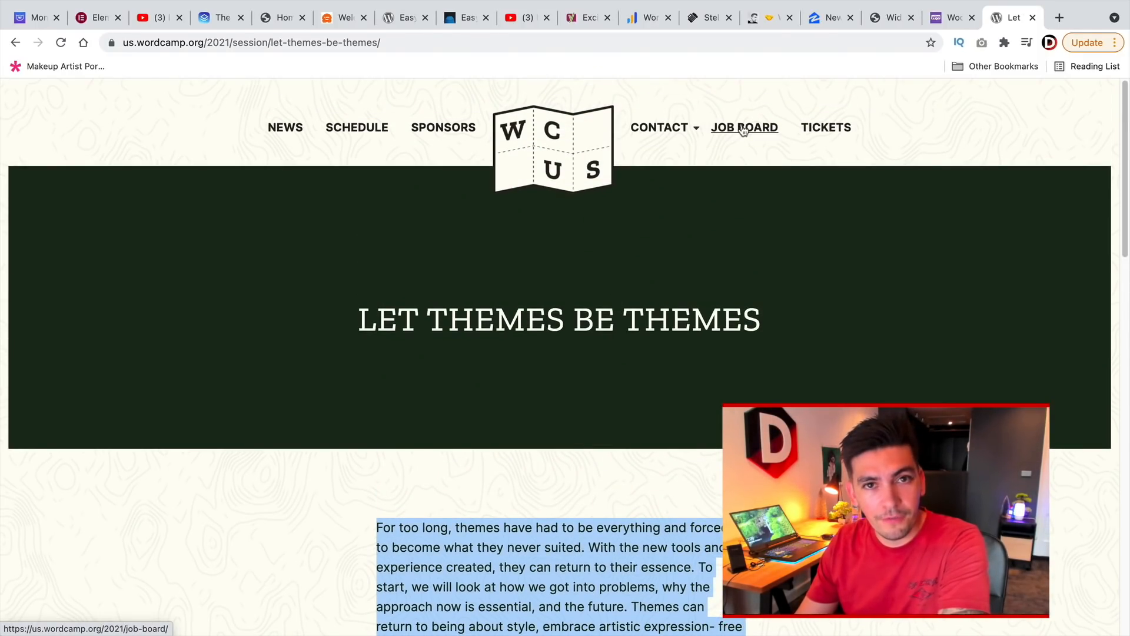
mouse_move(733, 190)
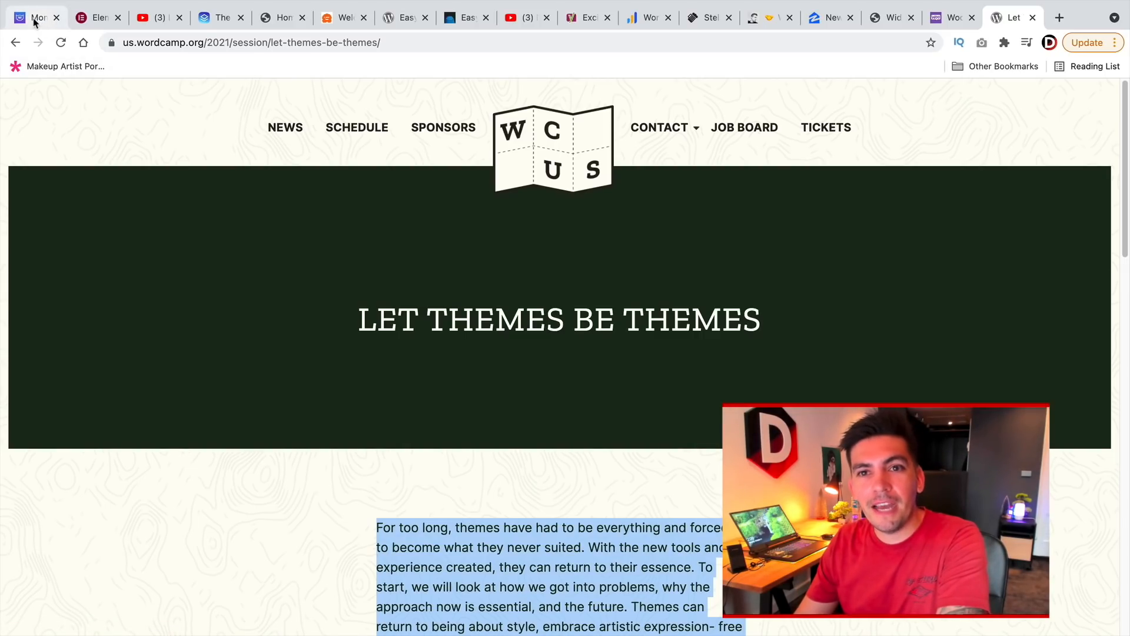
click(33, 18)
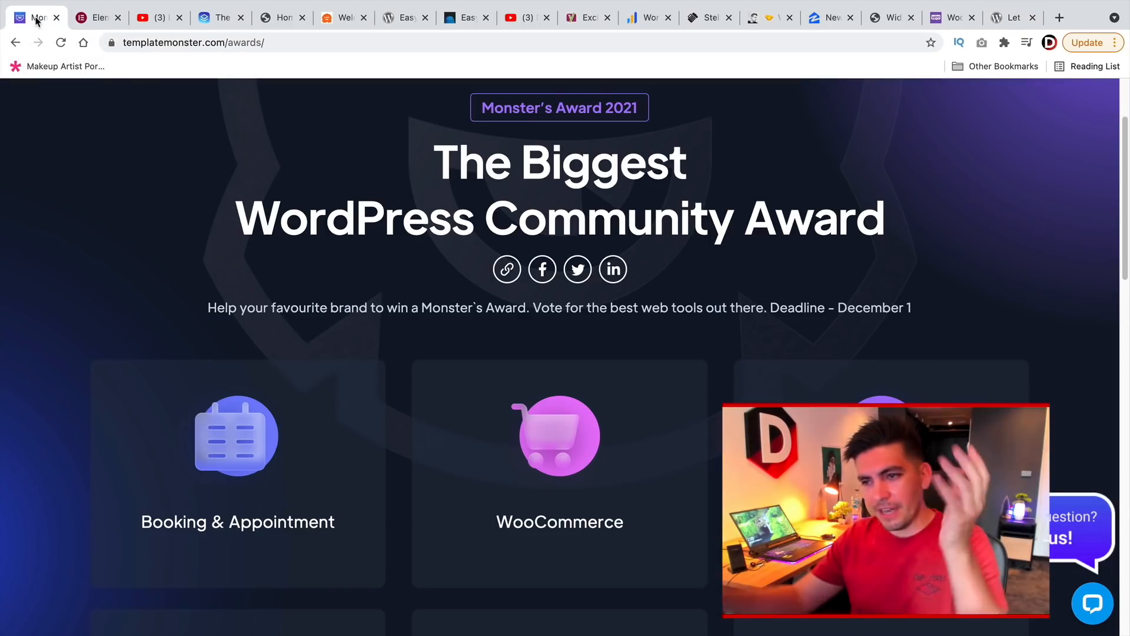